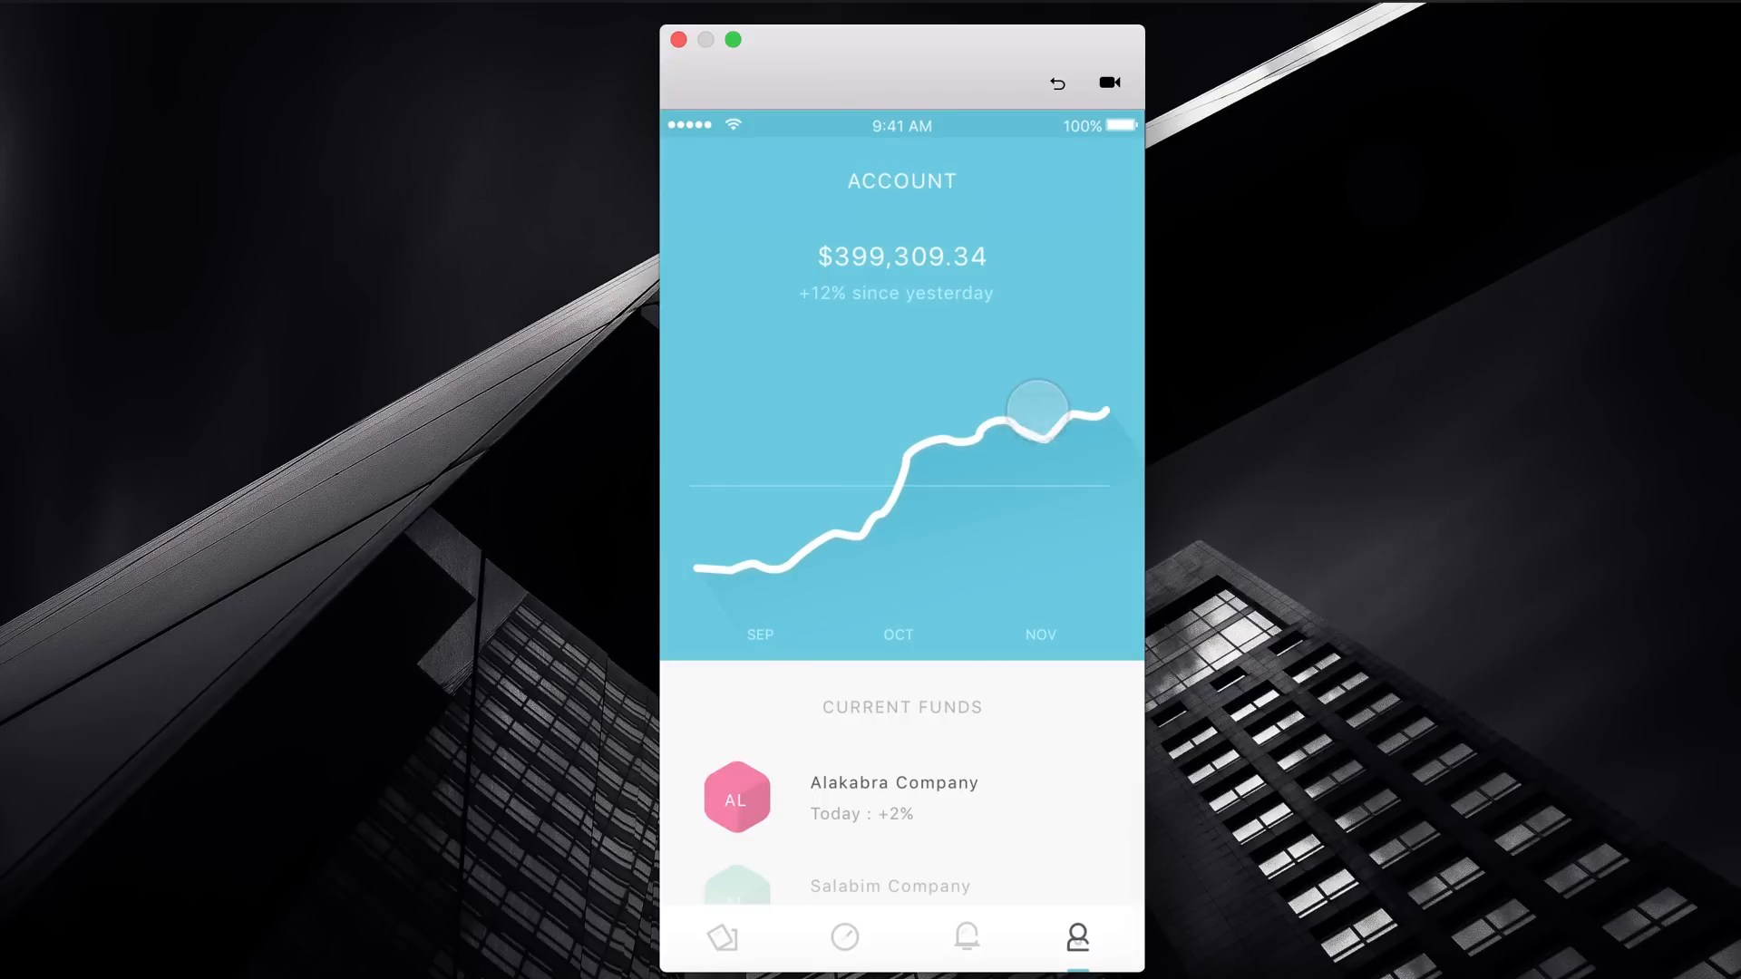
# - Preview opening the Alakabra Company fund details and returning to the account screen
pyautogui.moveTo(1039, 410); pyautogui.dragTo(1123, 459)
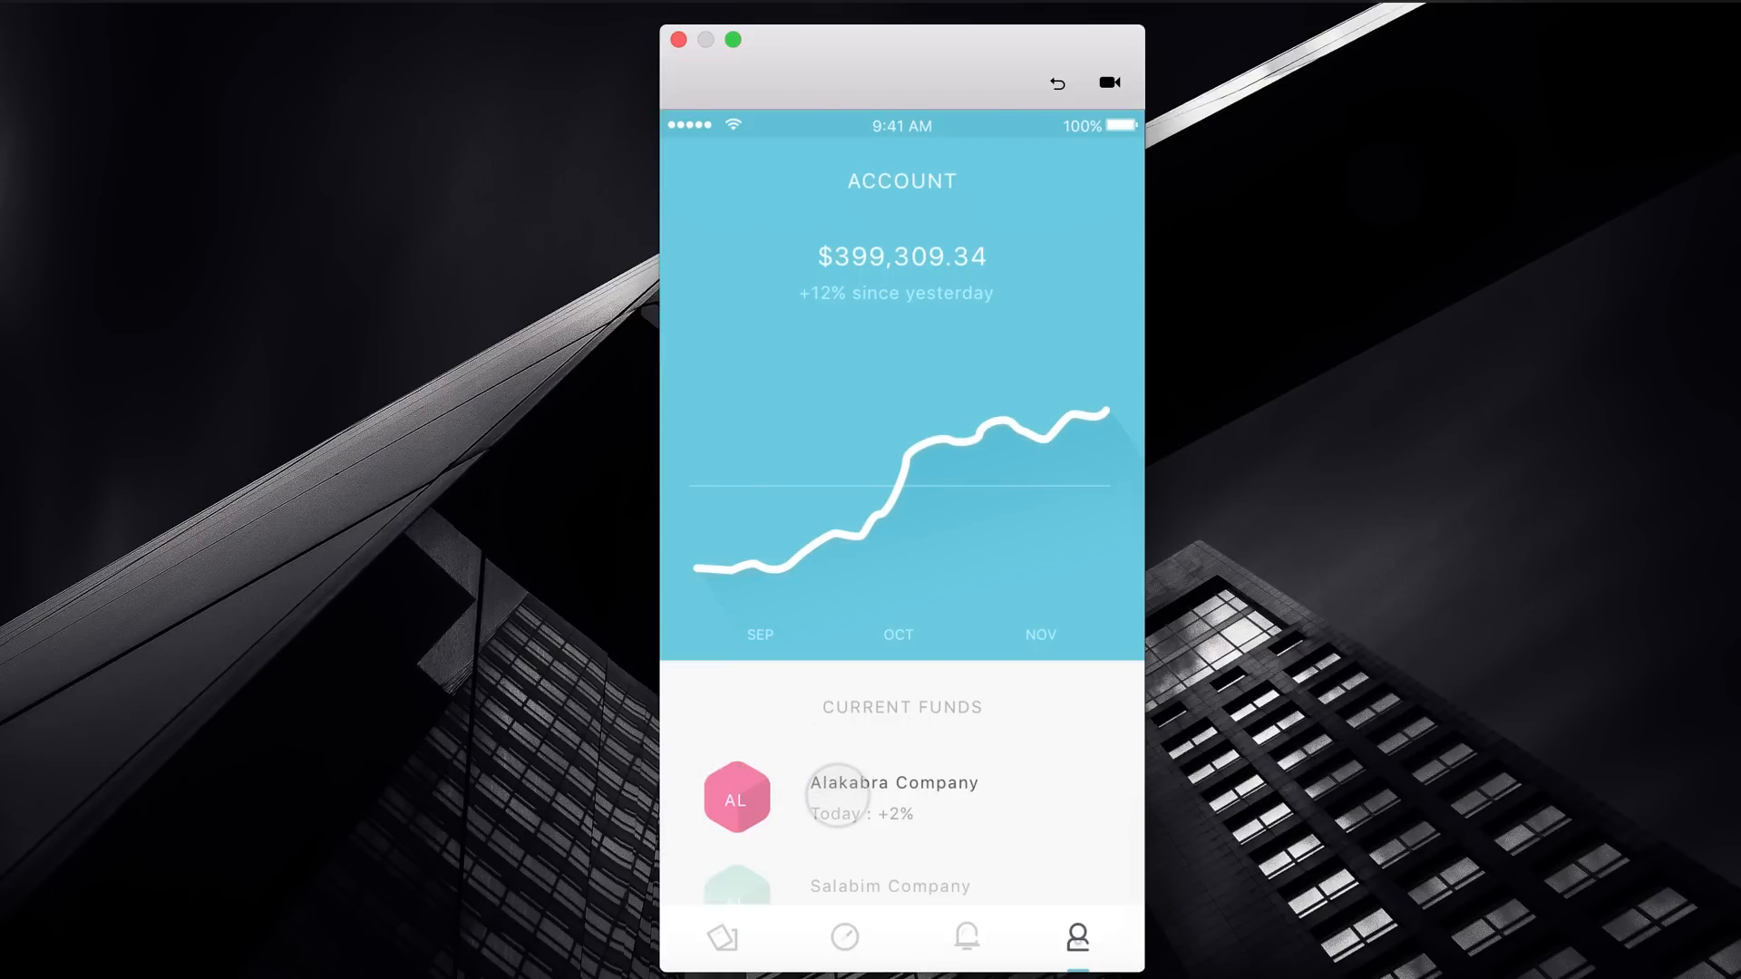
pyautogui.click(836, 815)
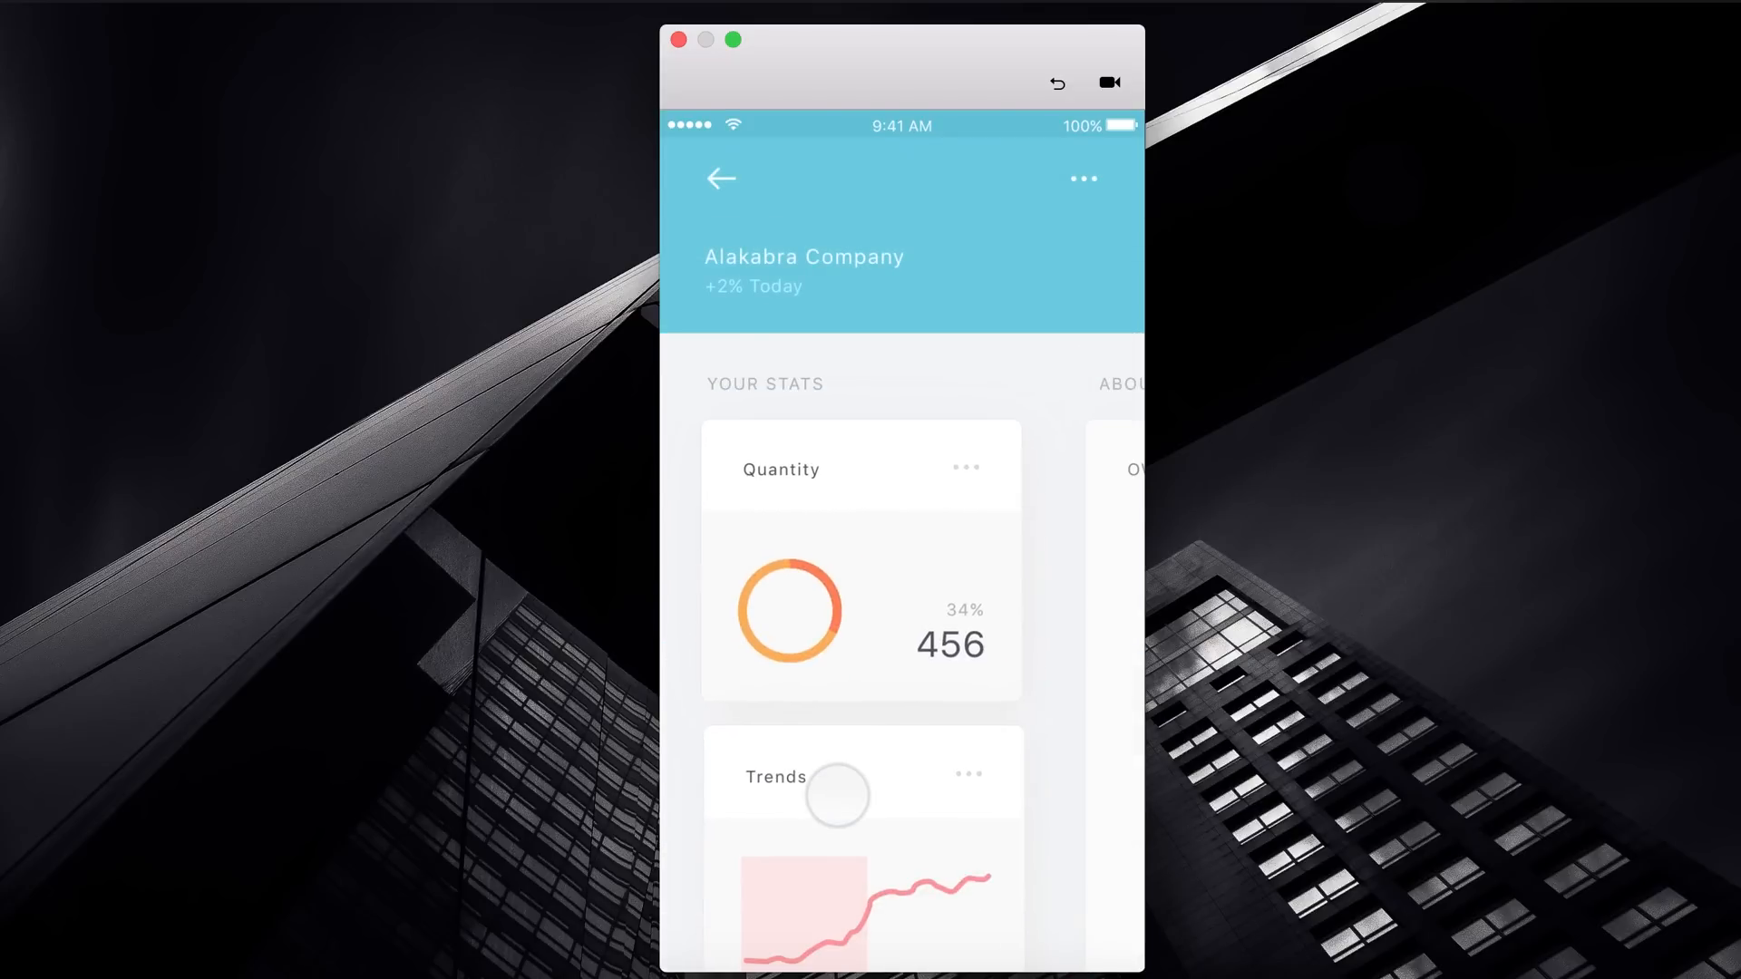
pyautogui.click(720, 178)
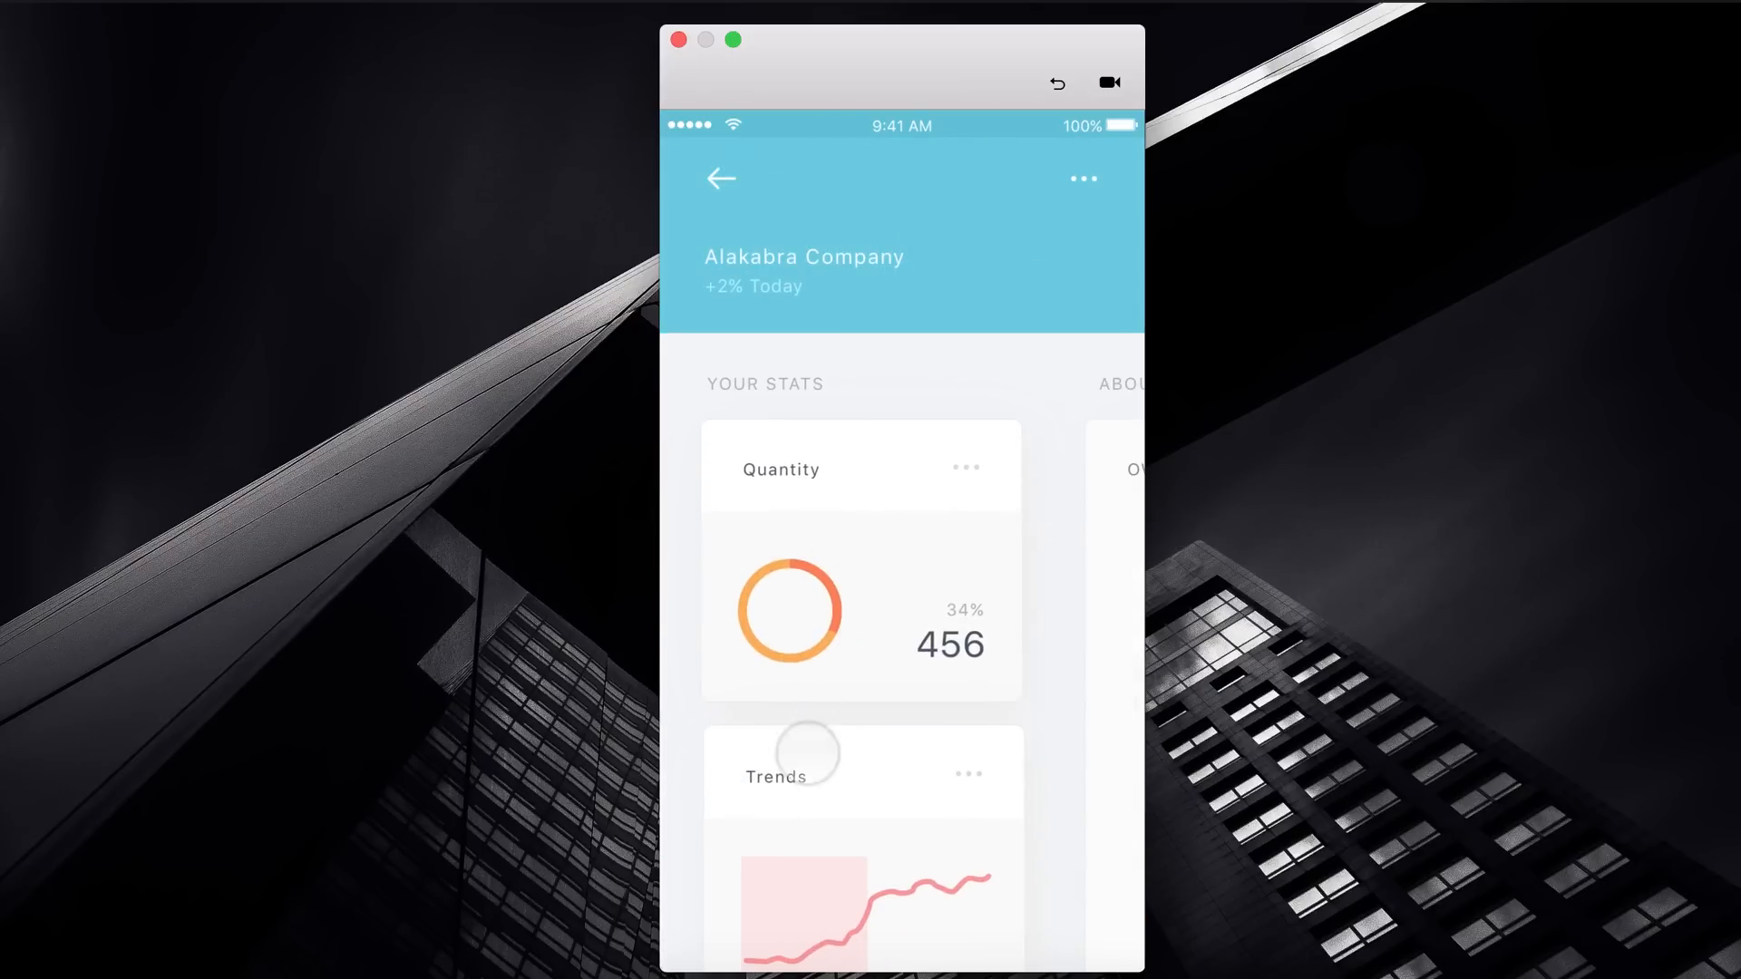
pyautogui.click(720, 177)
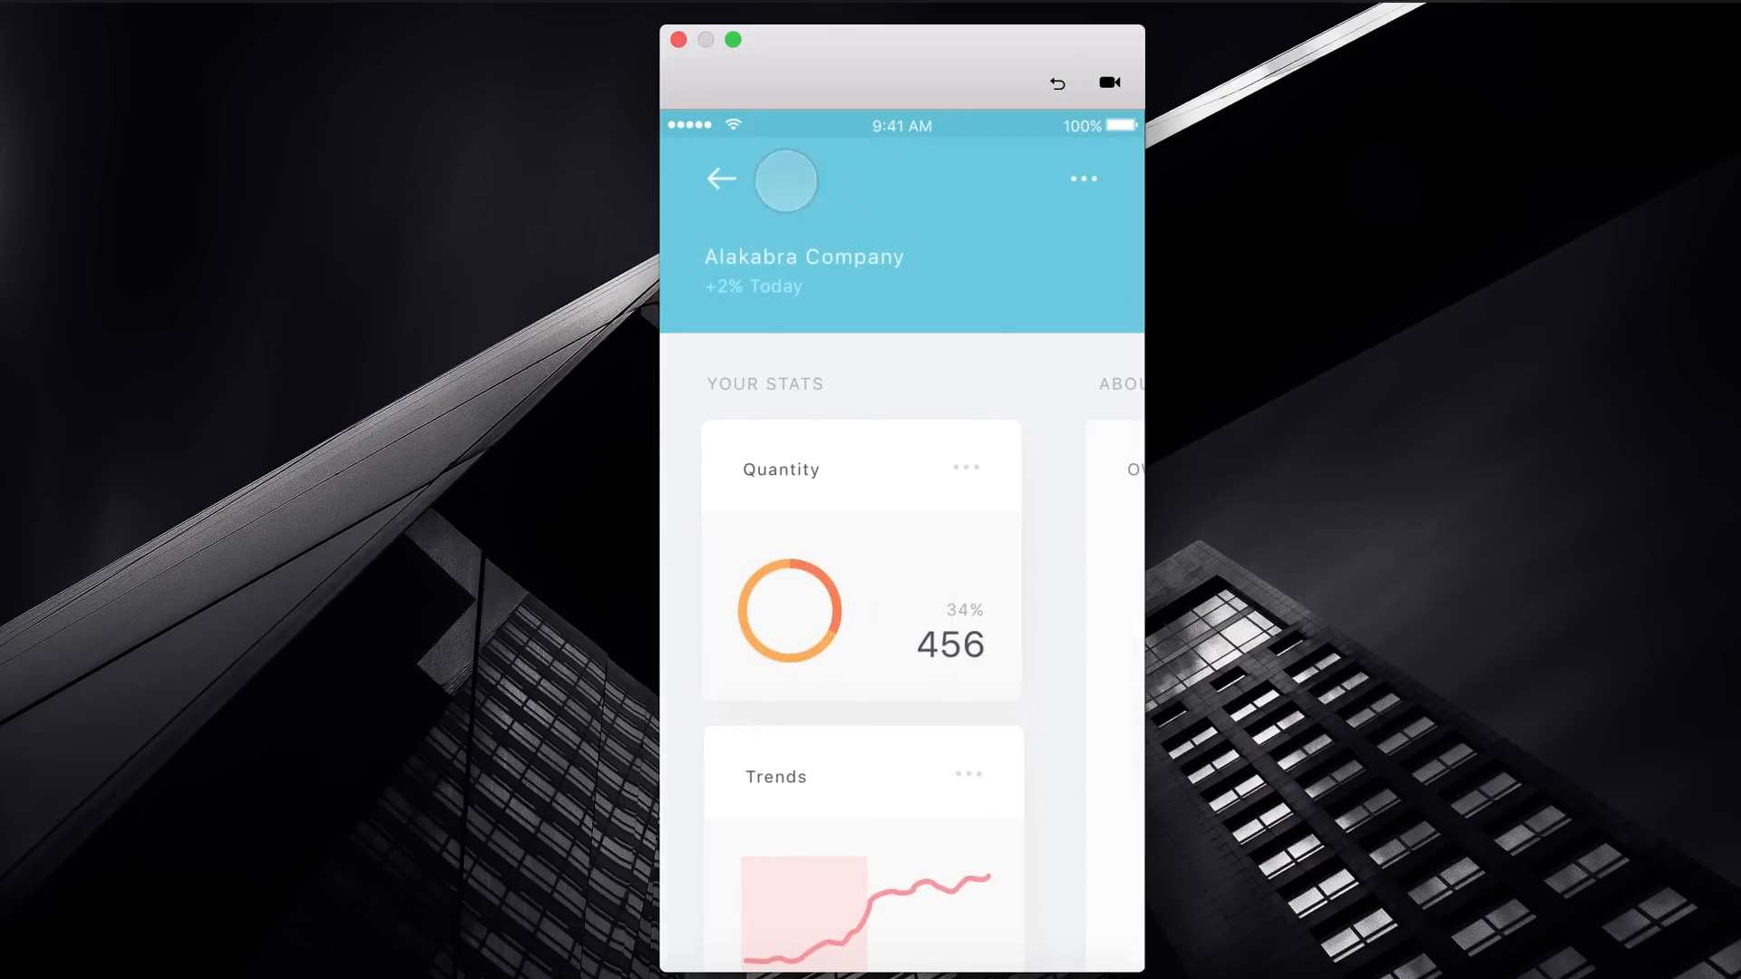
pyautogui.click(720, 178)
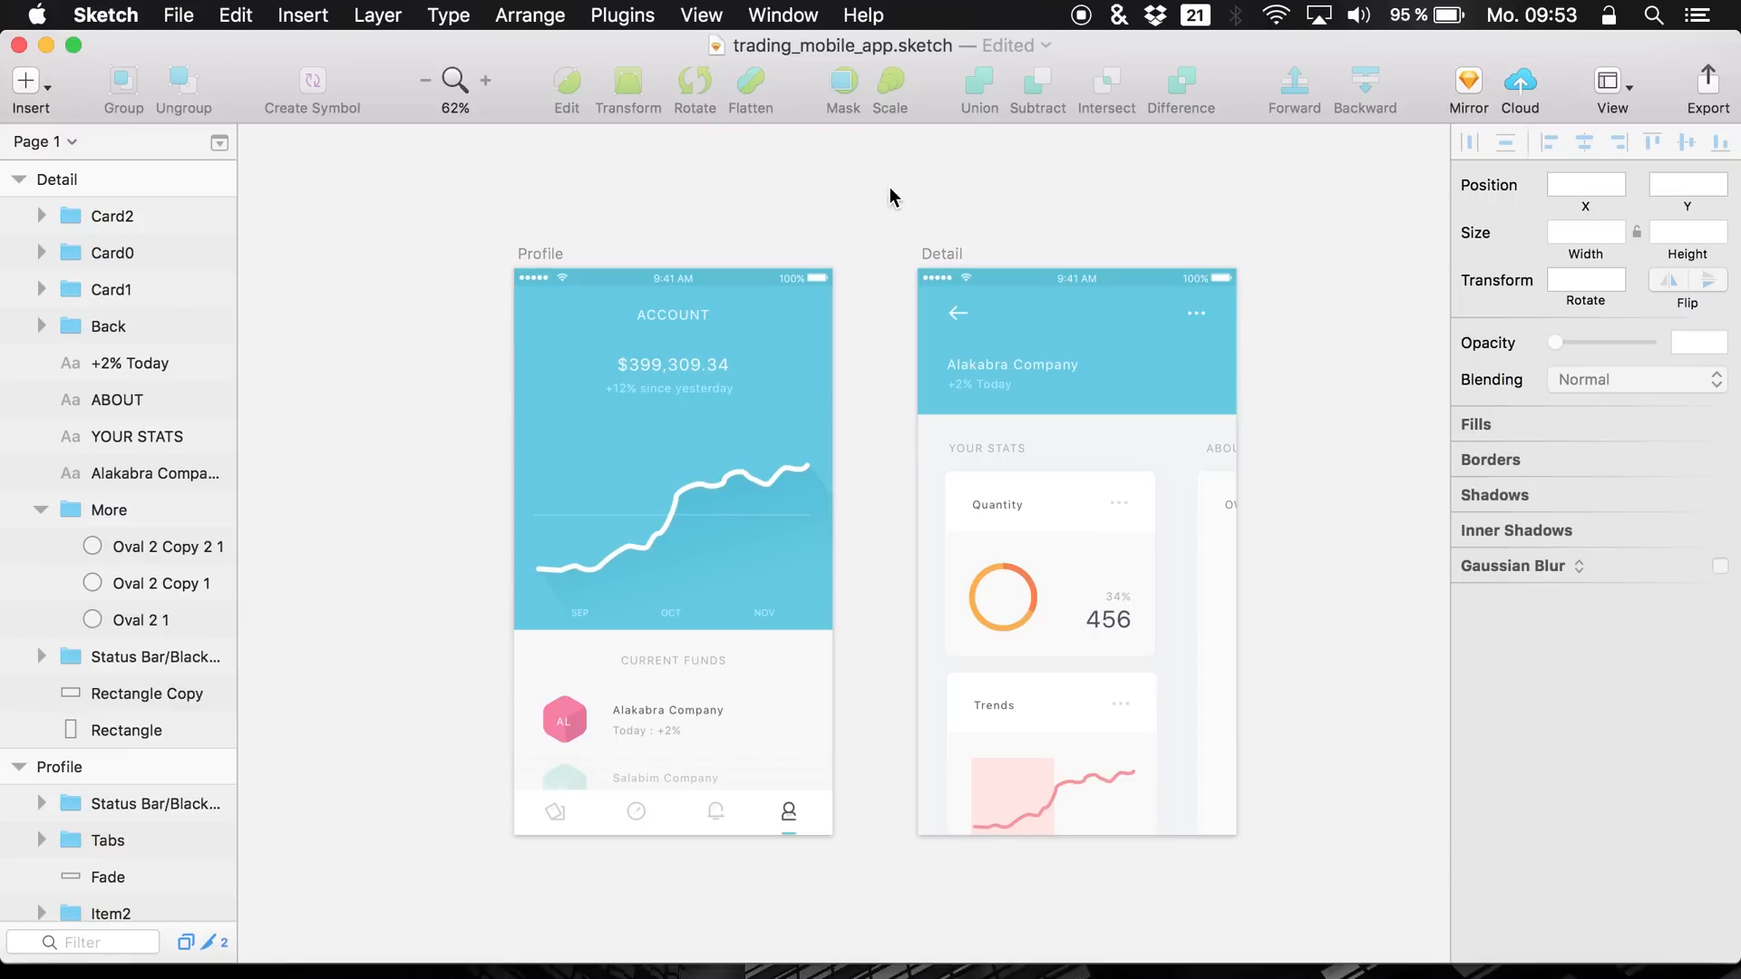
pyautogui.moveTo(808, 486)
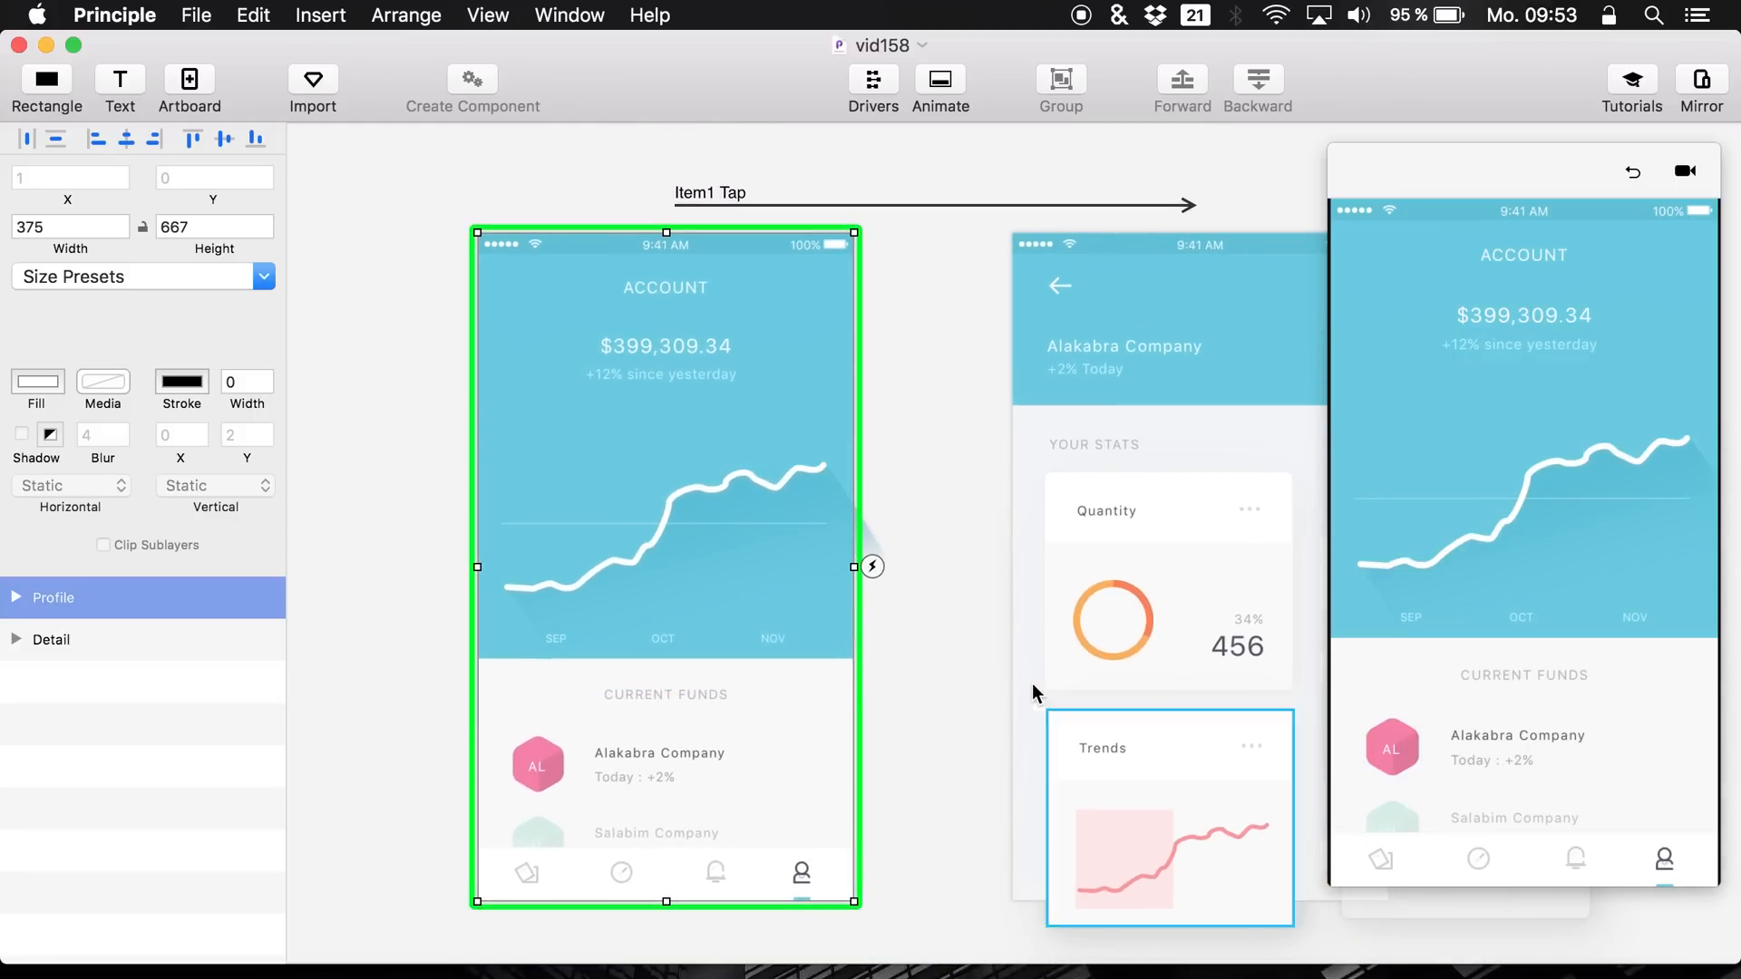
# - Copy Card0, Card1 and Card2 from Detail and paste them below Profile's visible area
pyautogui.click(940, 80)
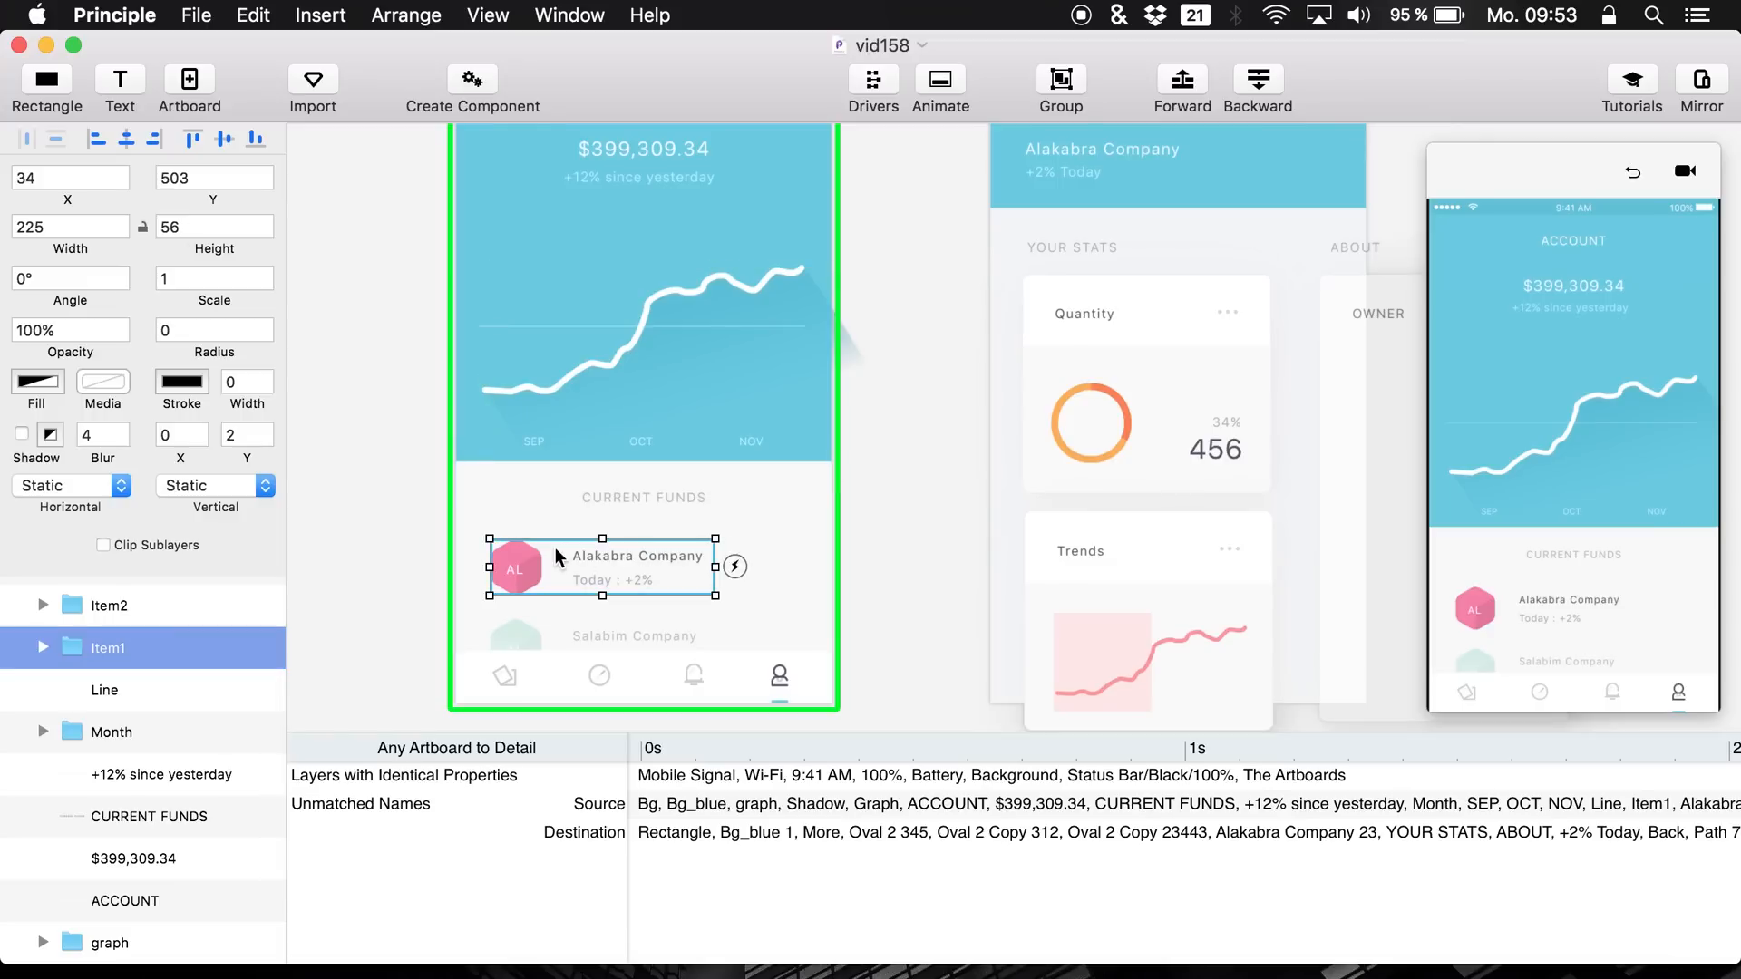
pyautogui.moveTo(641, 577)
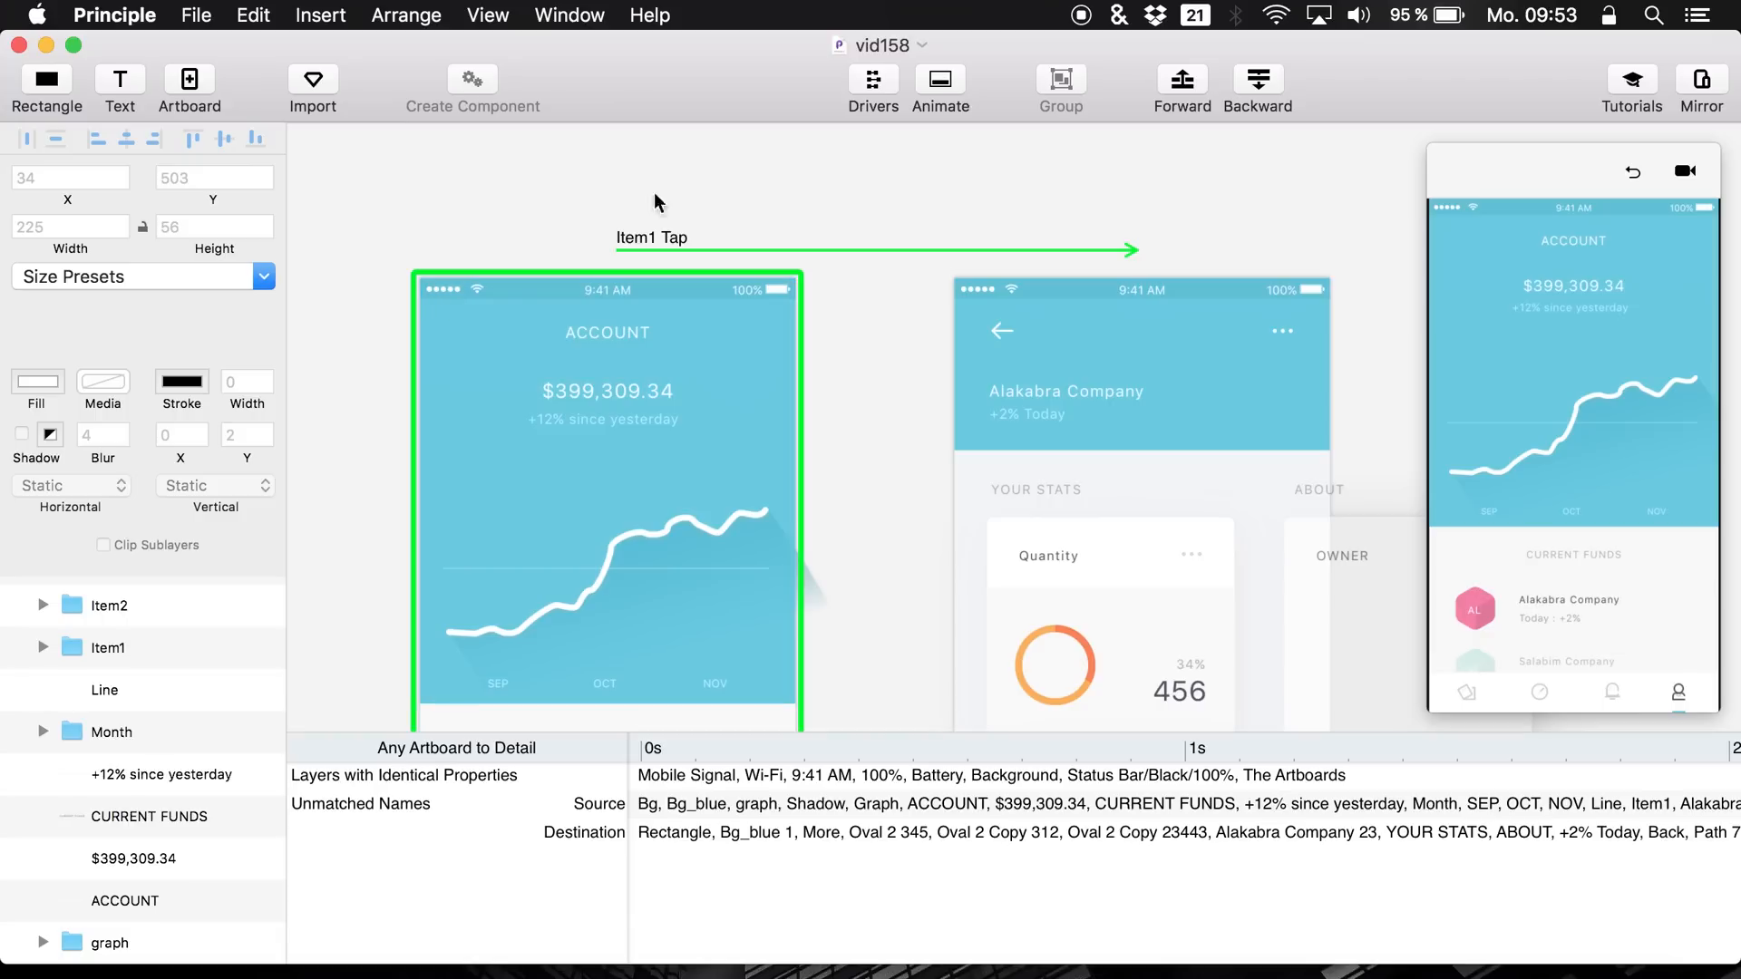
pyautogui.scroll(-3)
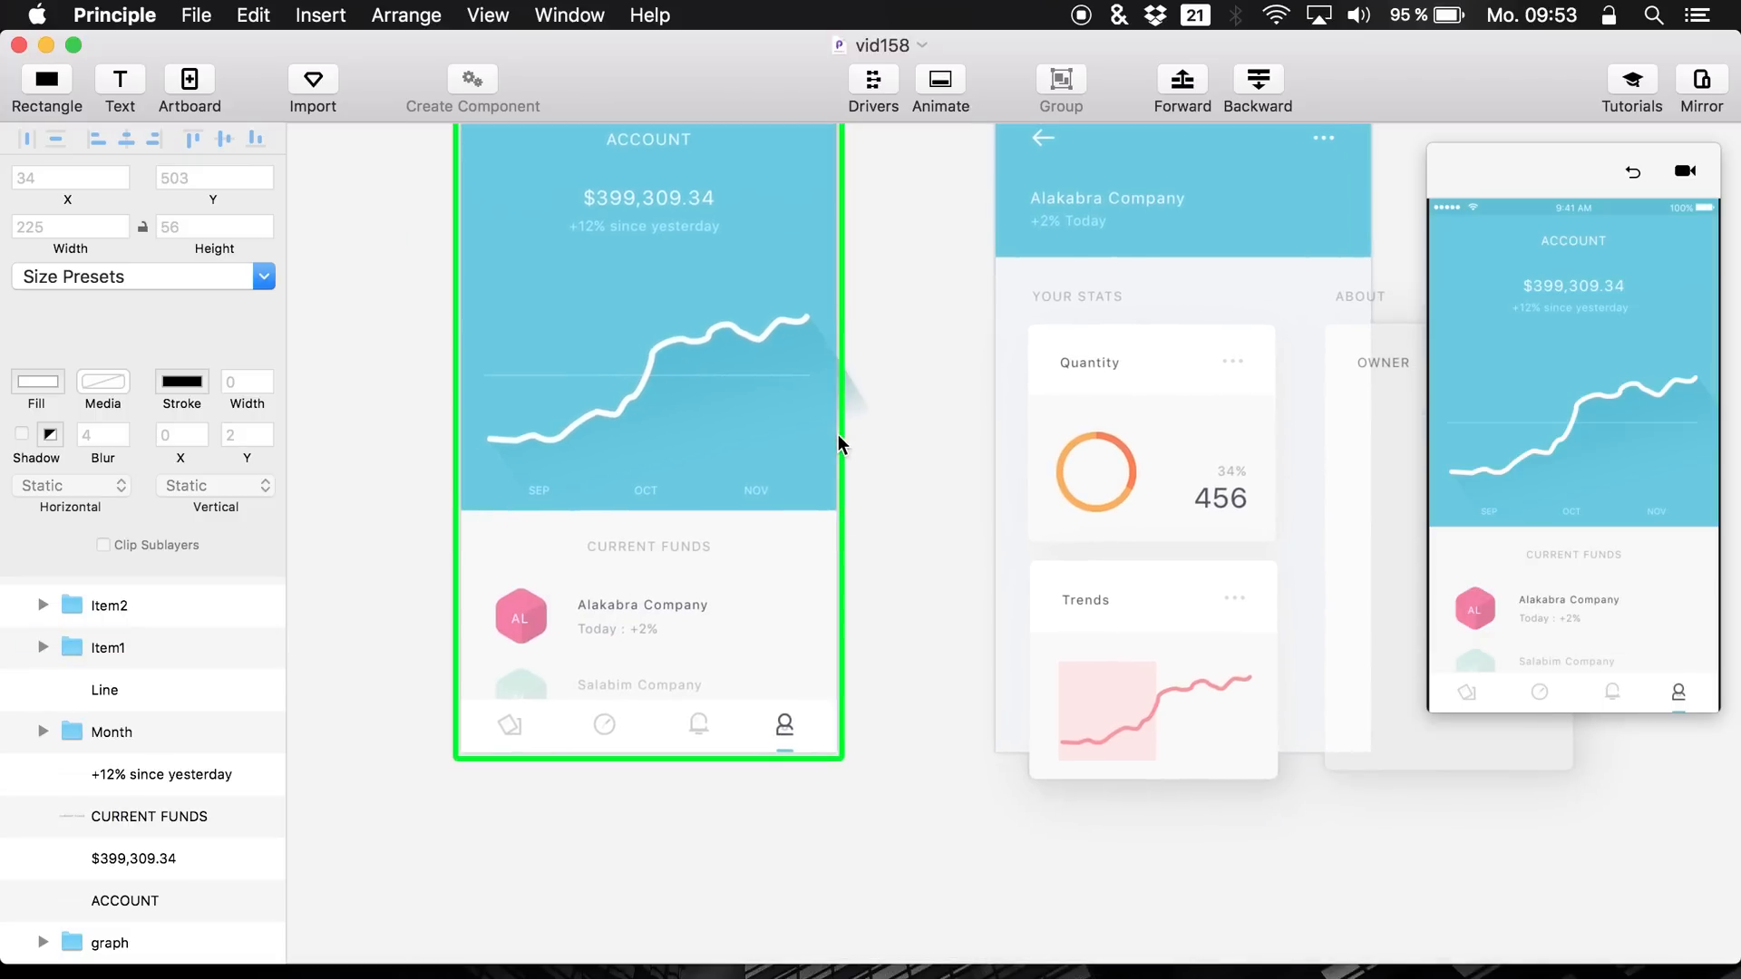
pyautogui.click(106, 943)
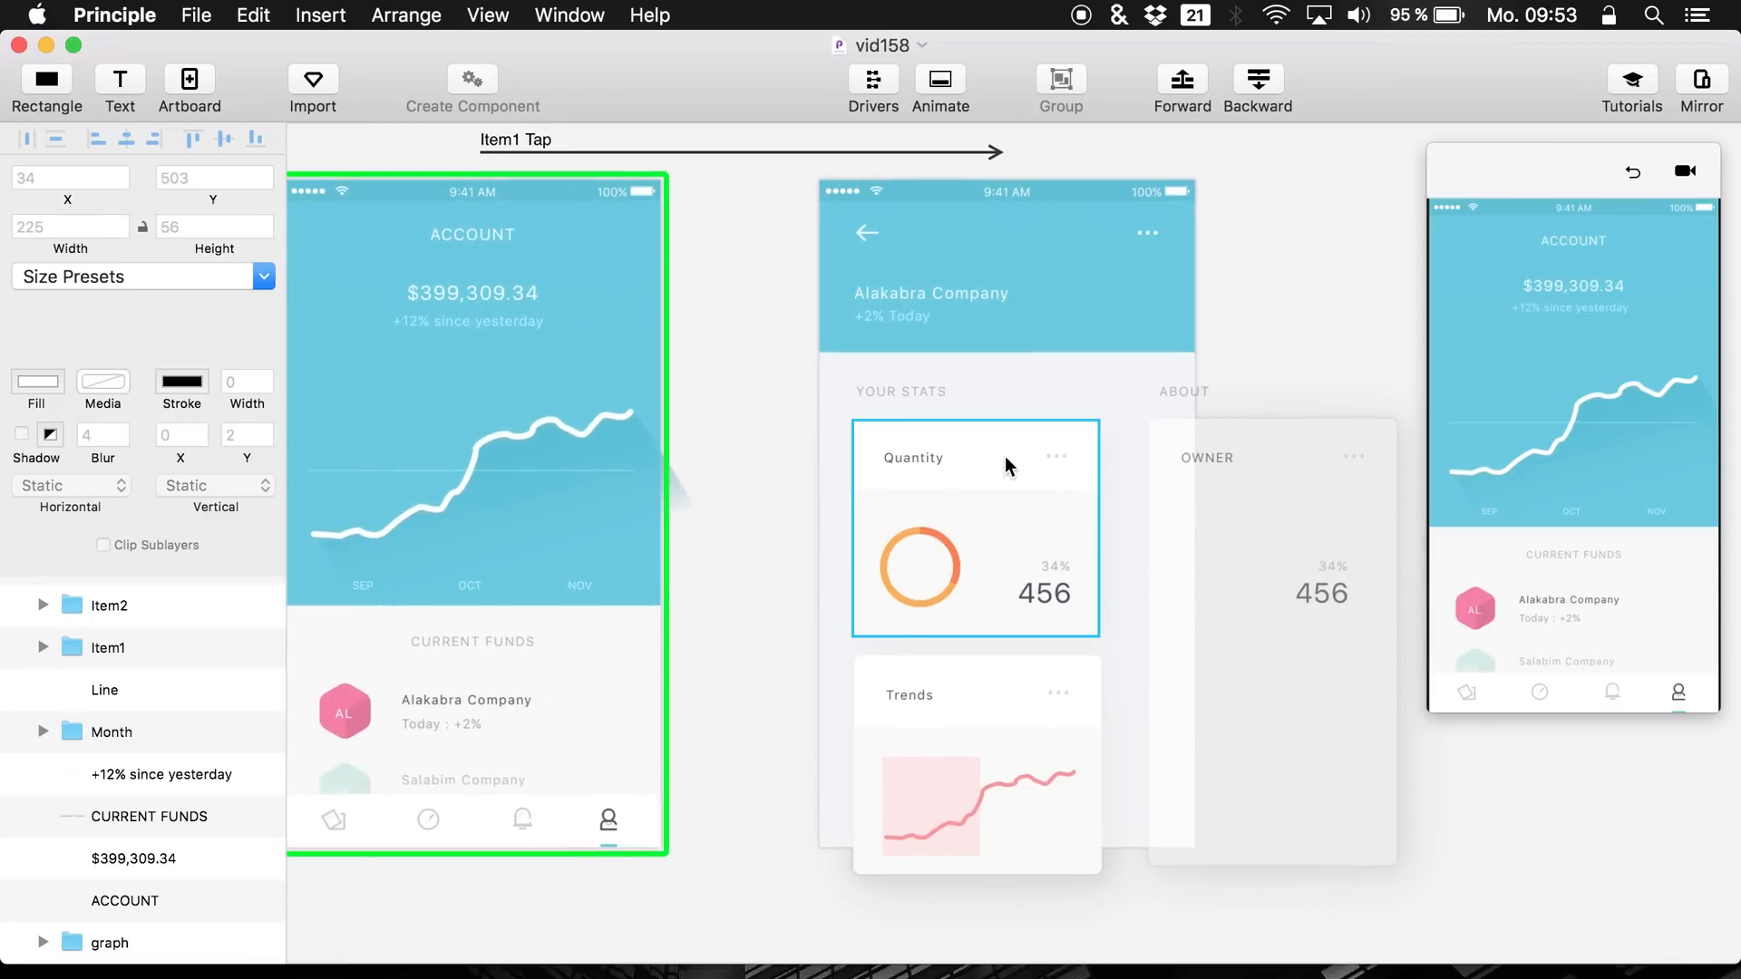
pyautogui.click(976, 700)
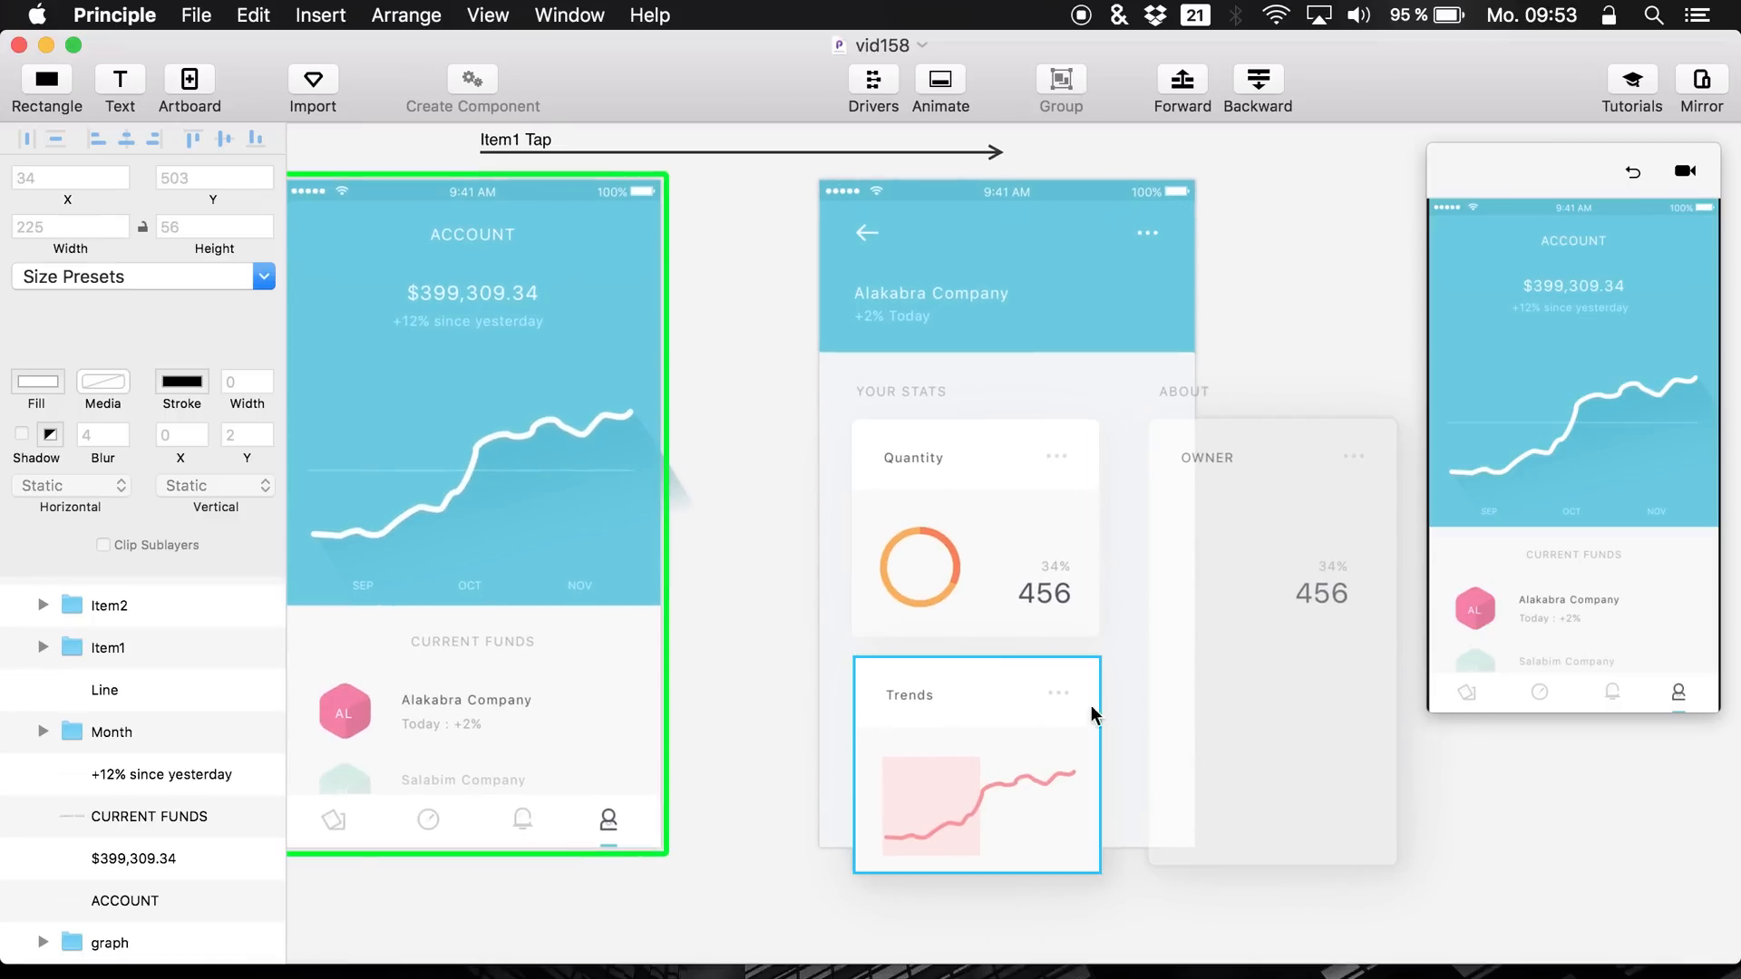
pyautogui.click(976, 527)
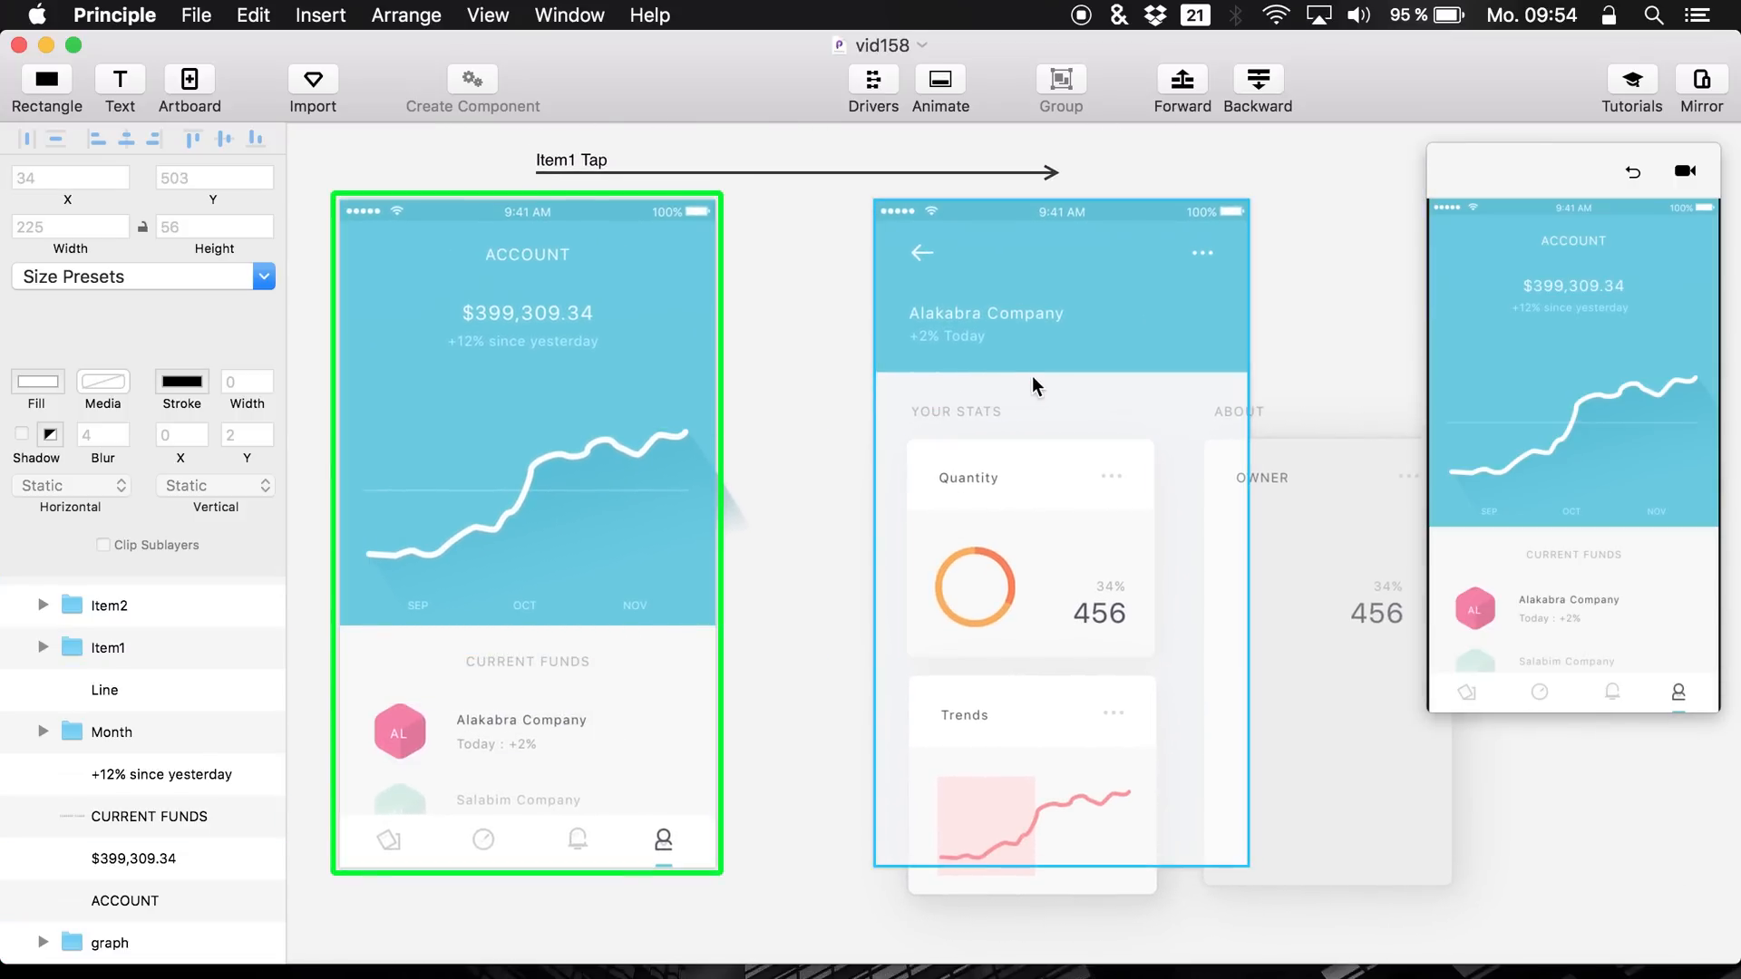
pyautogui.moveTo(509, 711)
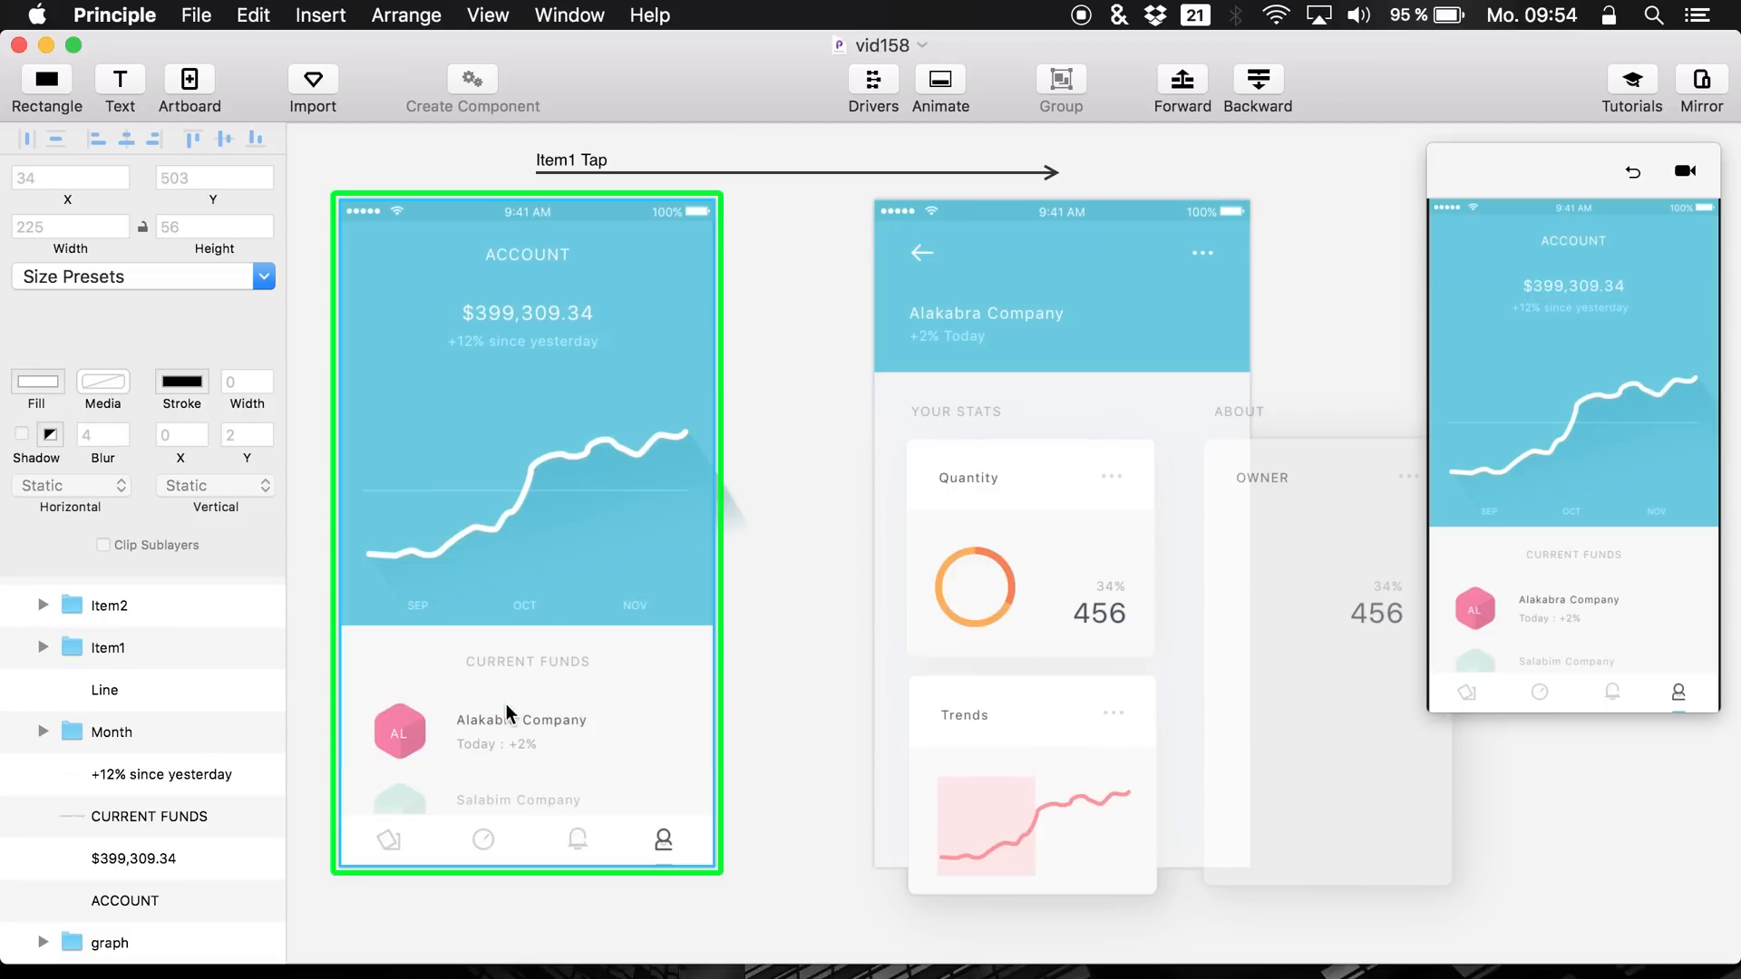
pyautogui.click(512, 721)
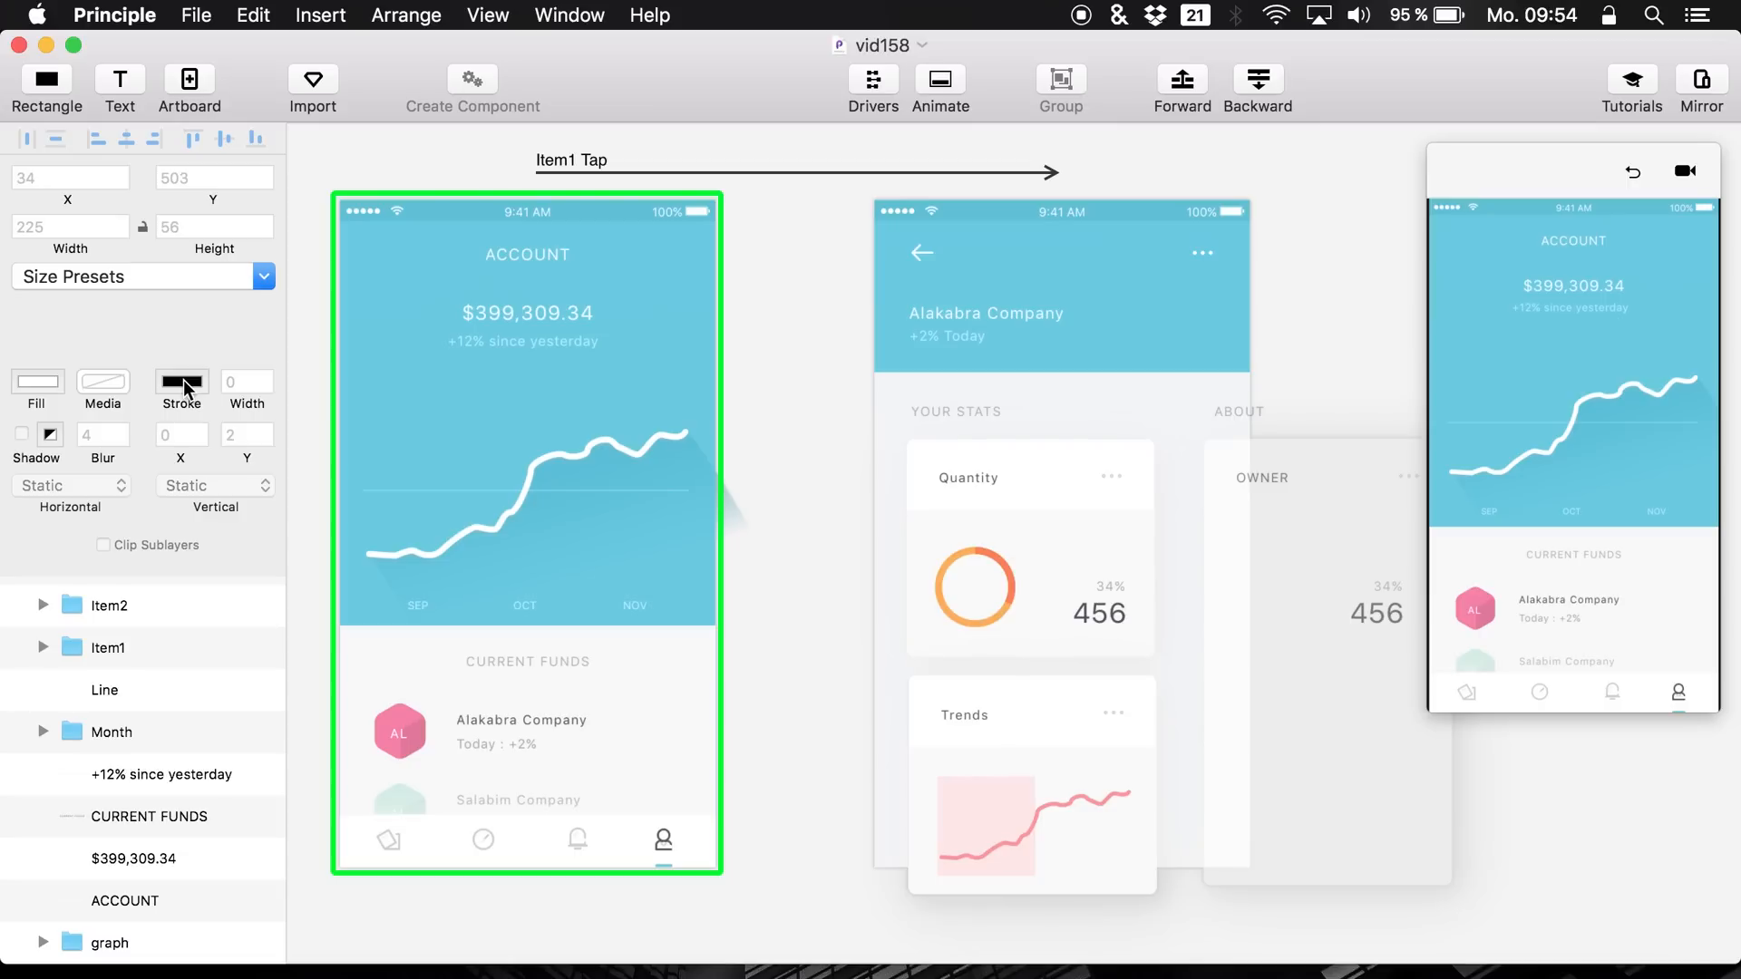
pyautogui.click(1041, 544)
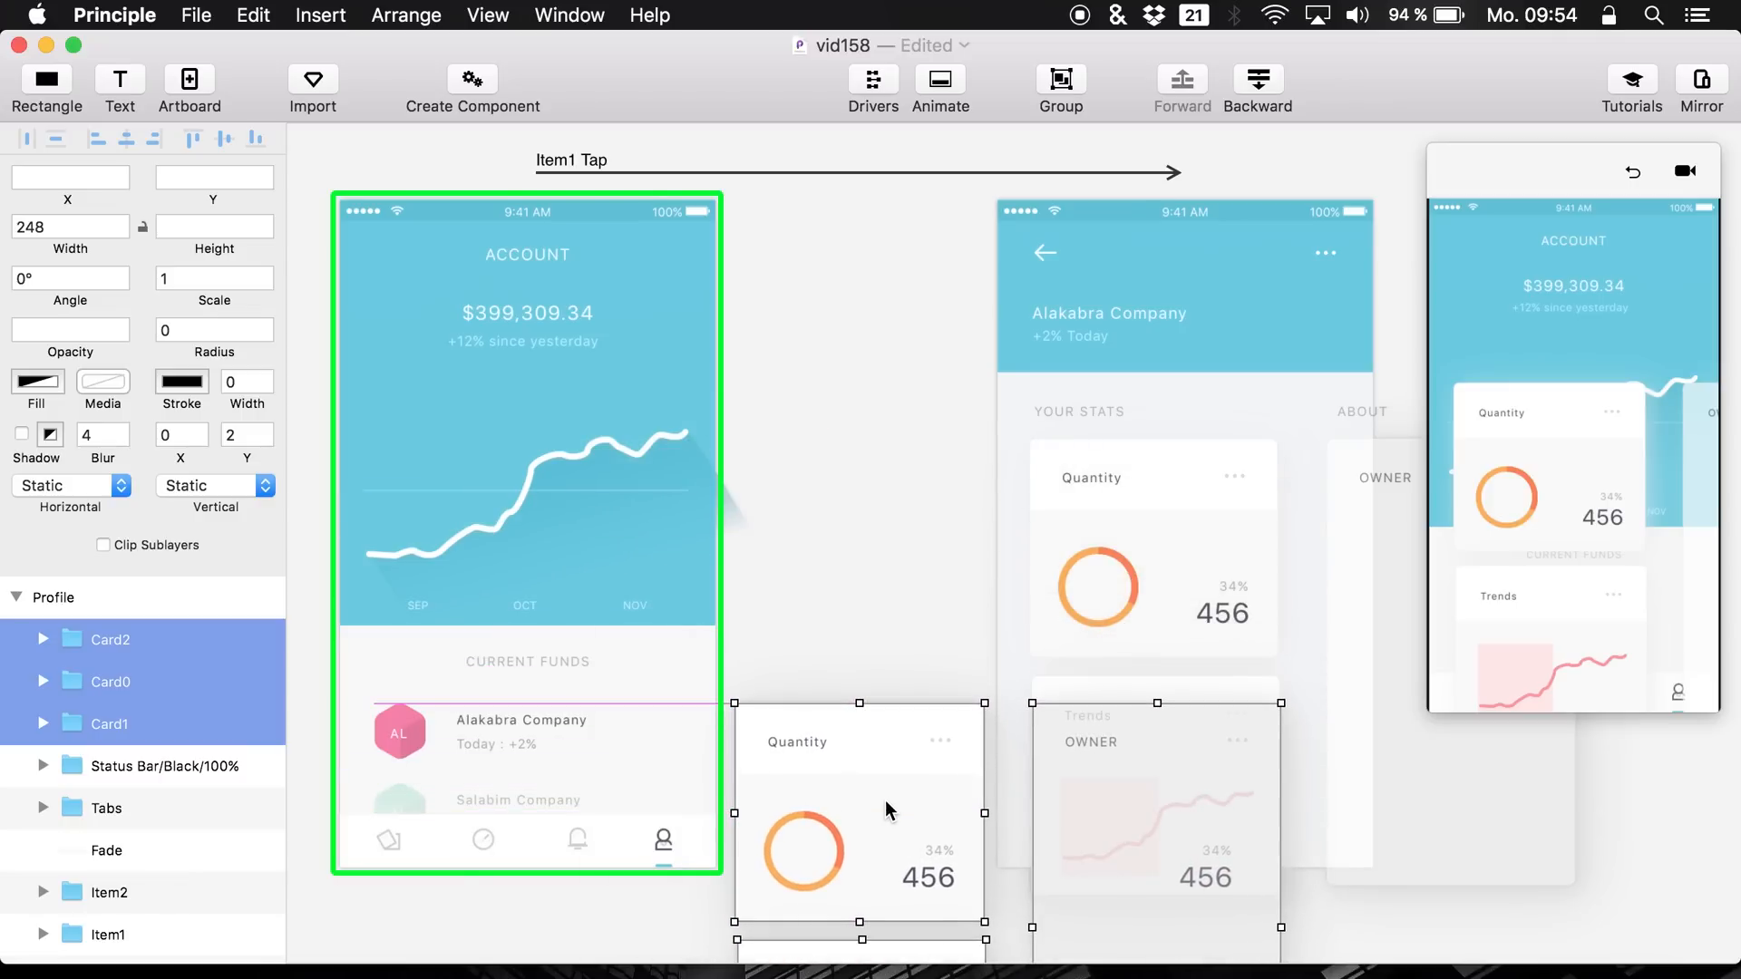
pyautogui.scroll(-3)
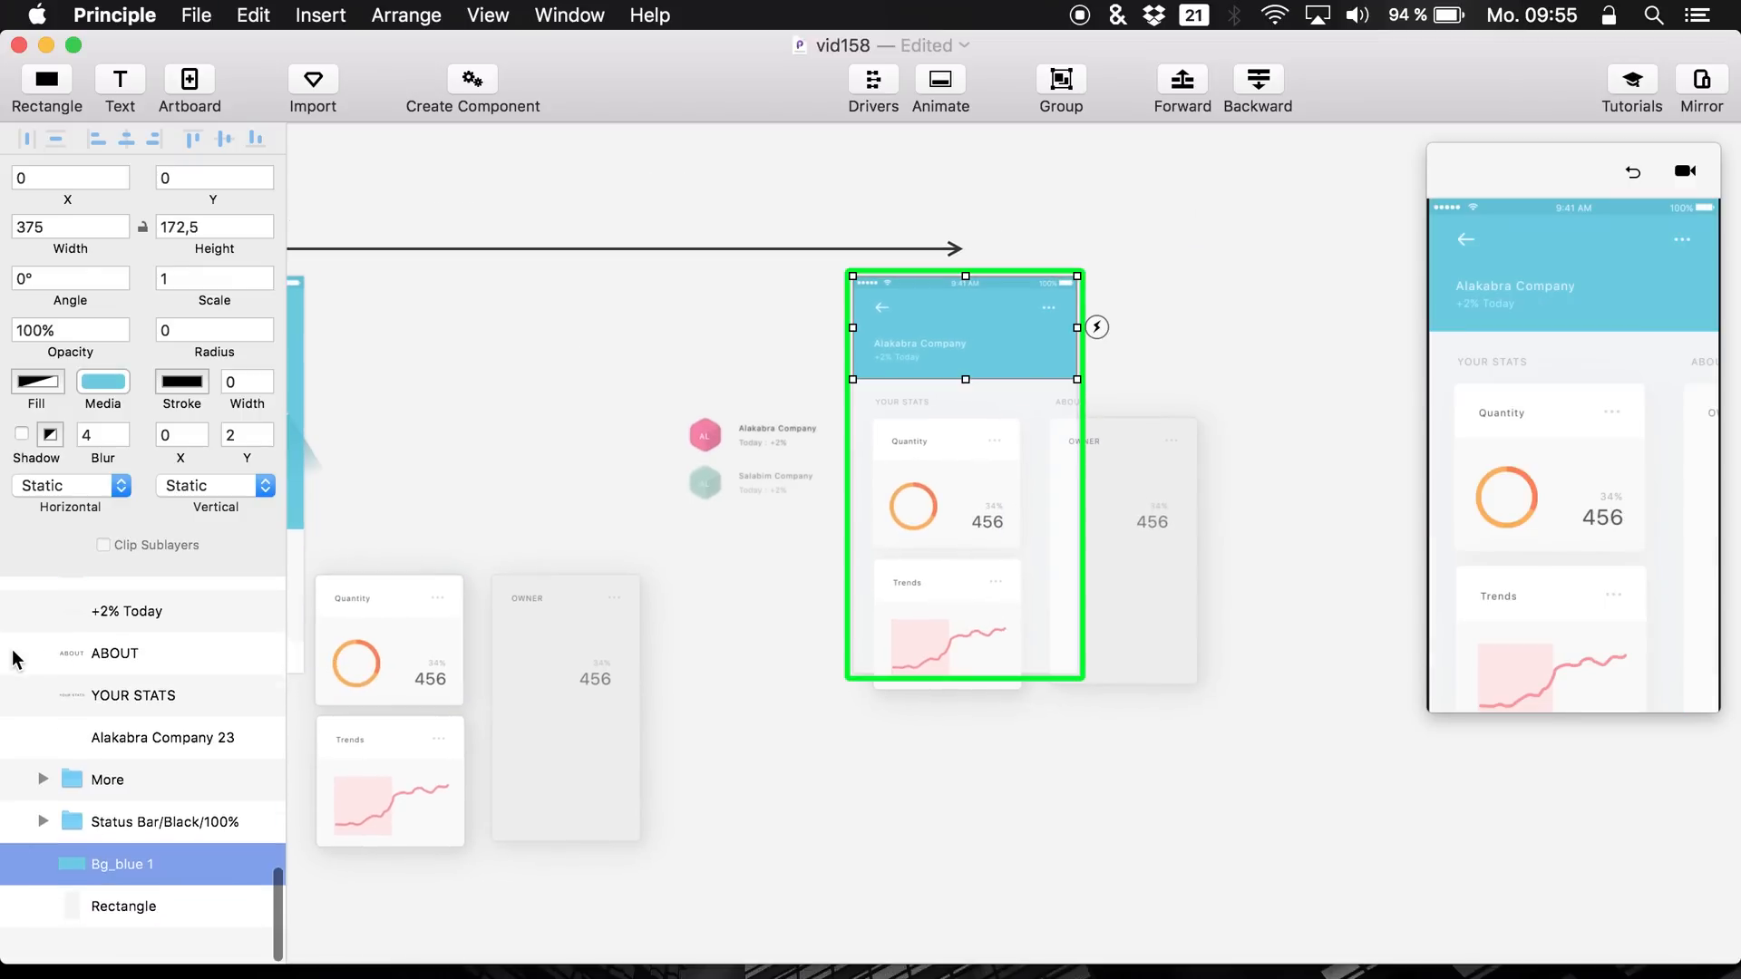
# - Paste copies of Profile's Item1 and Item2 rows into Detail, outside its left edge
pyautogui.click(75, 813)
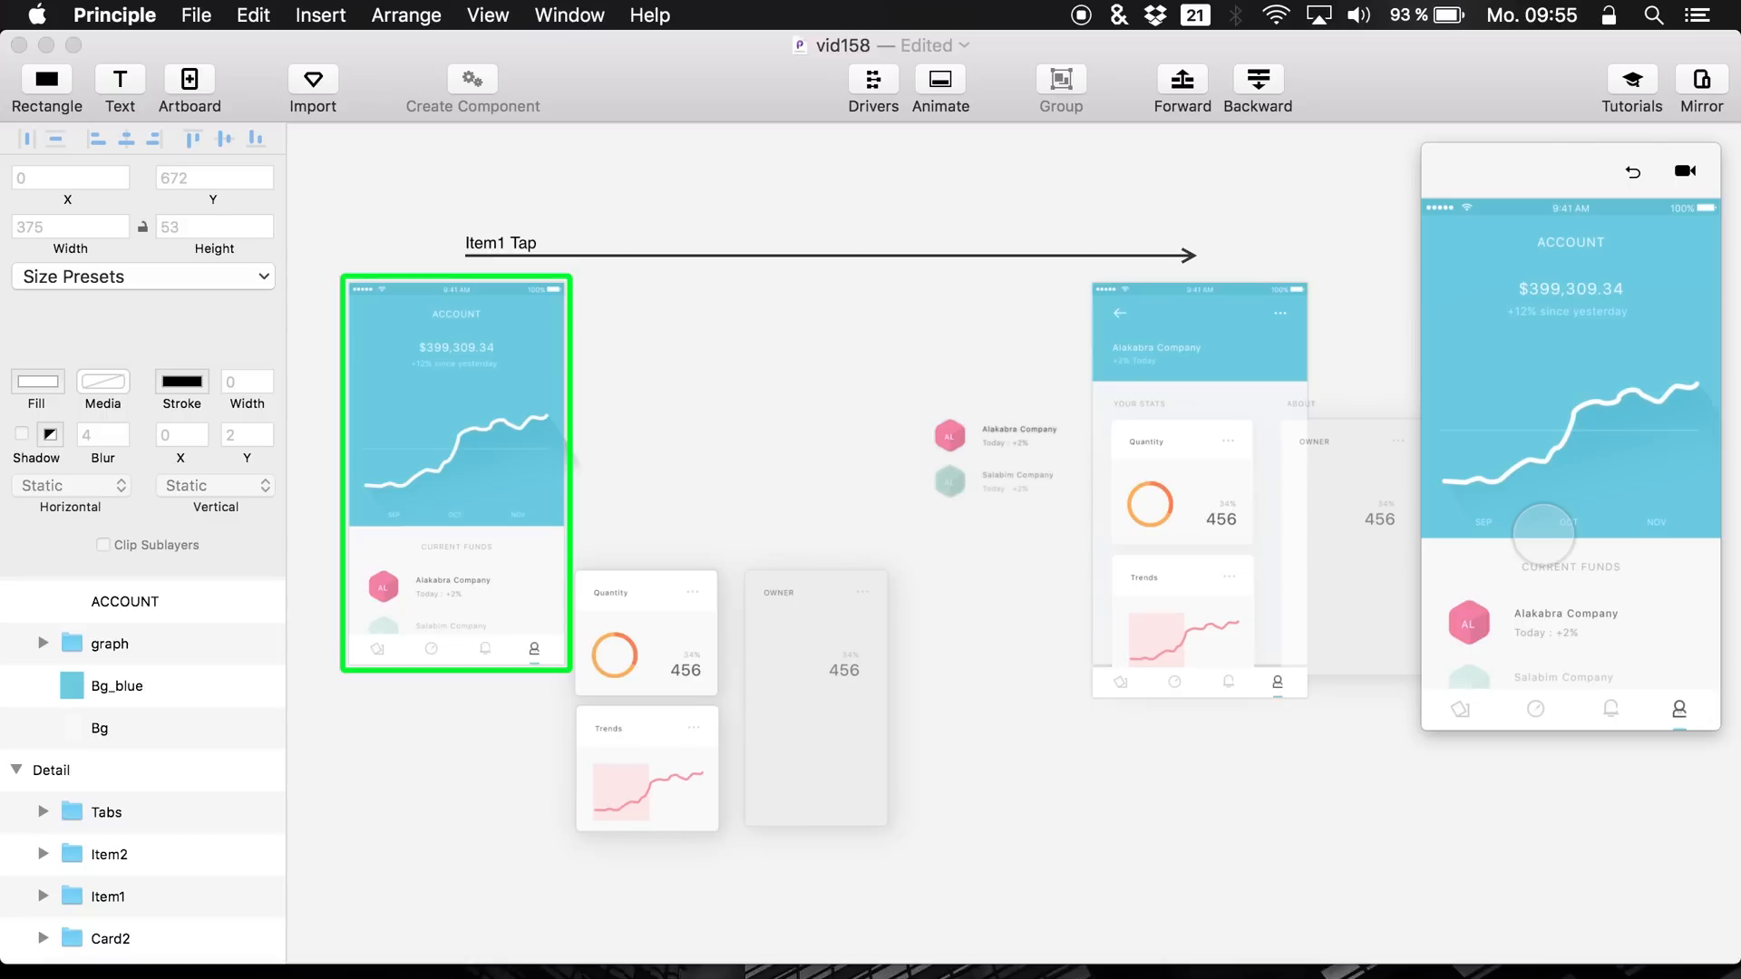
pyautogui.click(115, 686)
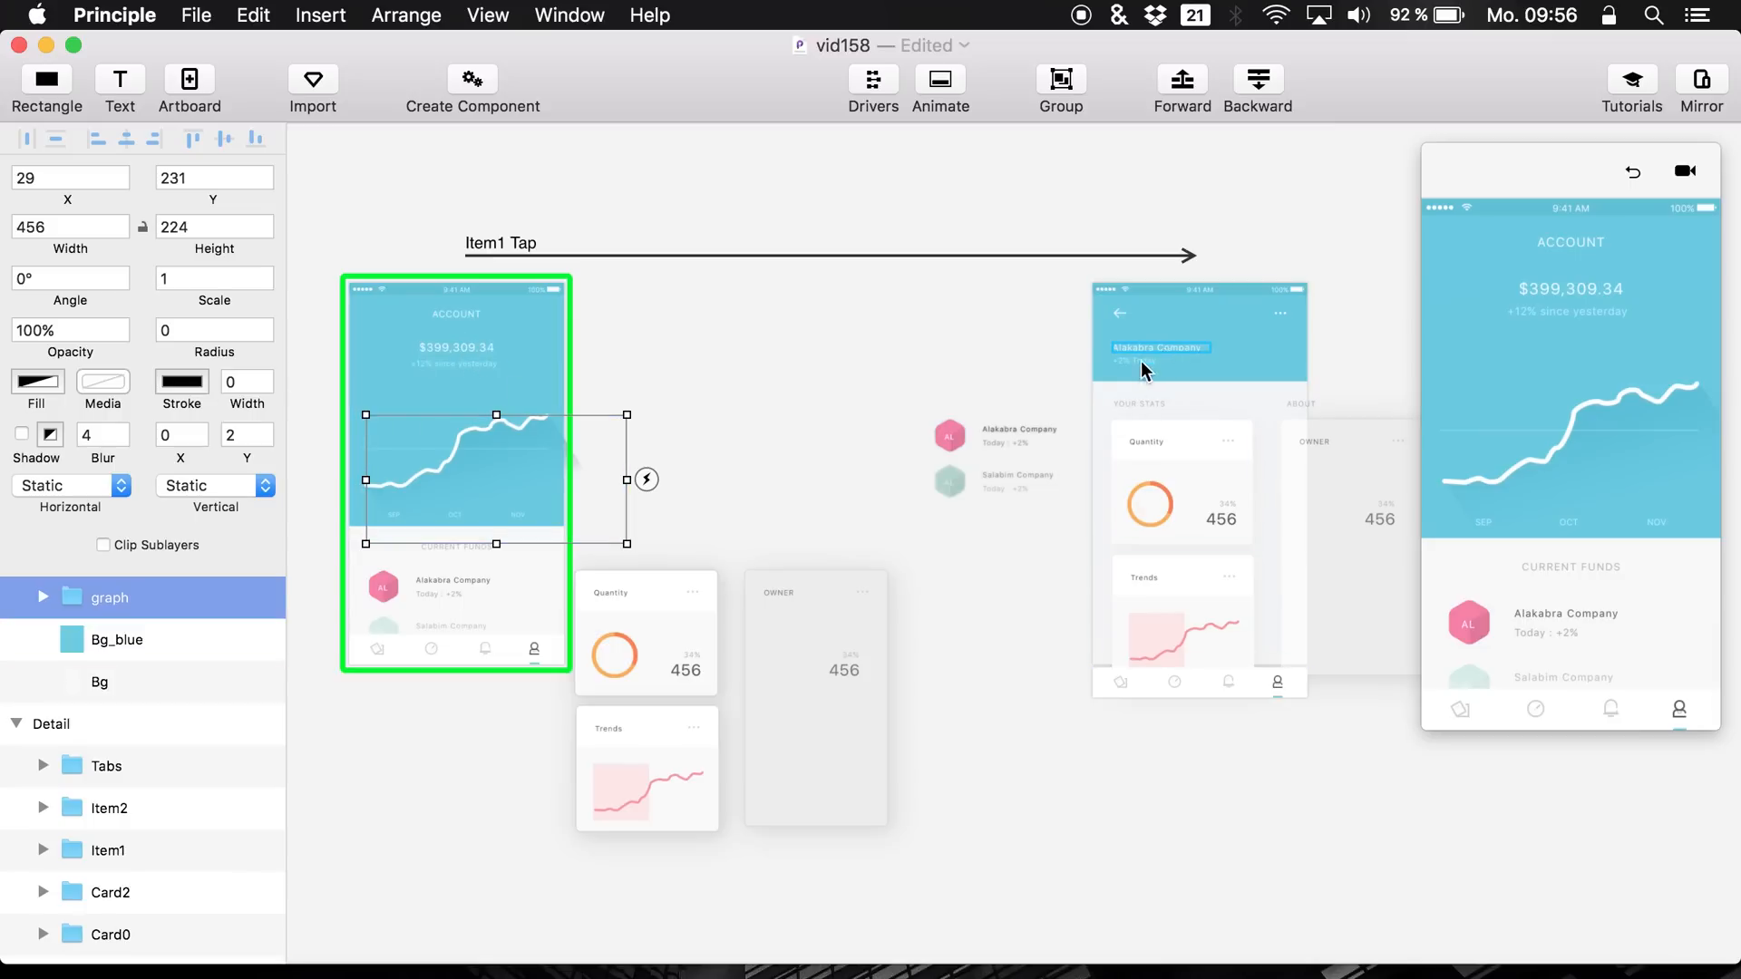
pyautogui.moveTo(1179, 357)
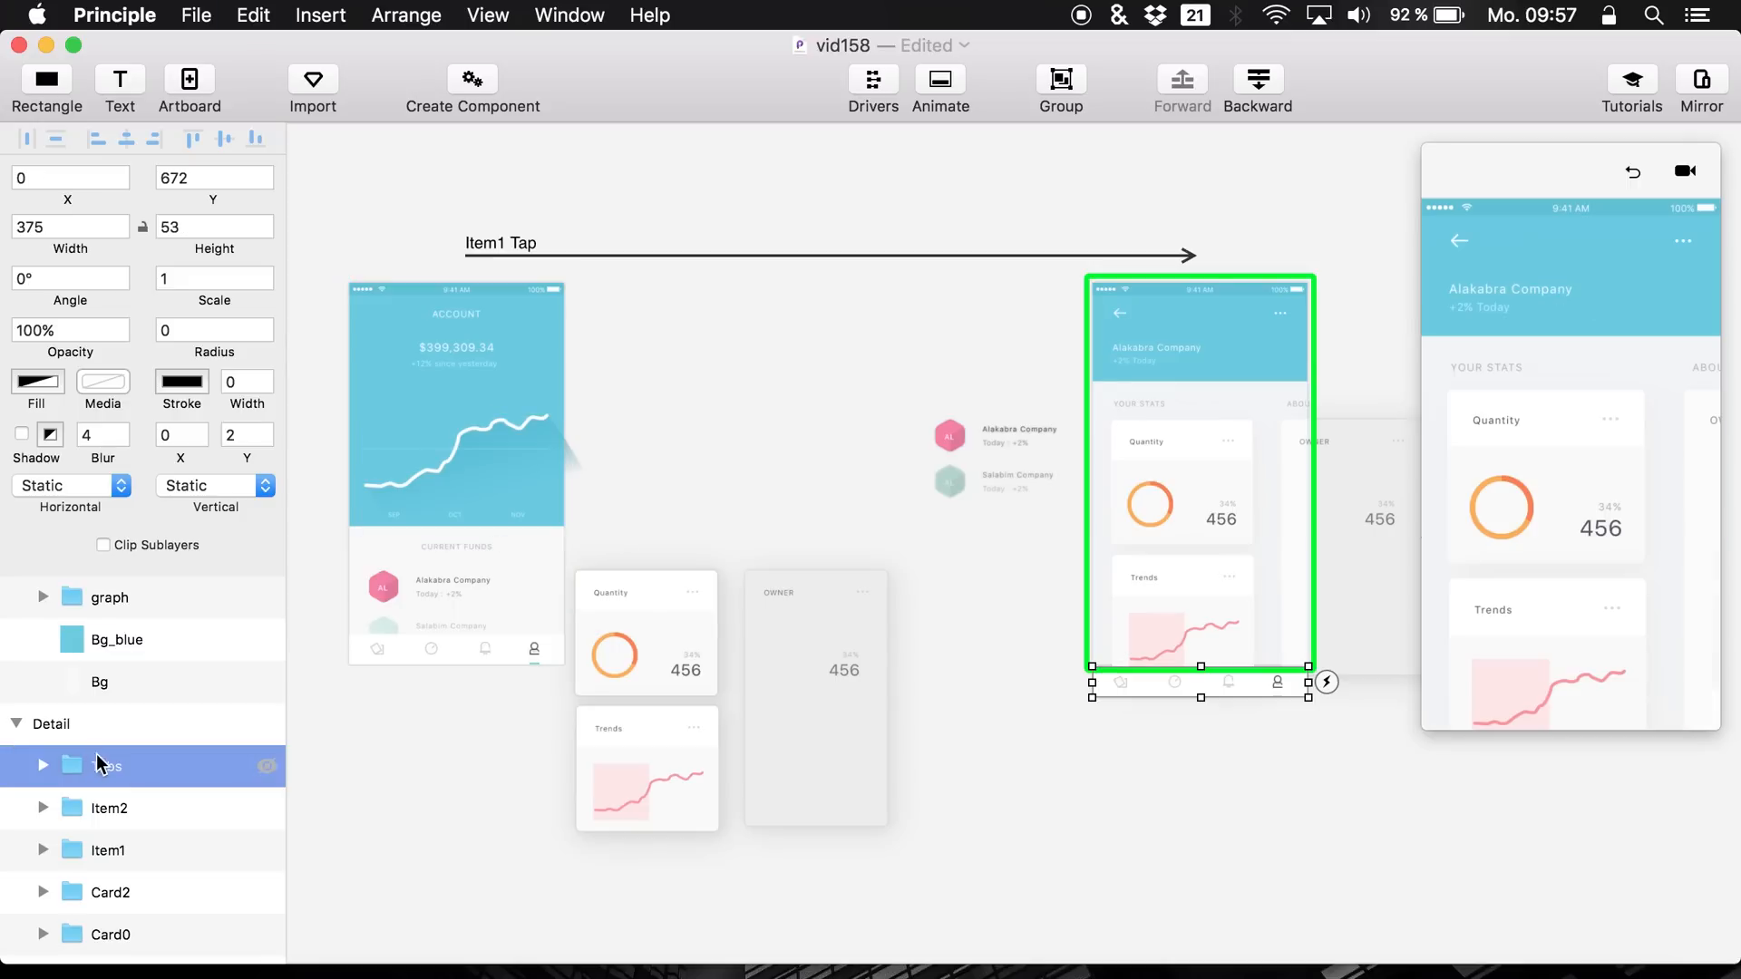
# - Set Detail's Month, +12% since yesterday, $399,309.34 and ACCOUNT layers to 0% opacity
pyautogui.click(109, 598)
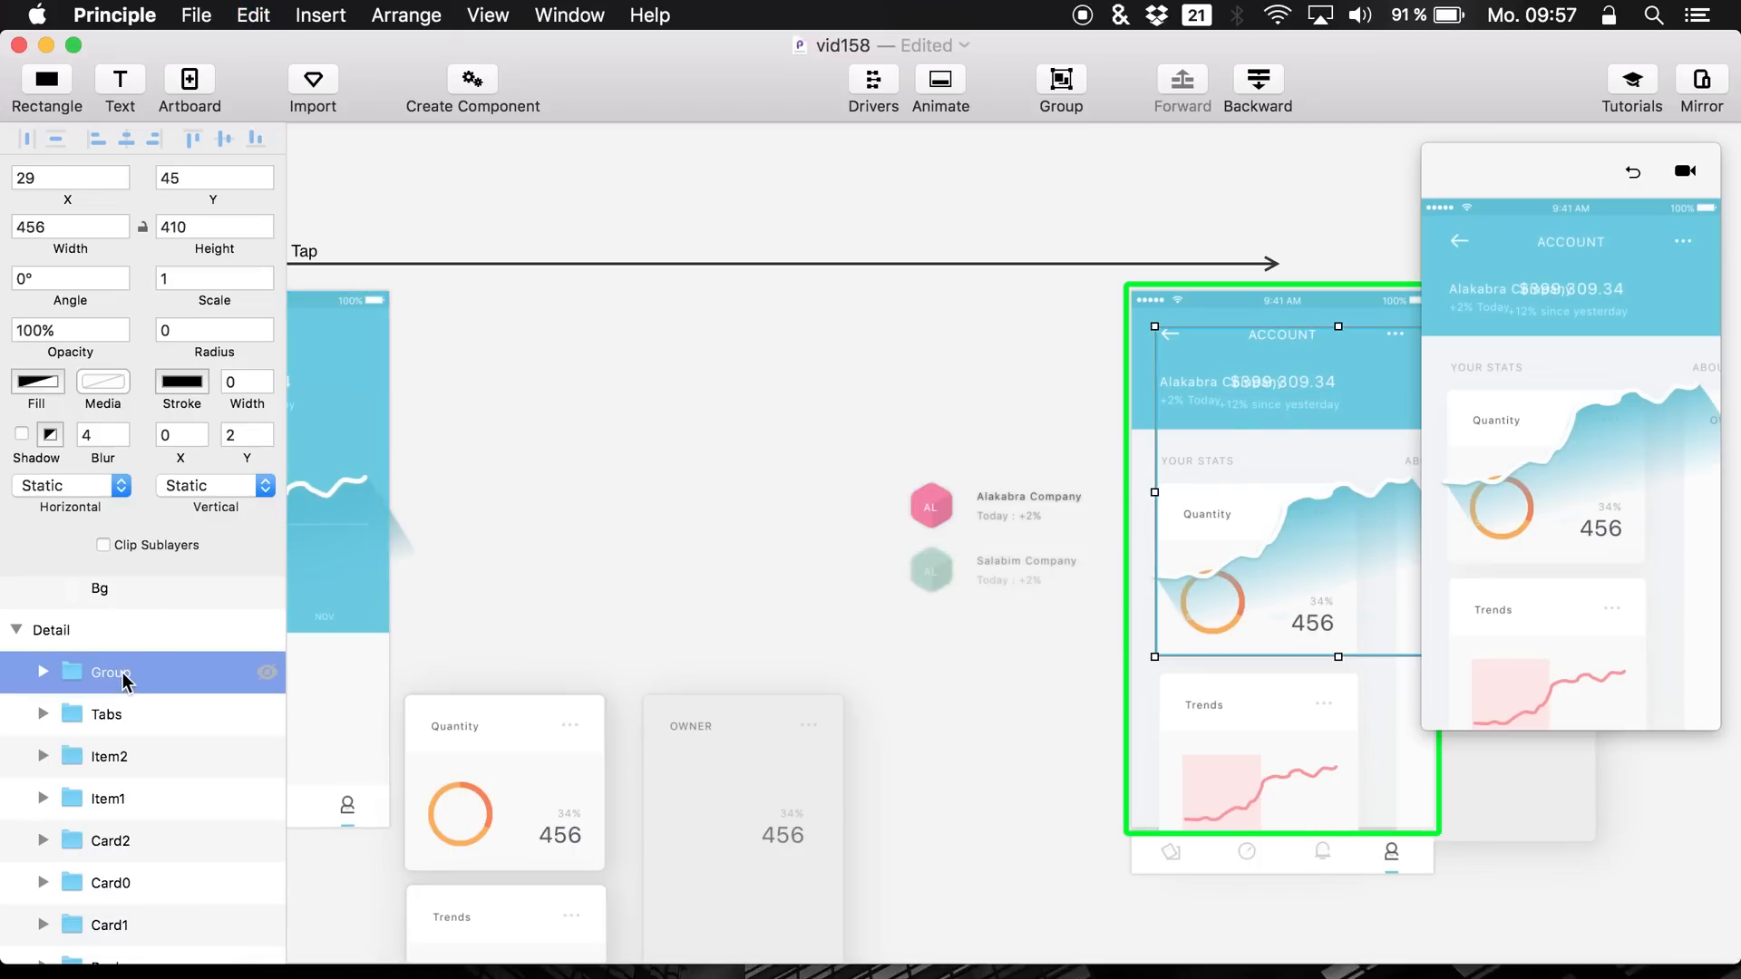
pyautogui.click(42, 672)
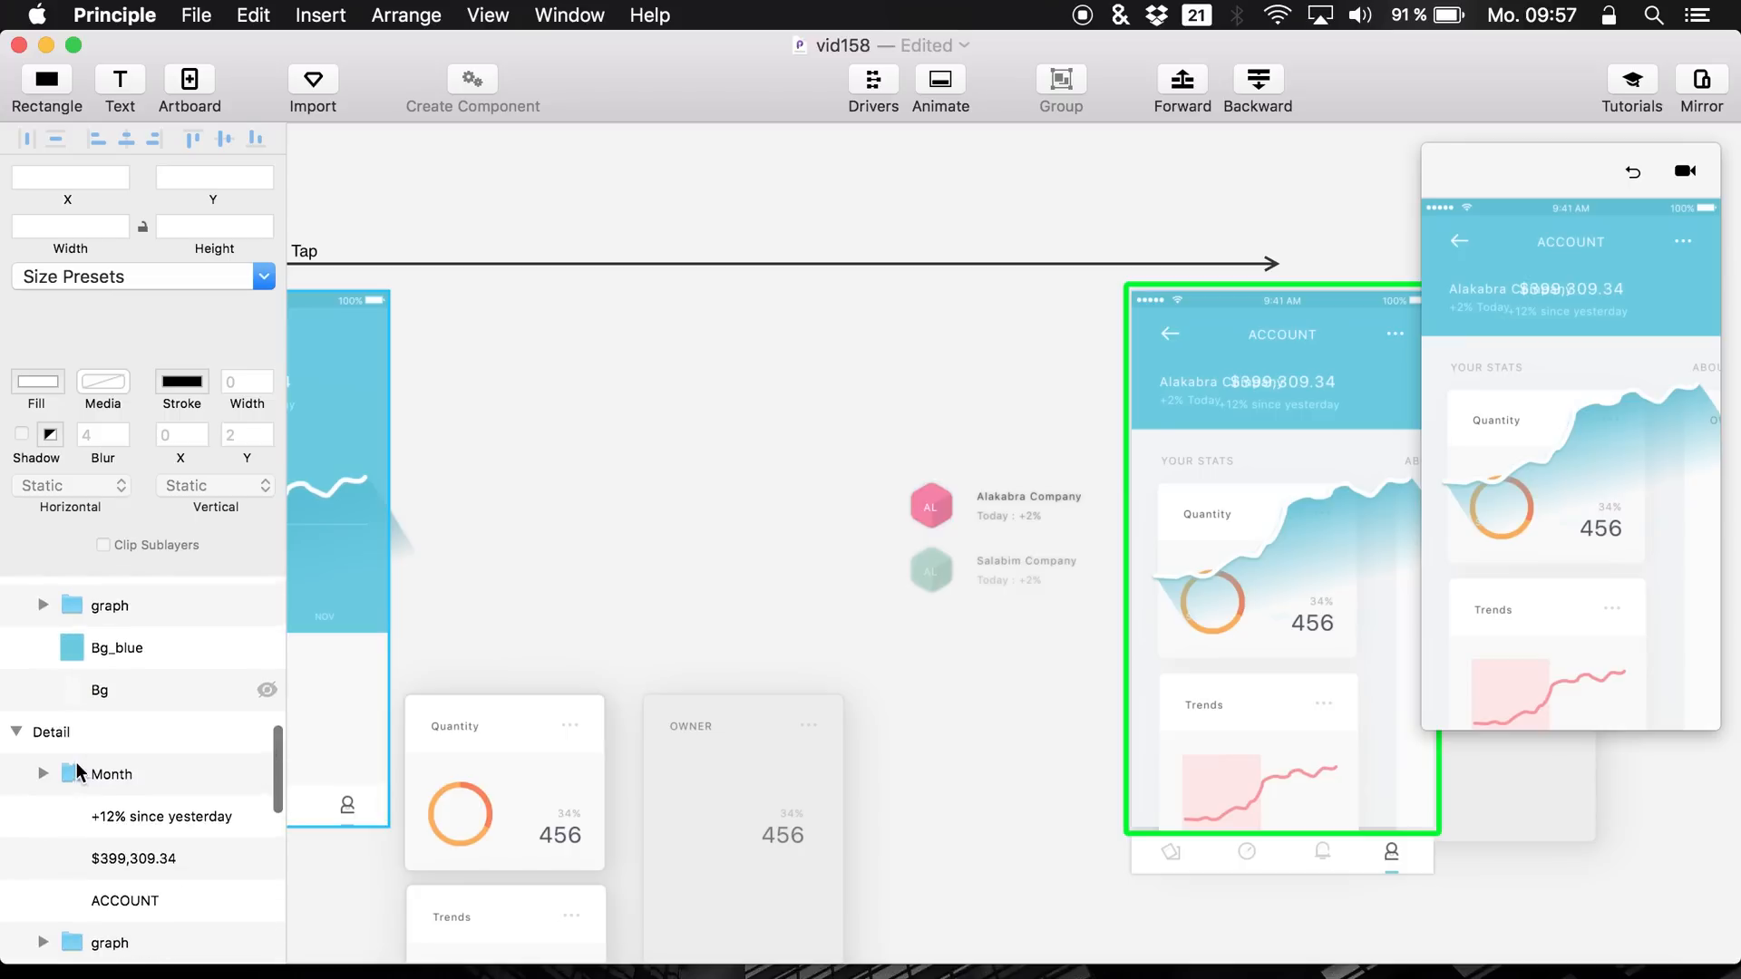
pyautogui.click(112, 775)
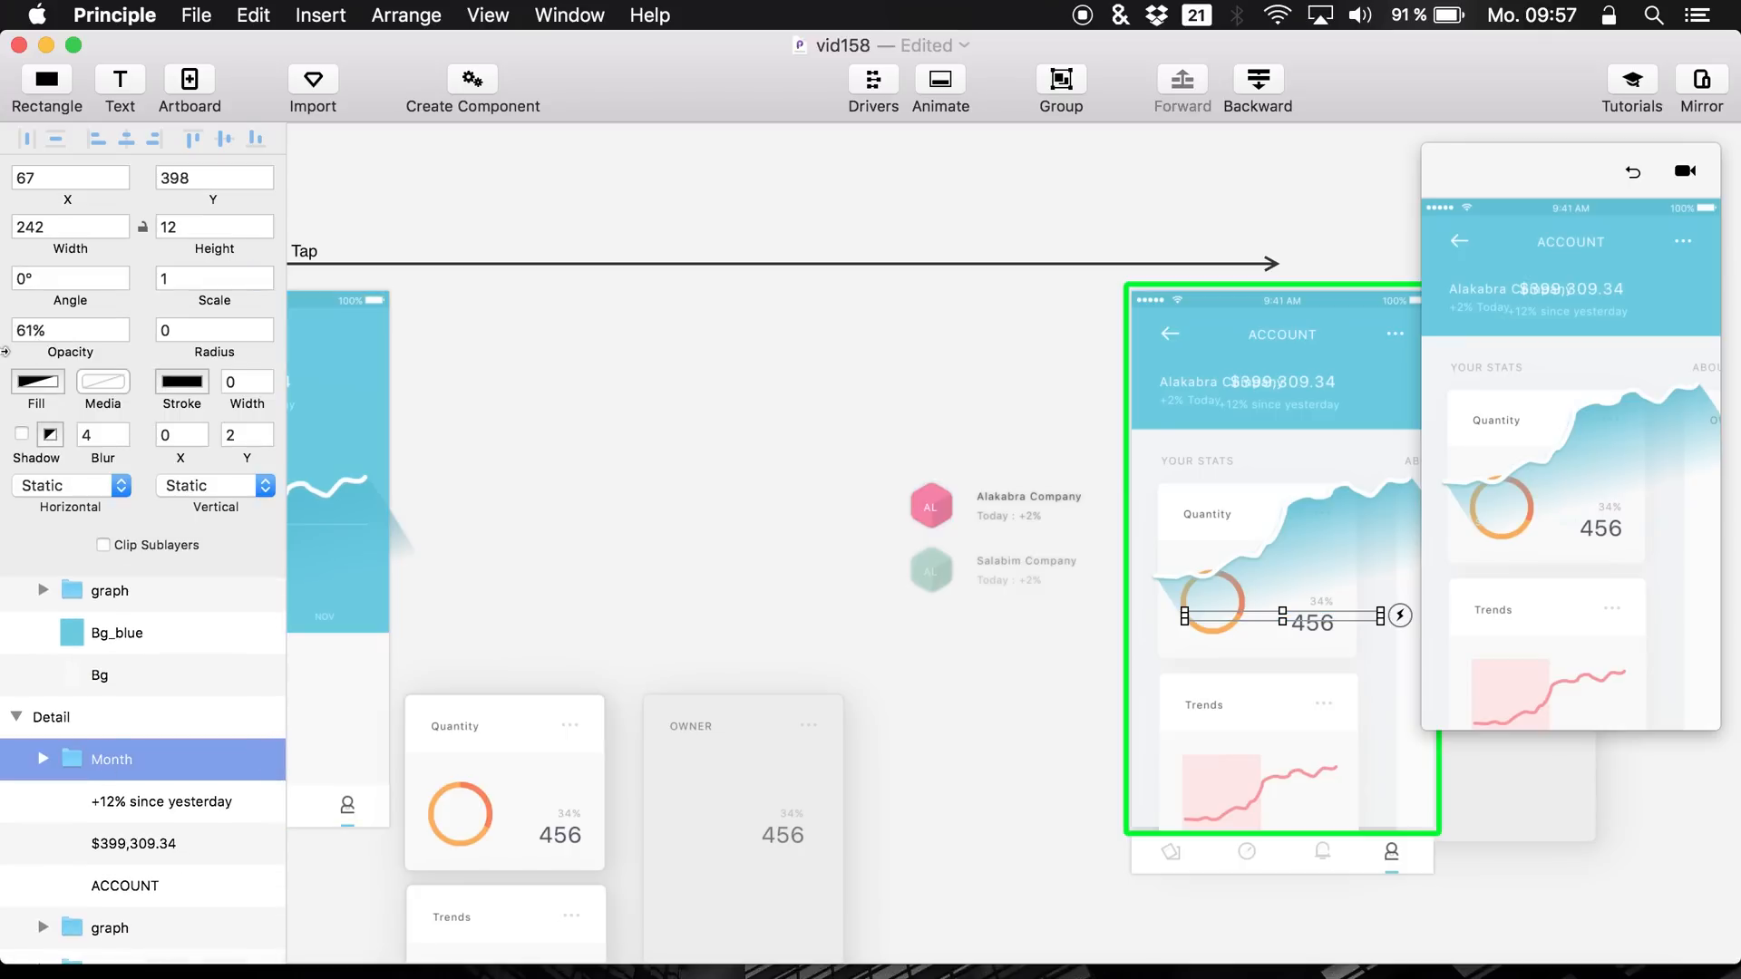
pyautogui.click(138, 801)
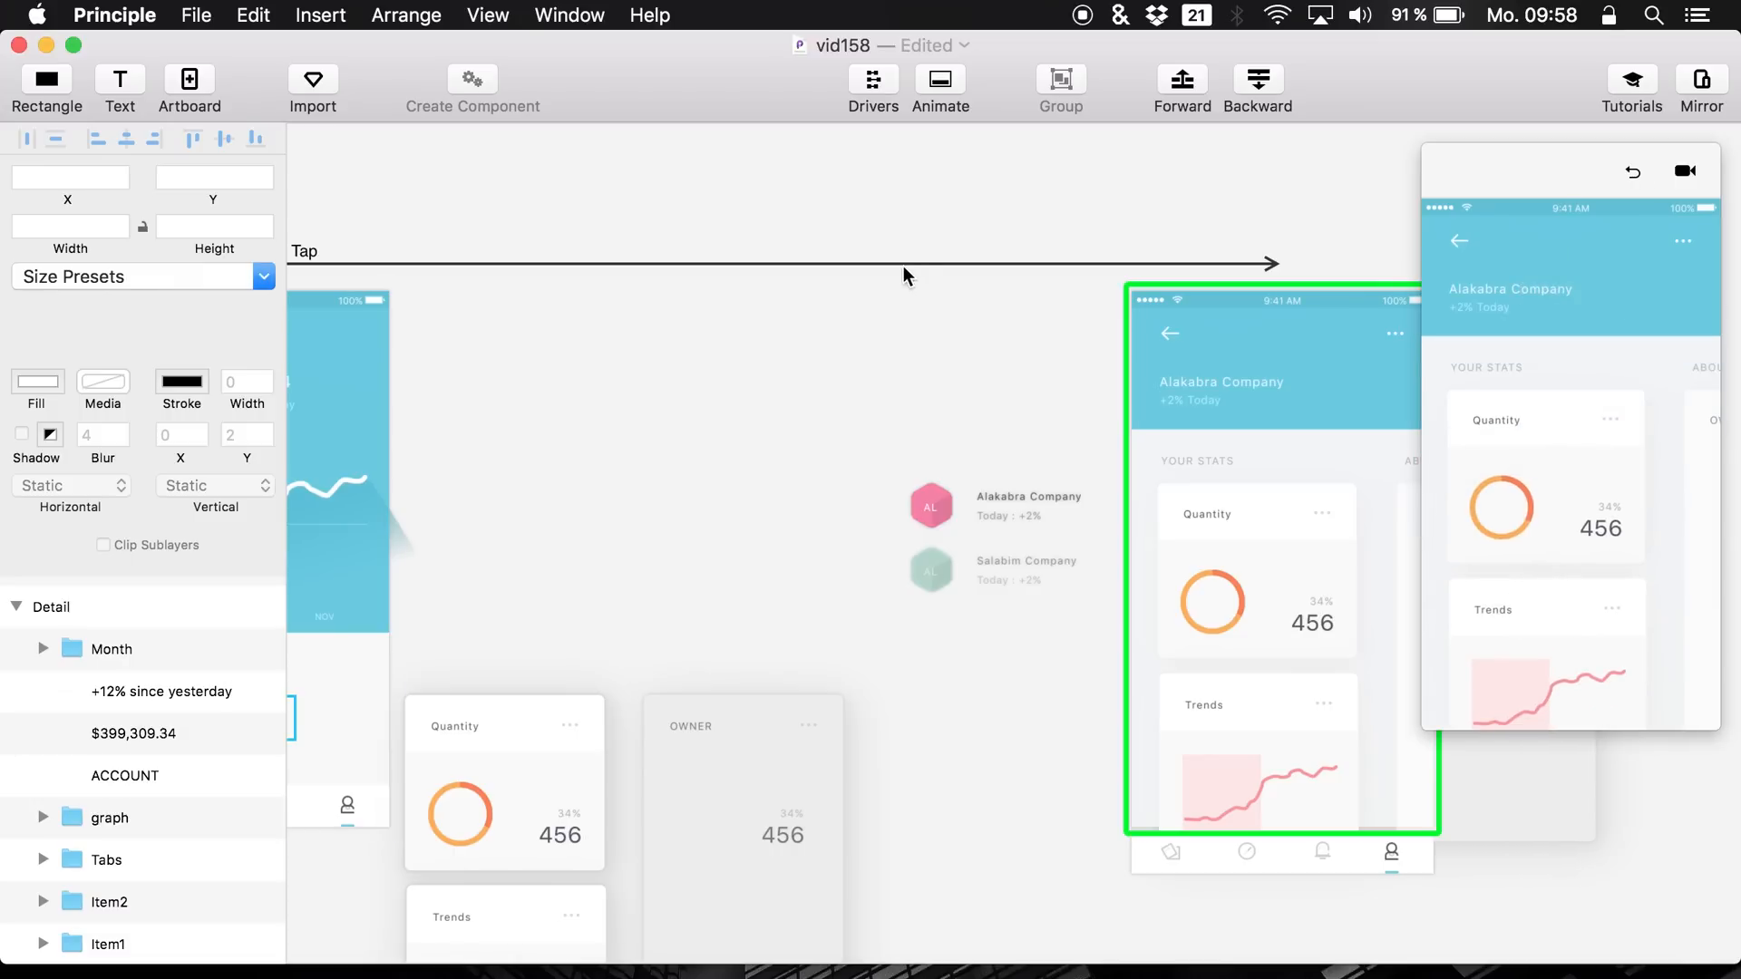
# - Group Detail's month labels and other header layers, then move the group to Y -433
pyautogui.click(112, 649)
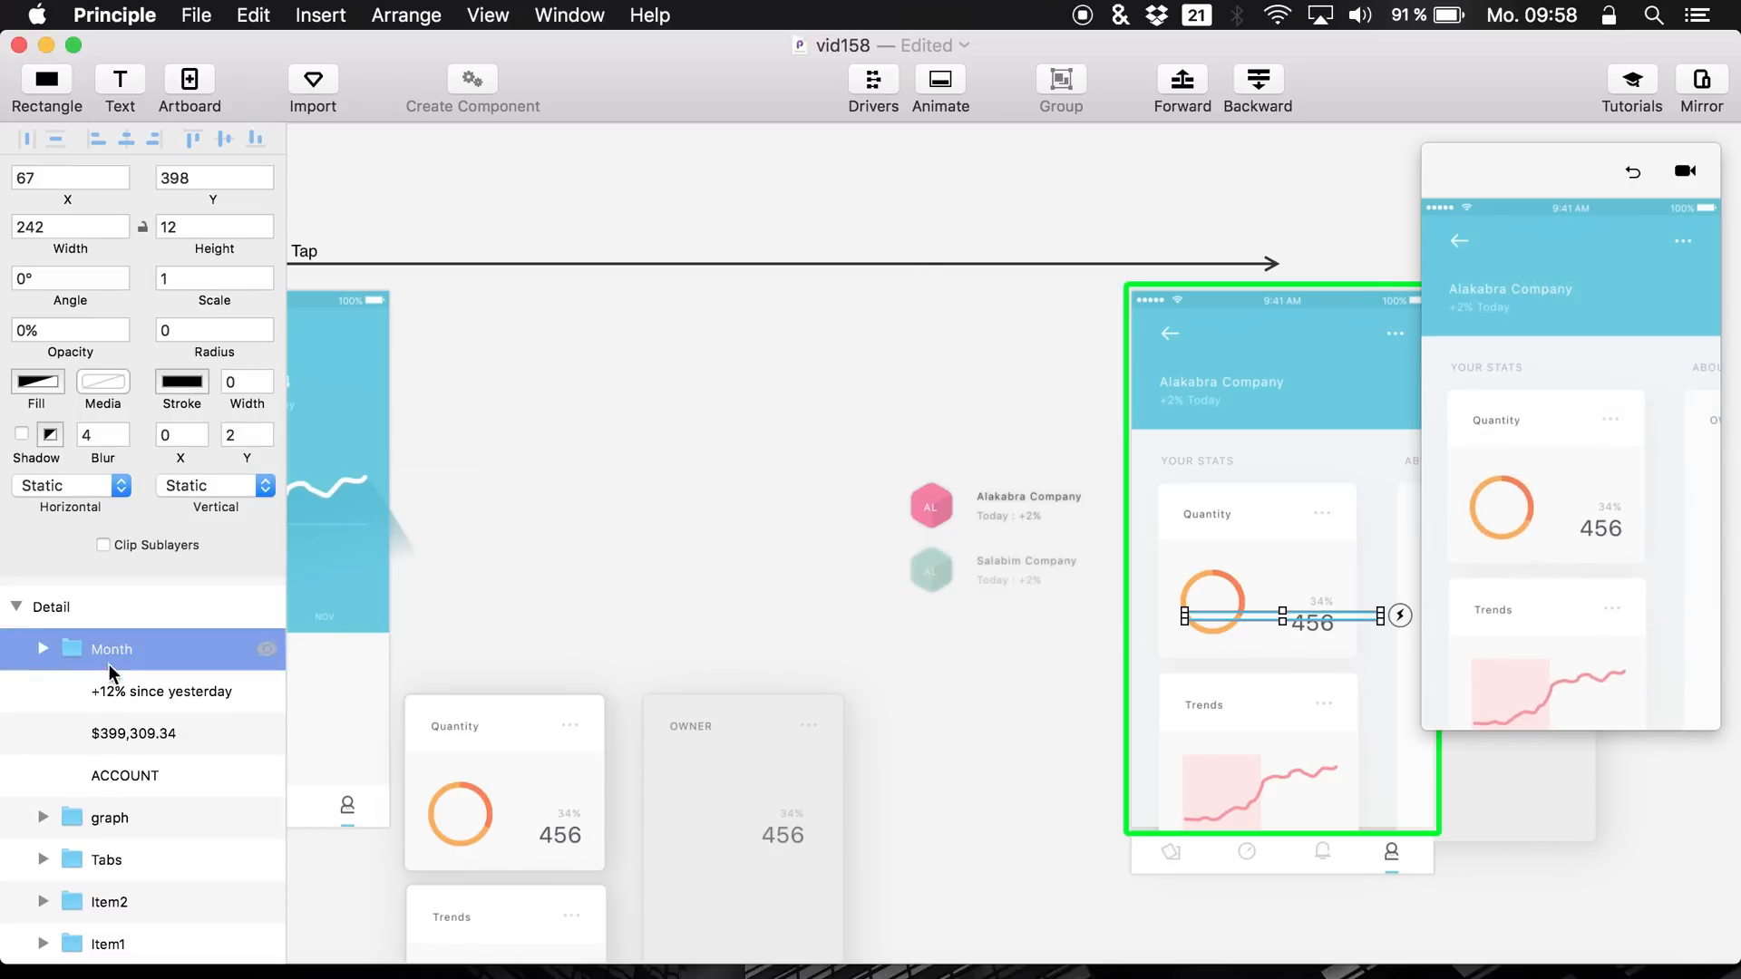
pyautogui.click(109, 817)
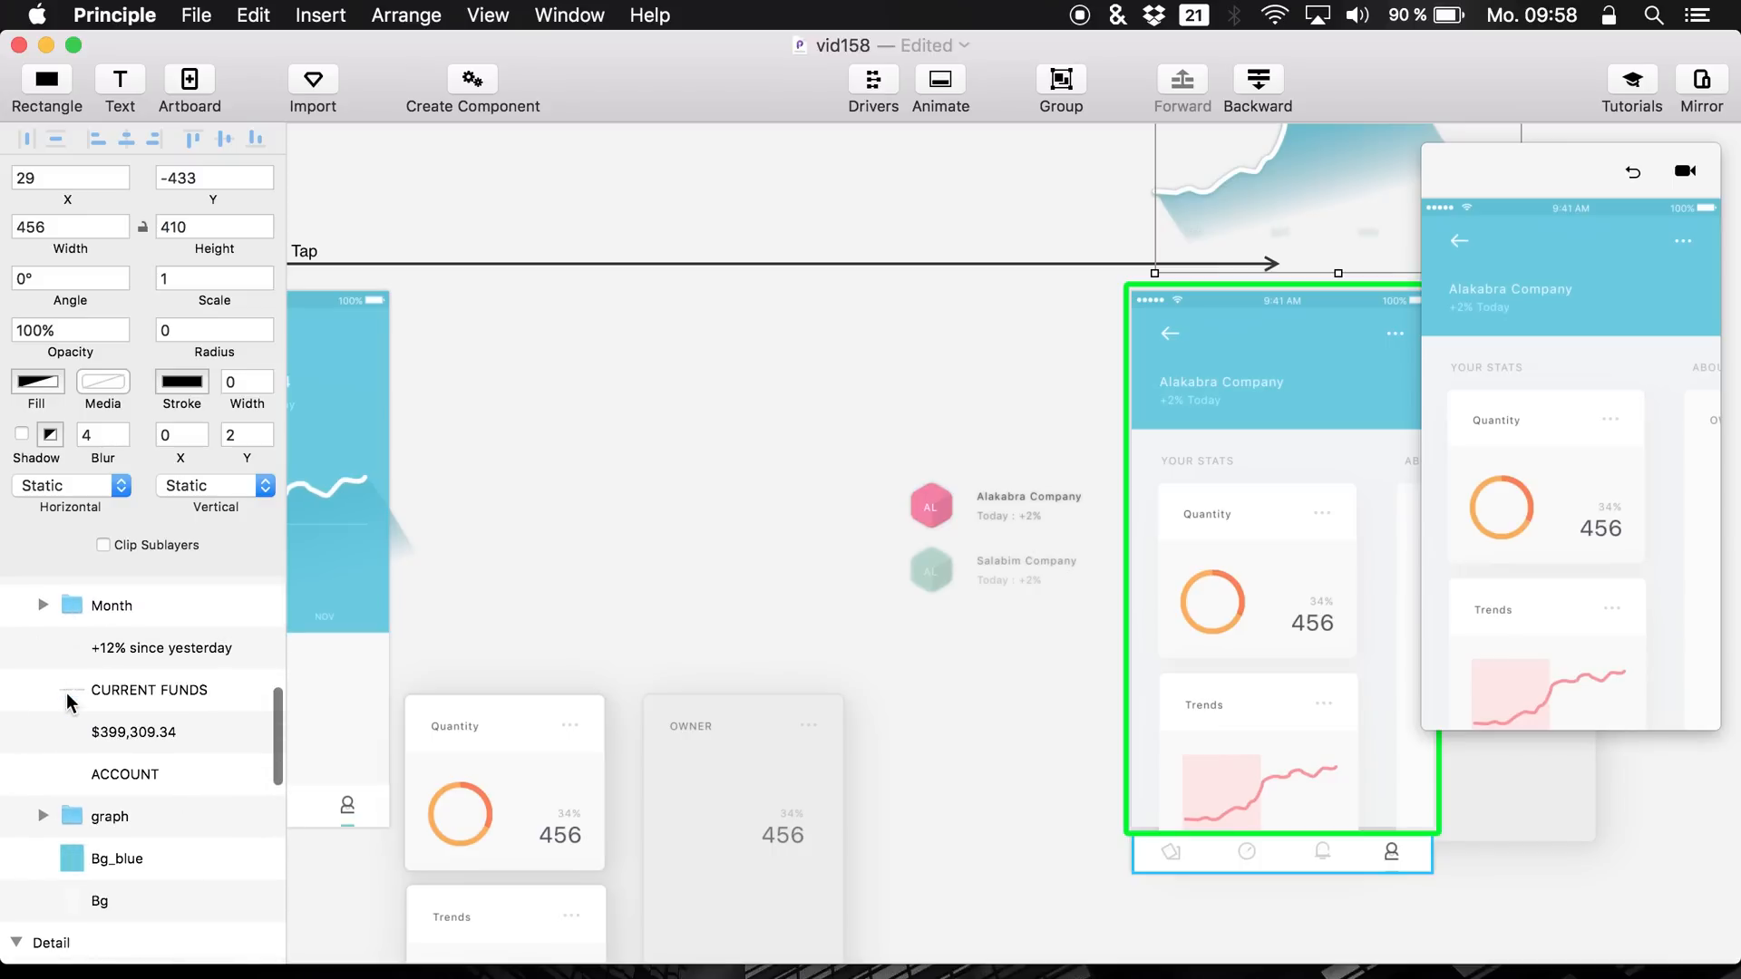
# - Drag Status Bar/Black/100% into the Detail artboard above Group
pyautogui.click(107, 761)
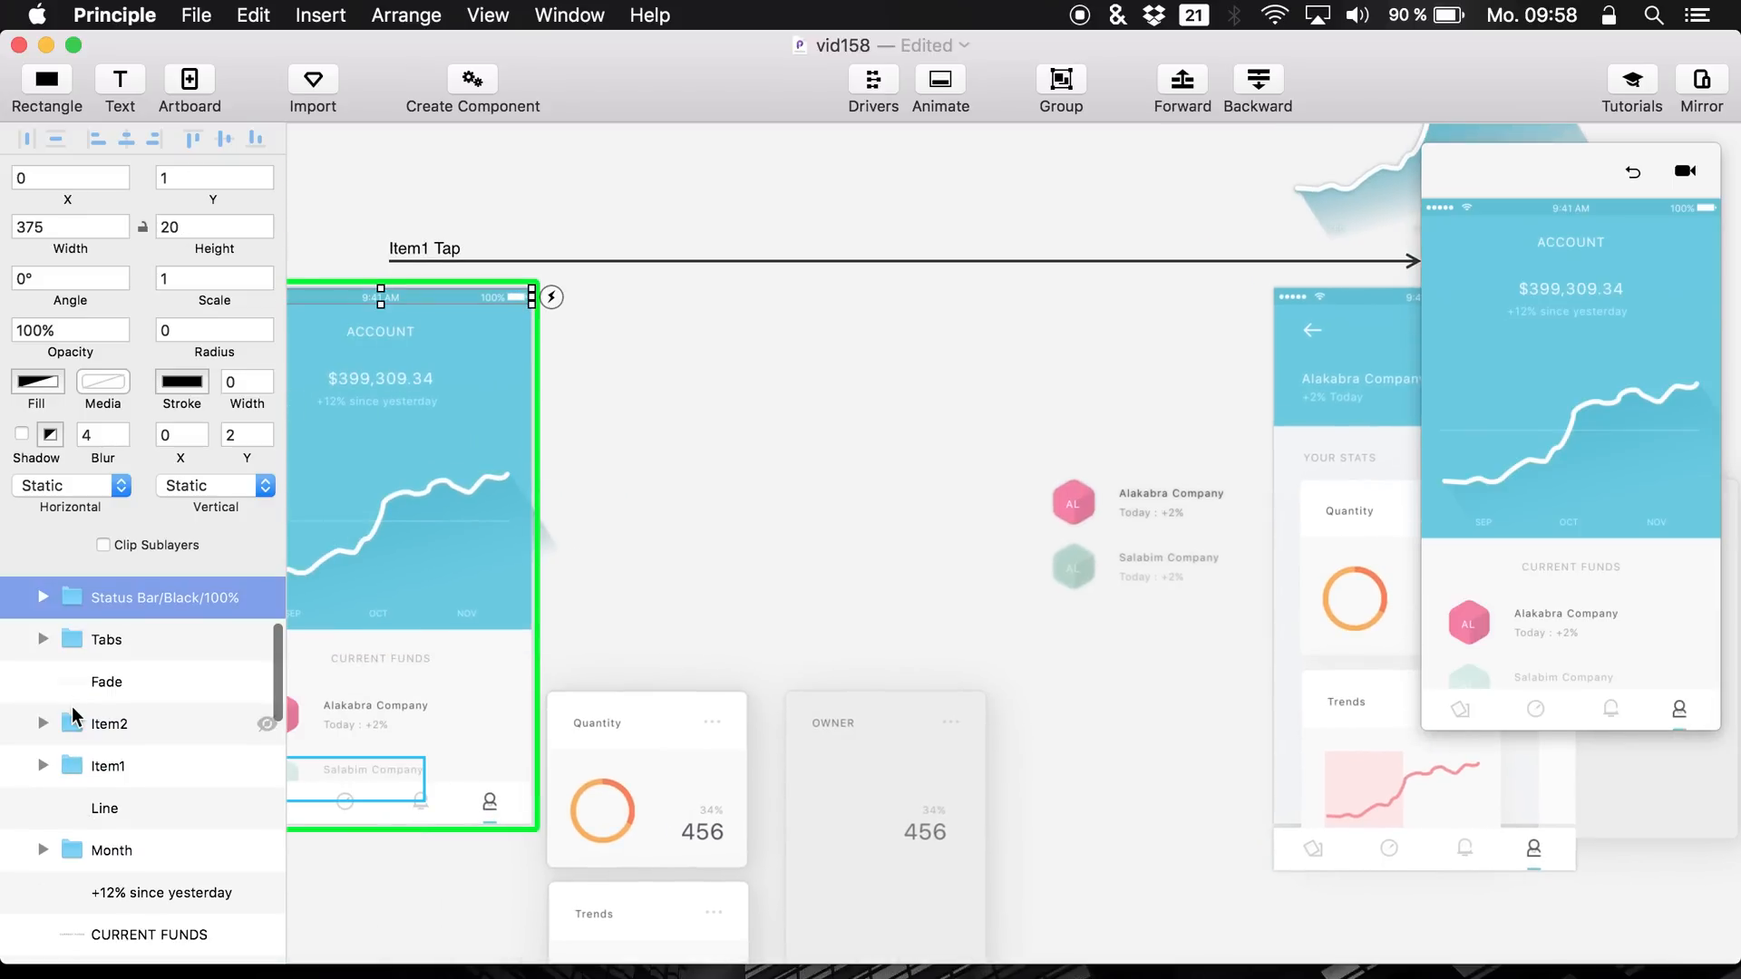
pyautogui.click(42, 597)
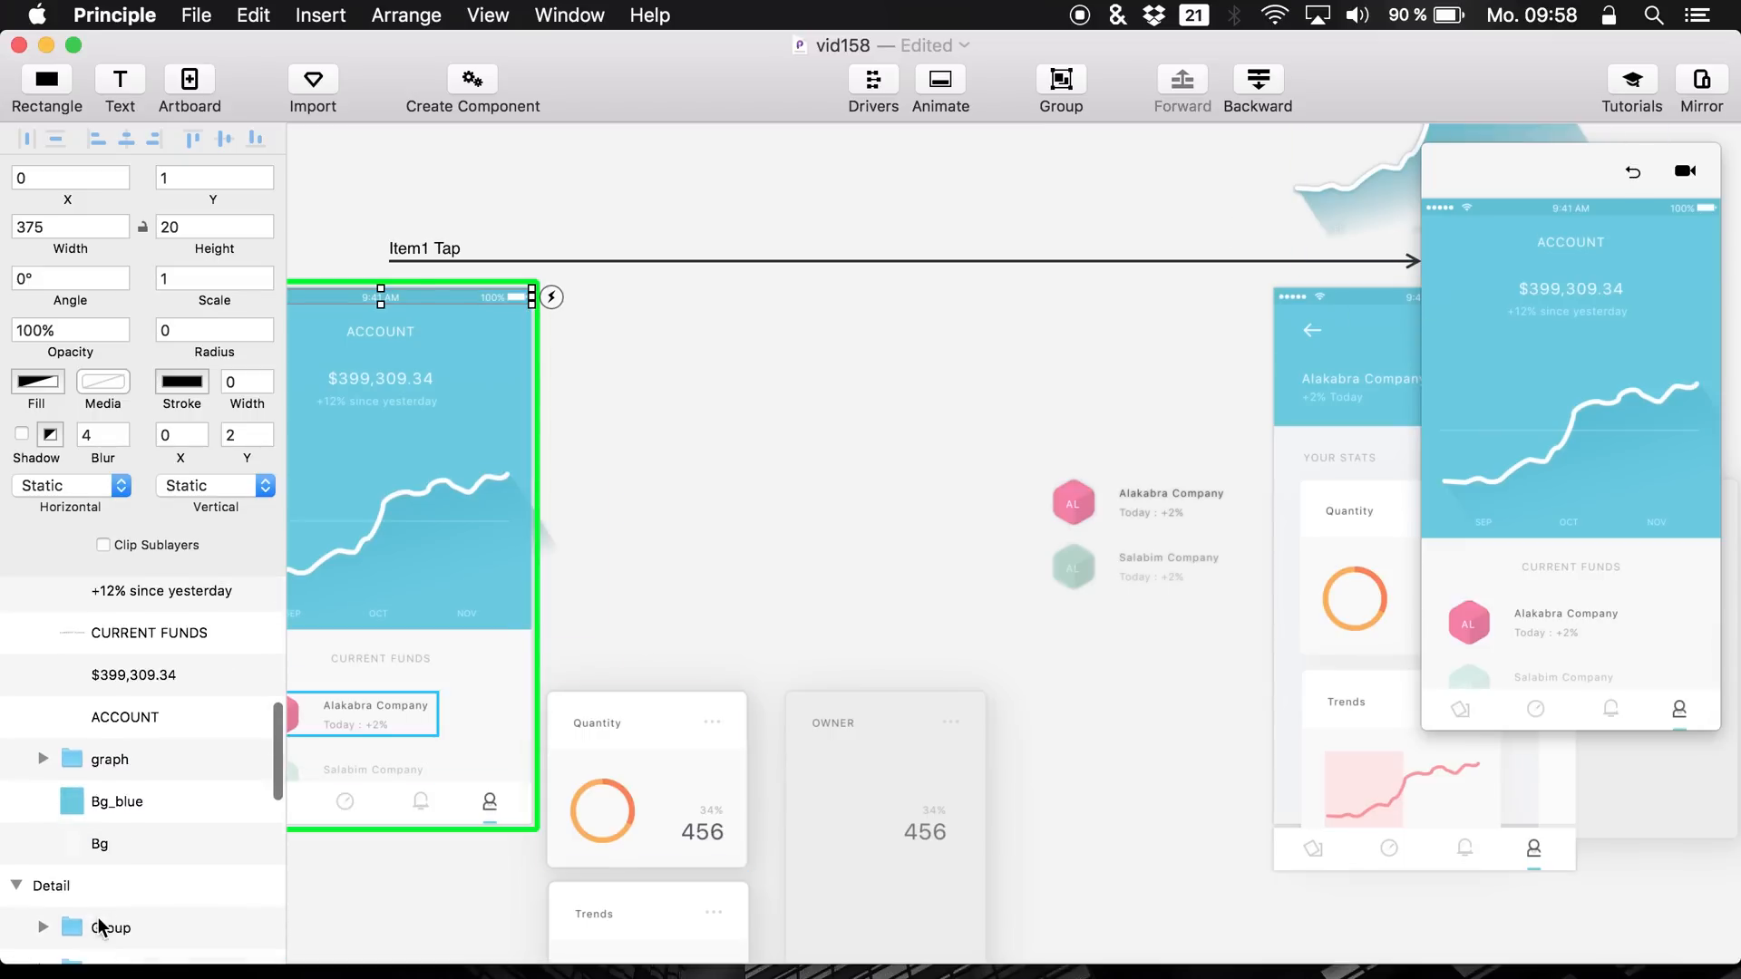
pyautogui.scroll(-3)
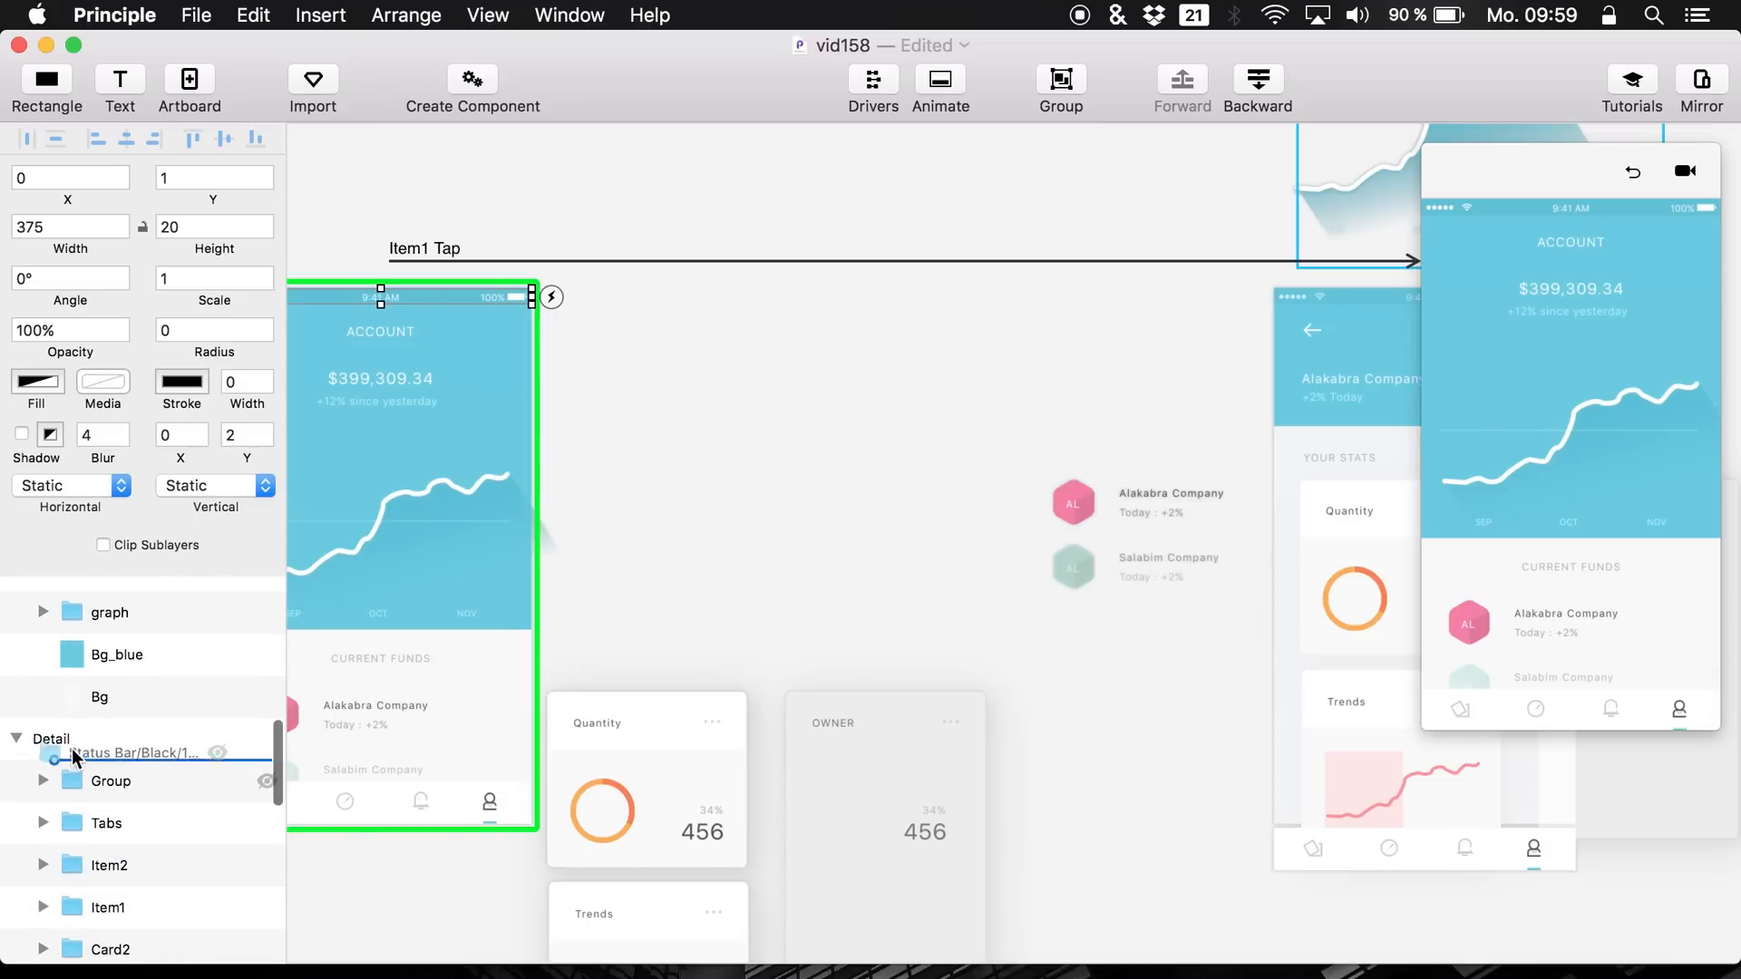
pyautogui.scroll(-3)
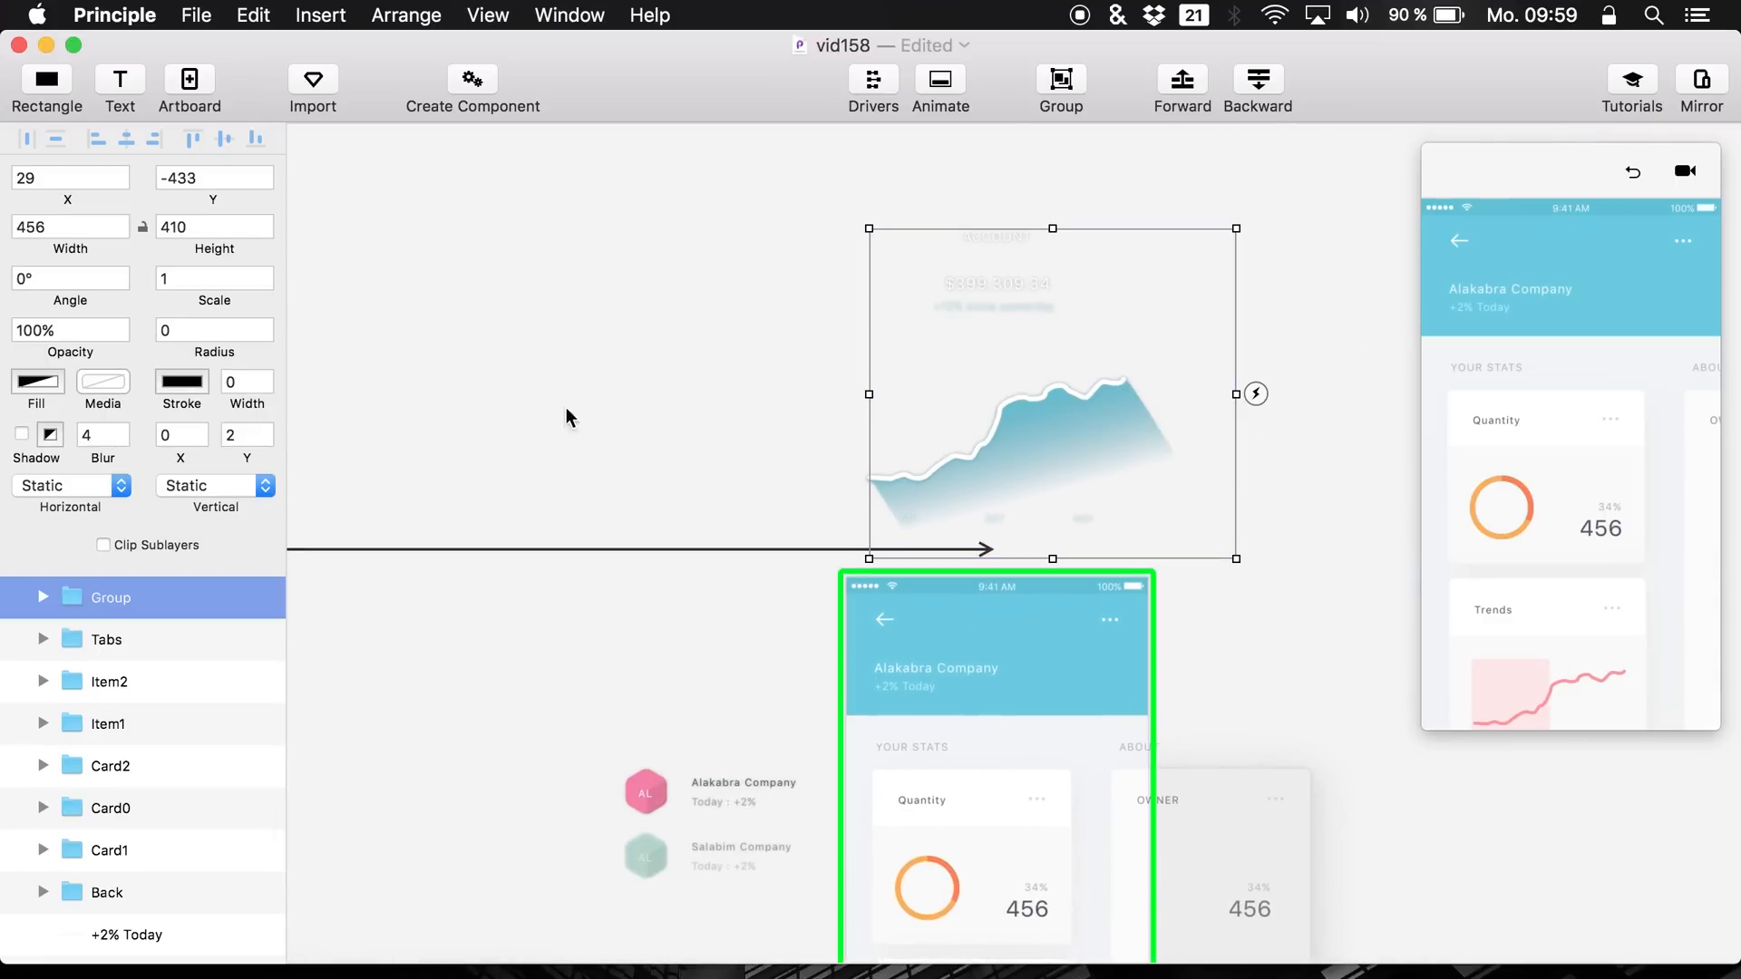
pyautogui.moveTo(84, 372)
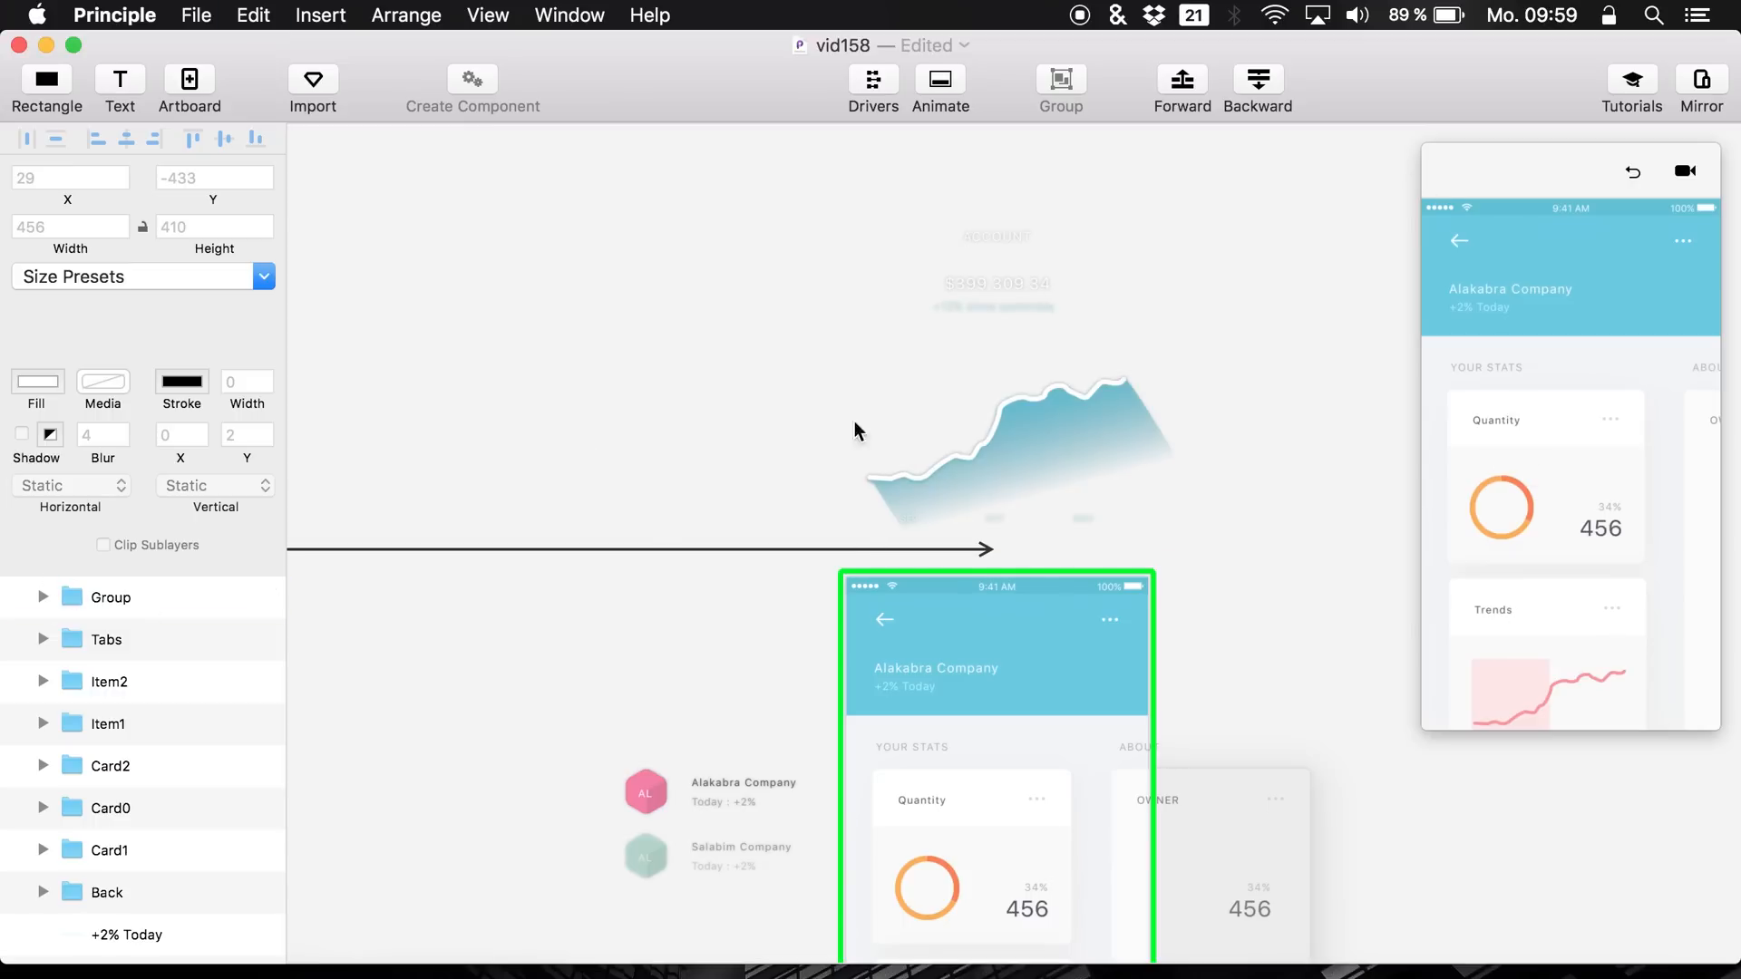
# - Paste Detail's Back, company name, +2% Today and More into Profile as one group
pyautogui.click(110, 598)
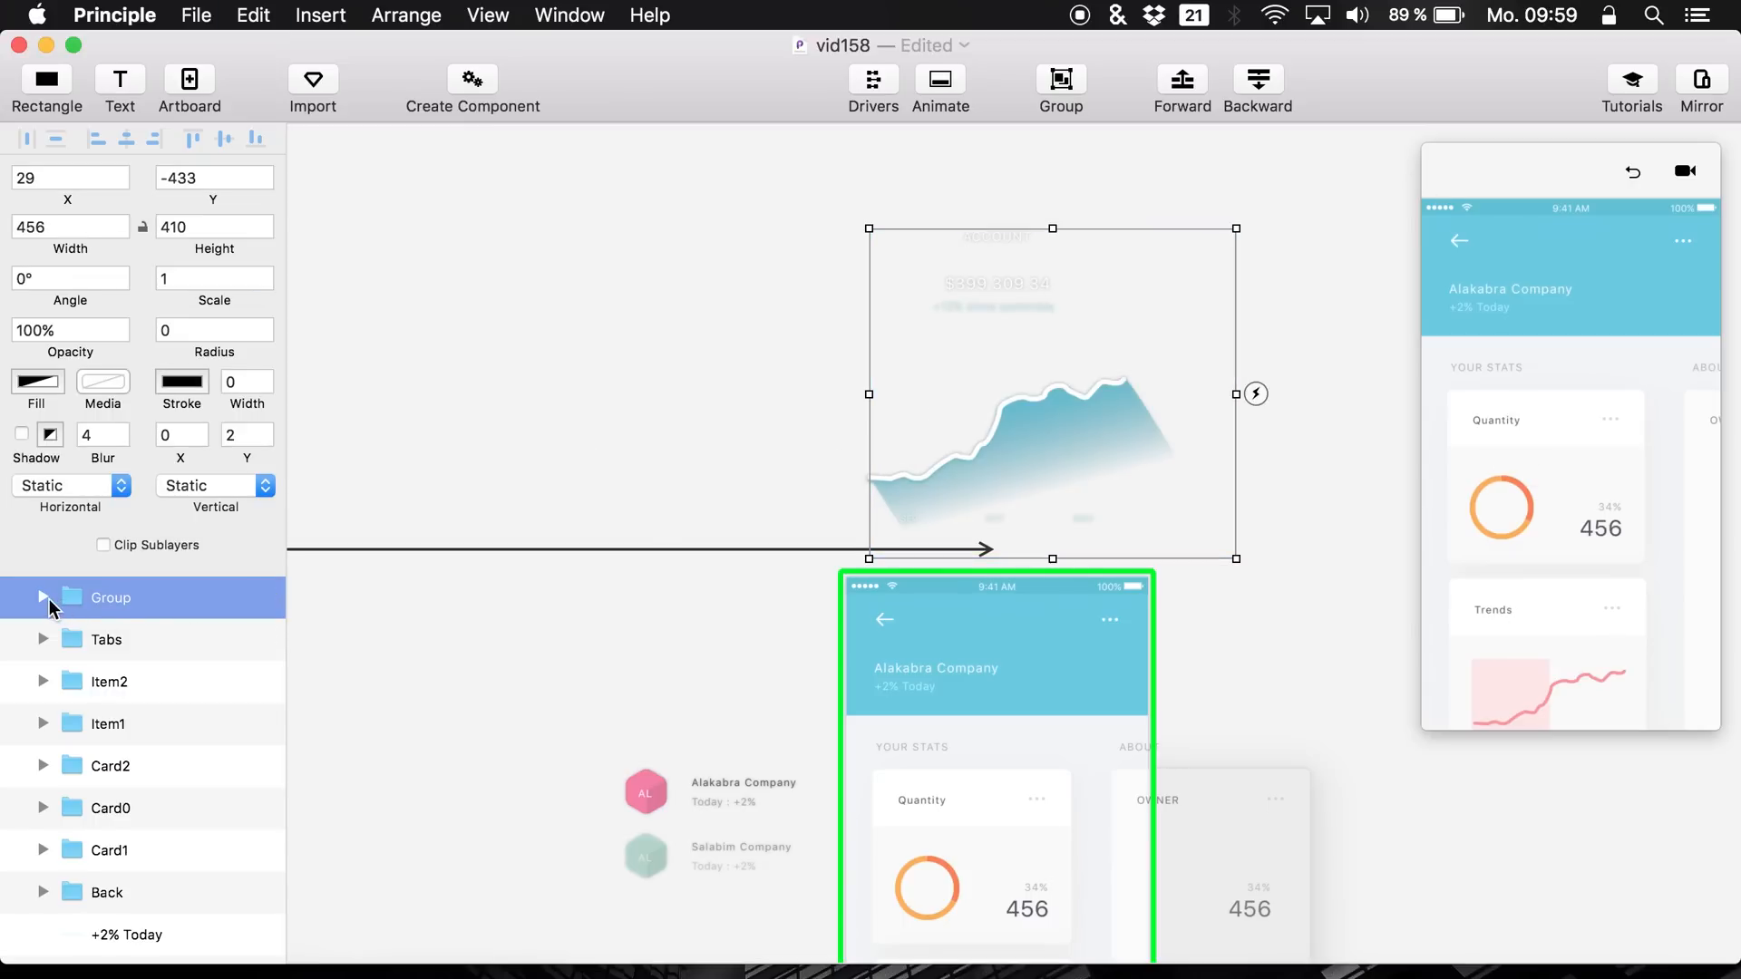
pyautogui.click(42, 597)
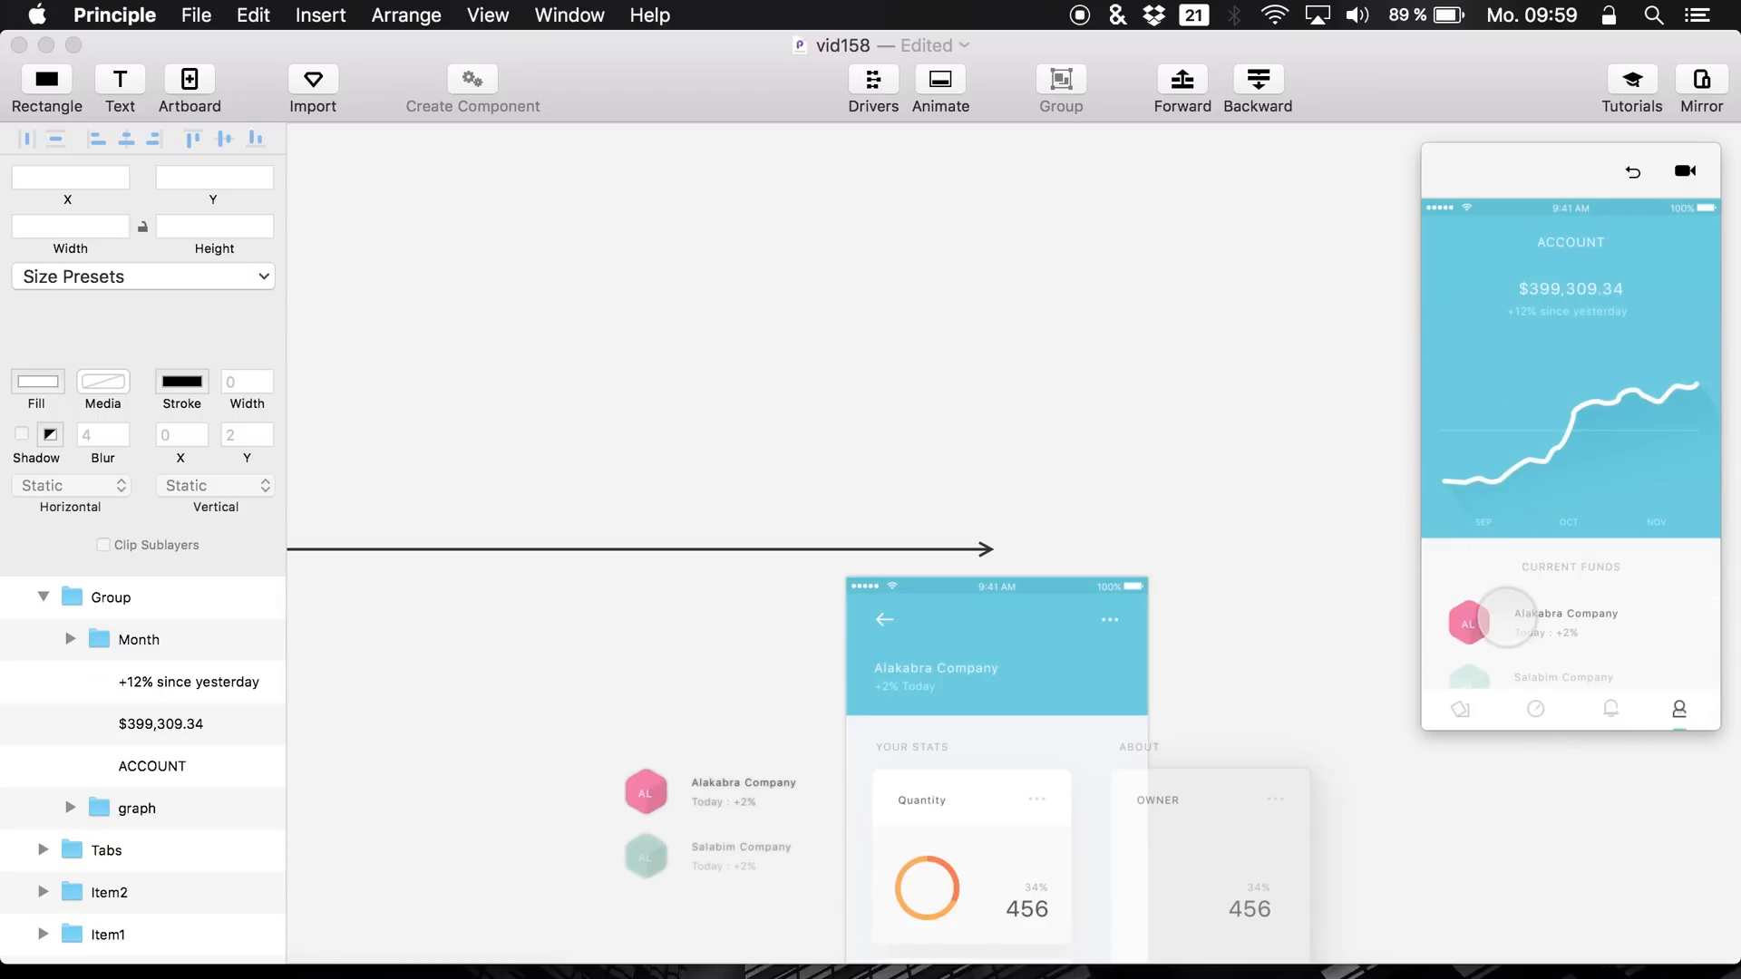
pyautogui.click(996, 664)
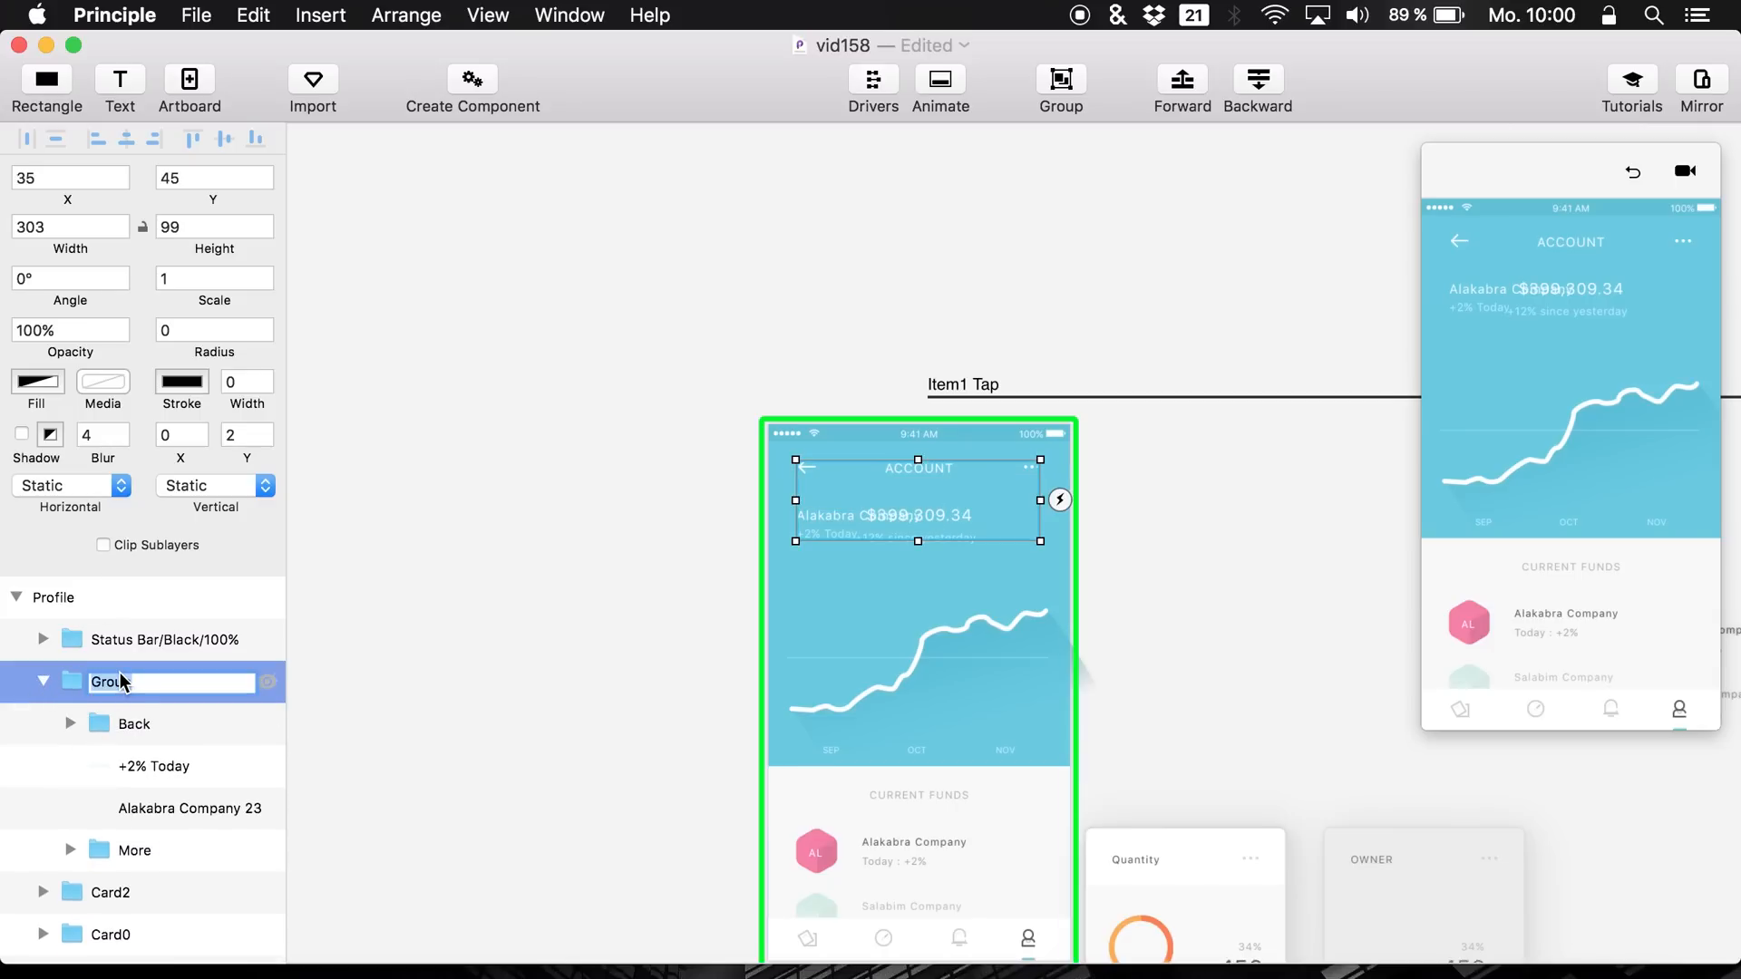
# - Rename the Profile screen's Group layer to 'top content'
pyautogui.write('top content')
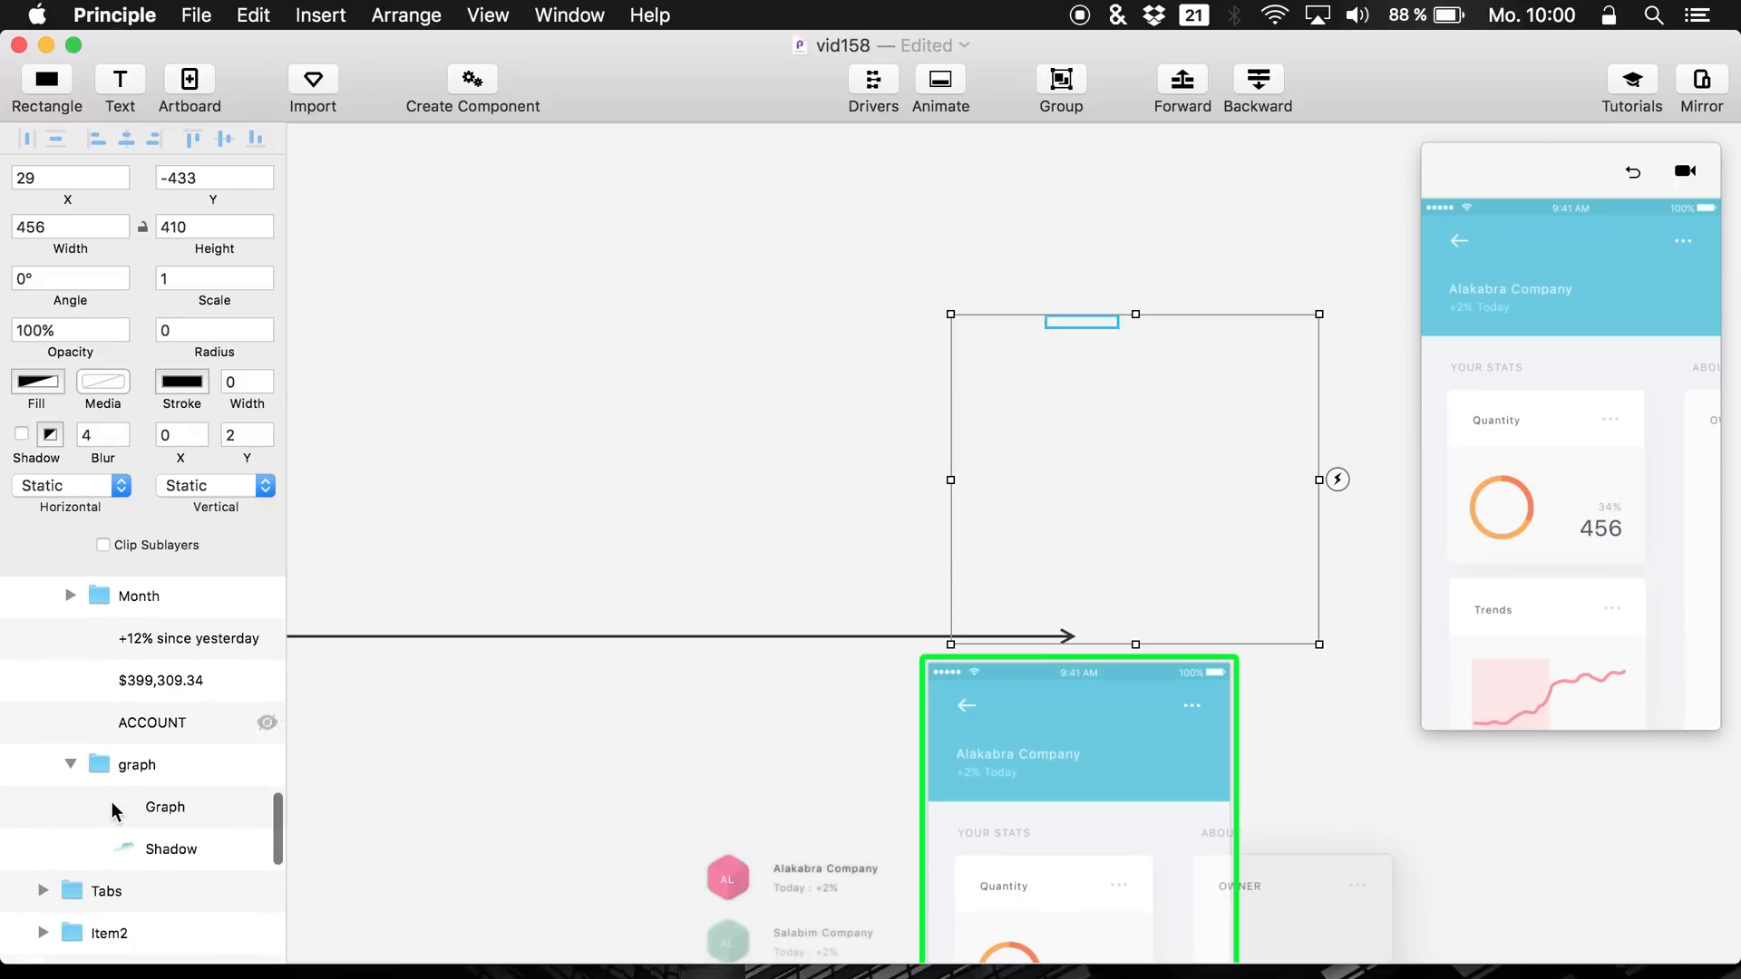
# - Set Graph and Shadow to 0% opacity, then add an event to the Back layer
pyautogui.click(171, 849)
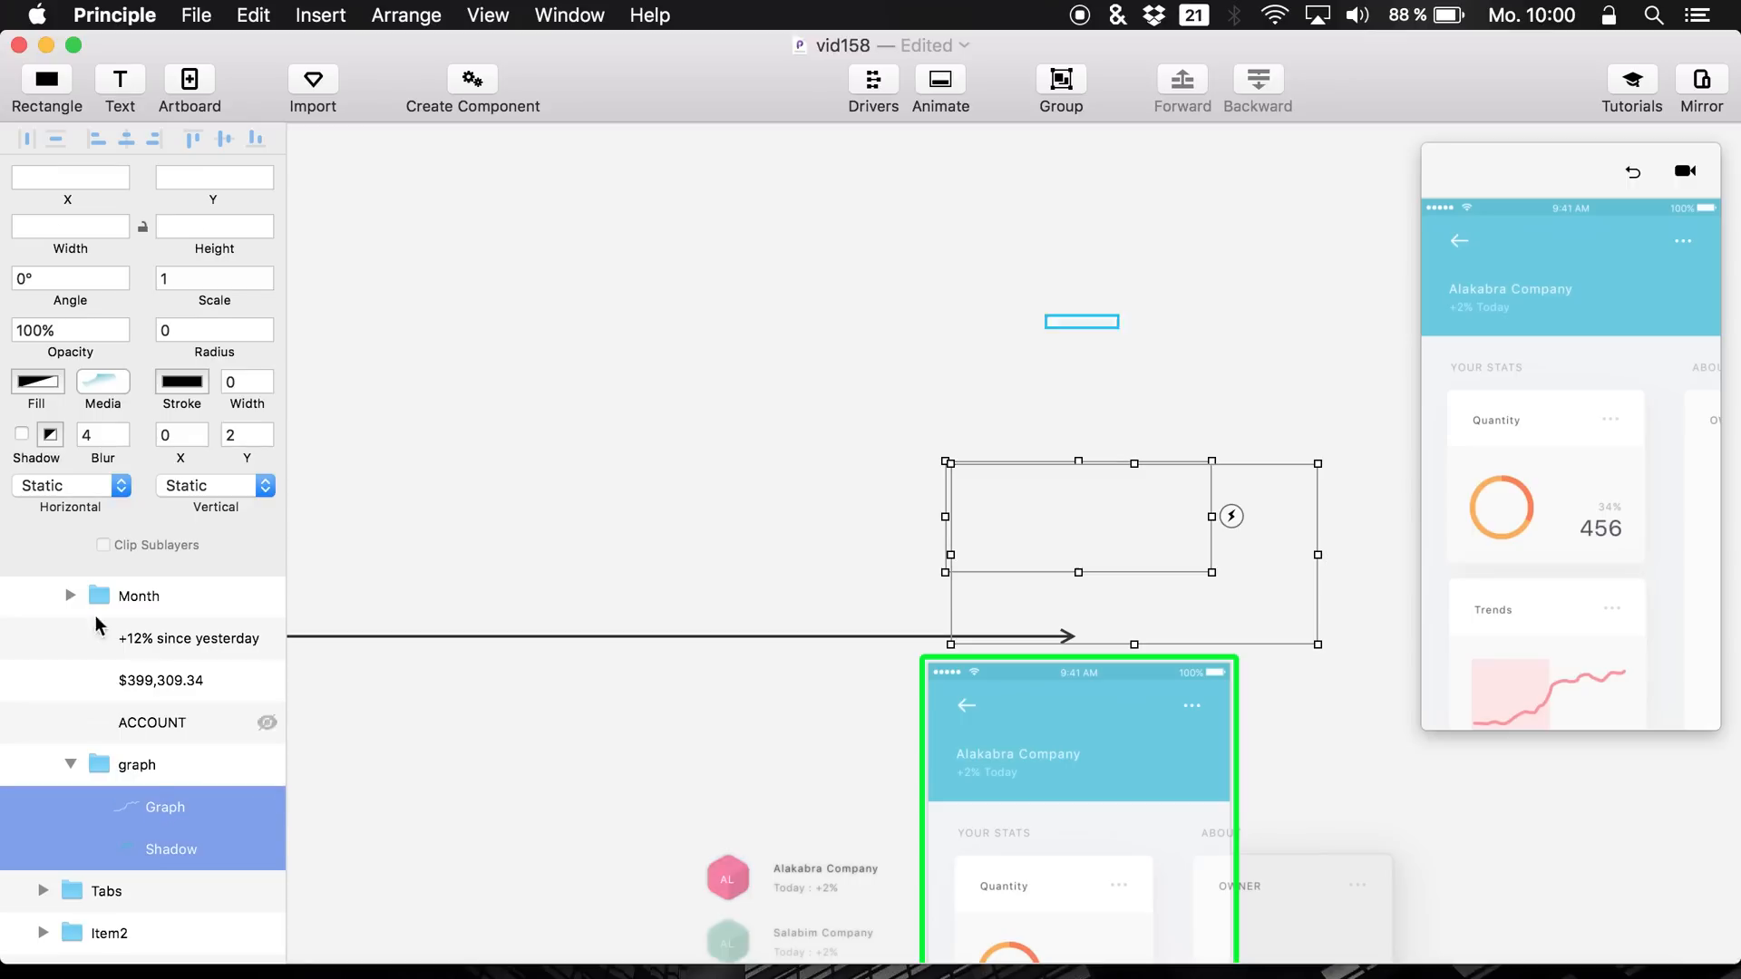
pyautogui.write('0')
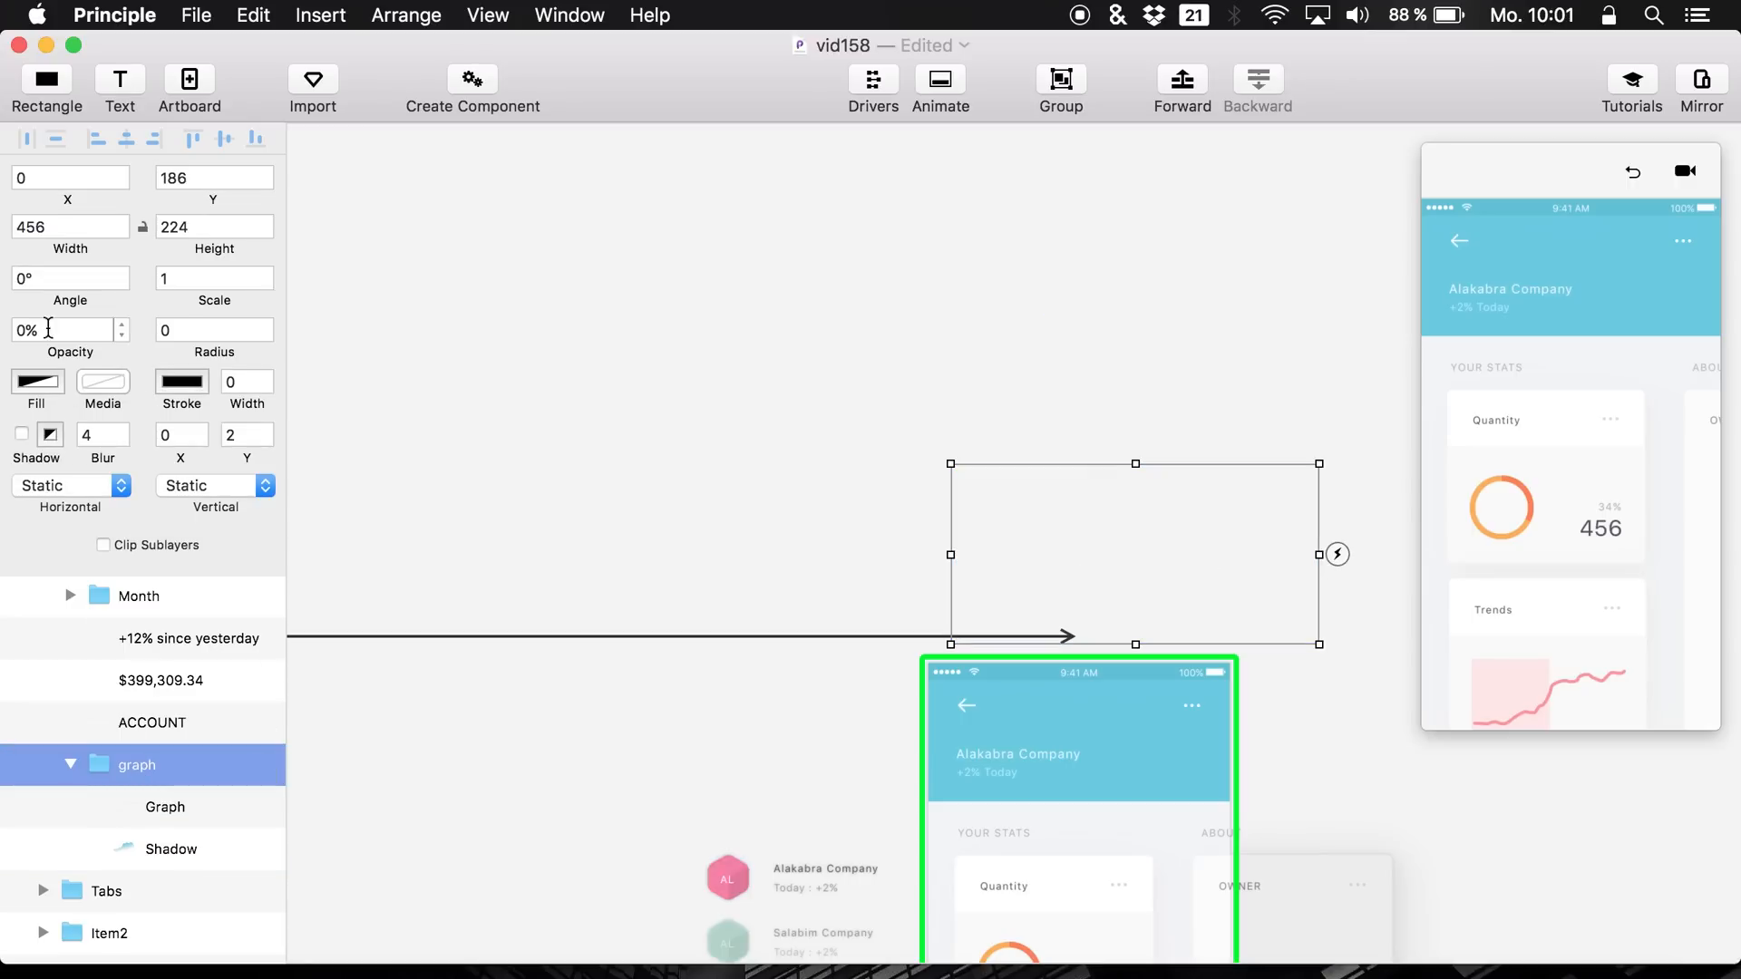
pyautogui.click(164, 809)
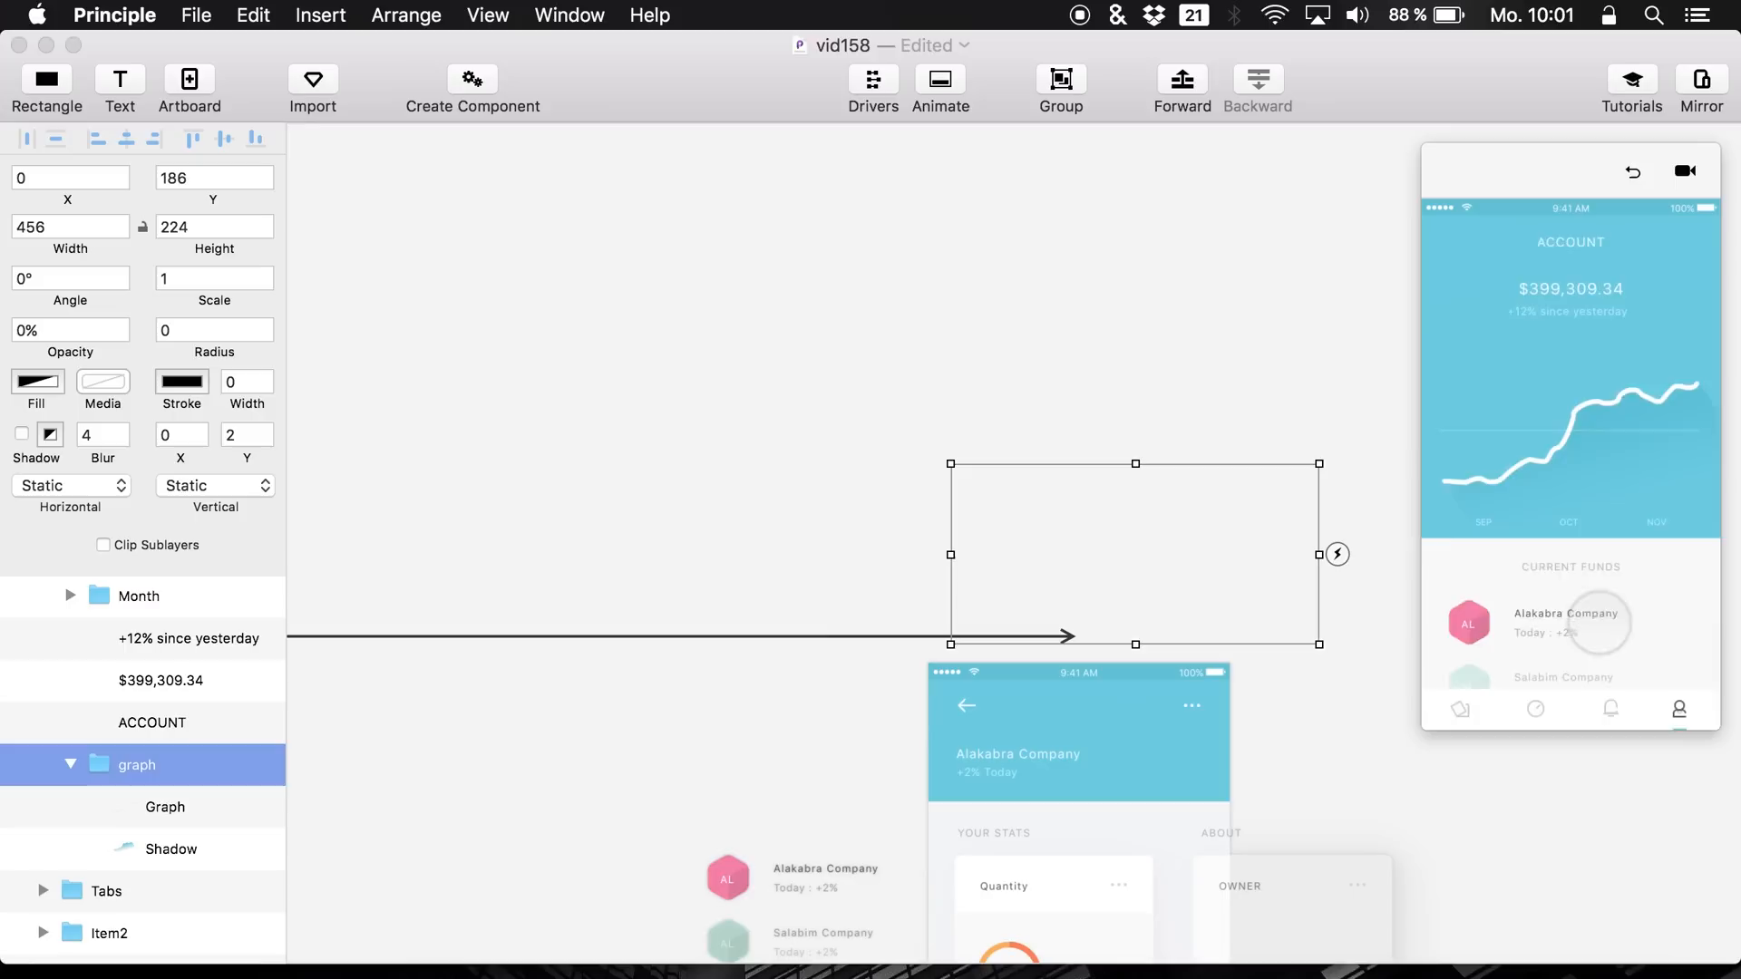
pyautogui.click(164, 808)
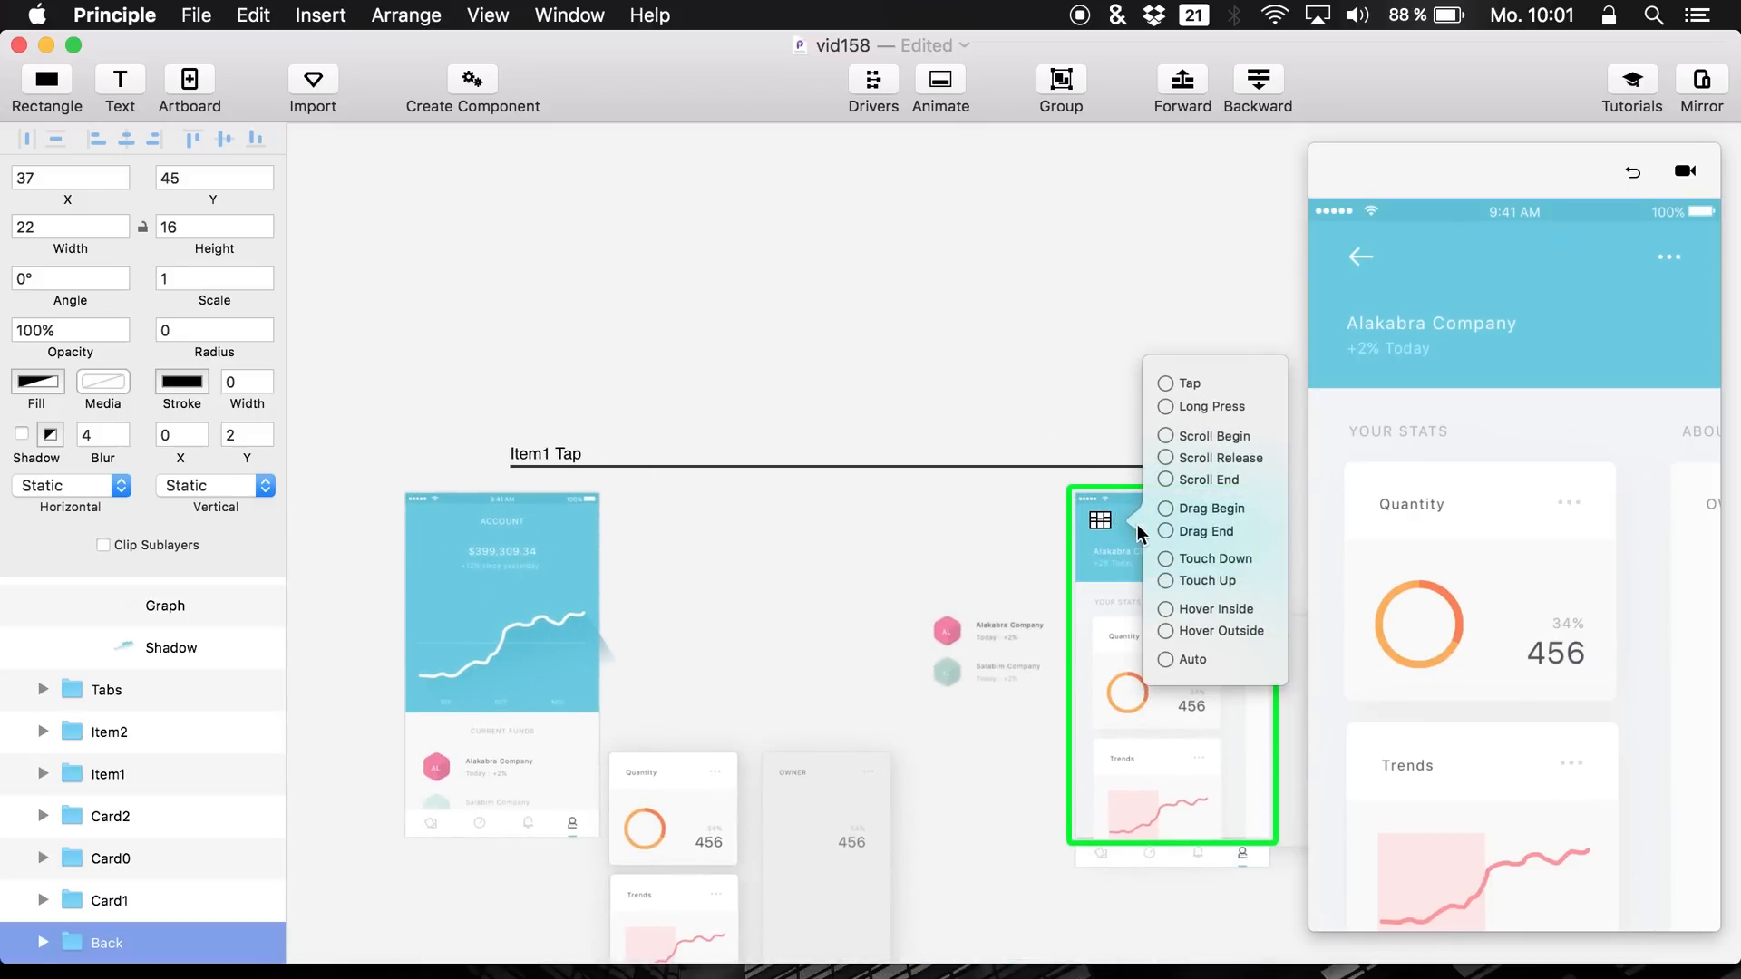
# - Choose Tap for the Back arrow and connect it to the Profile artboard
pyautogui.click(1165, 382)
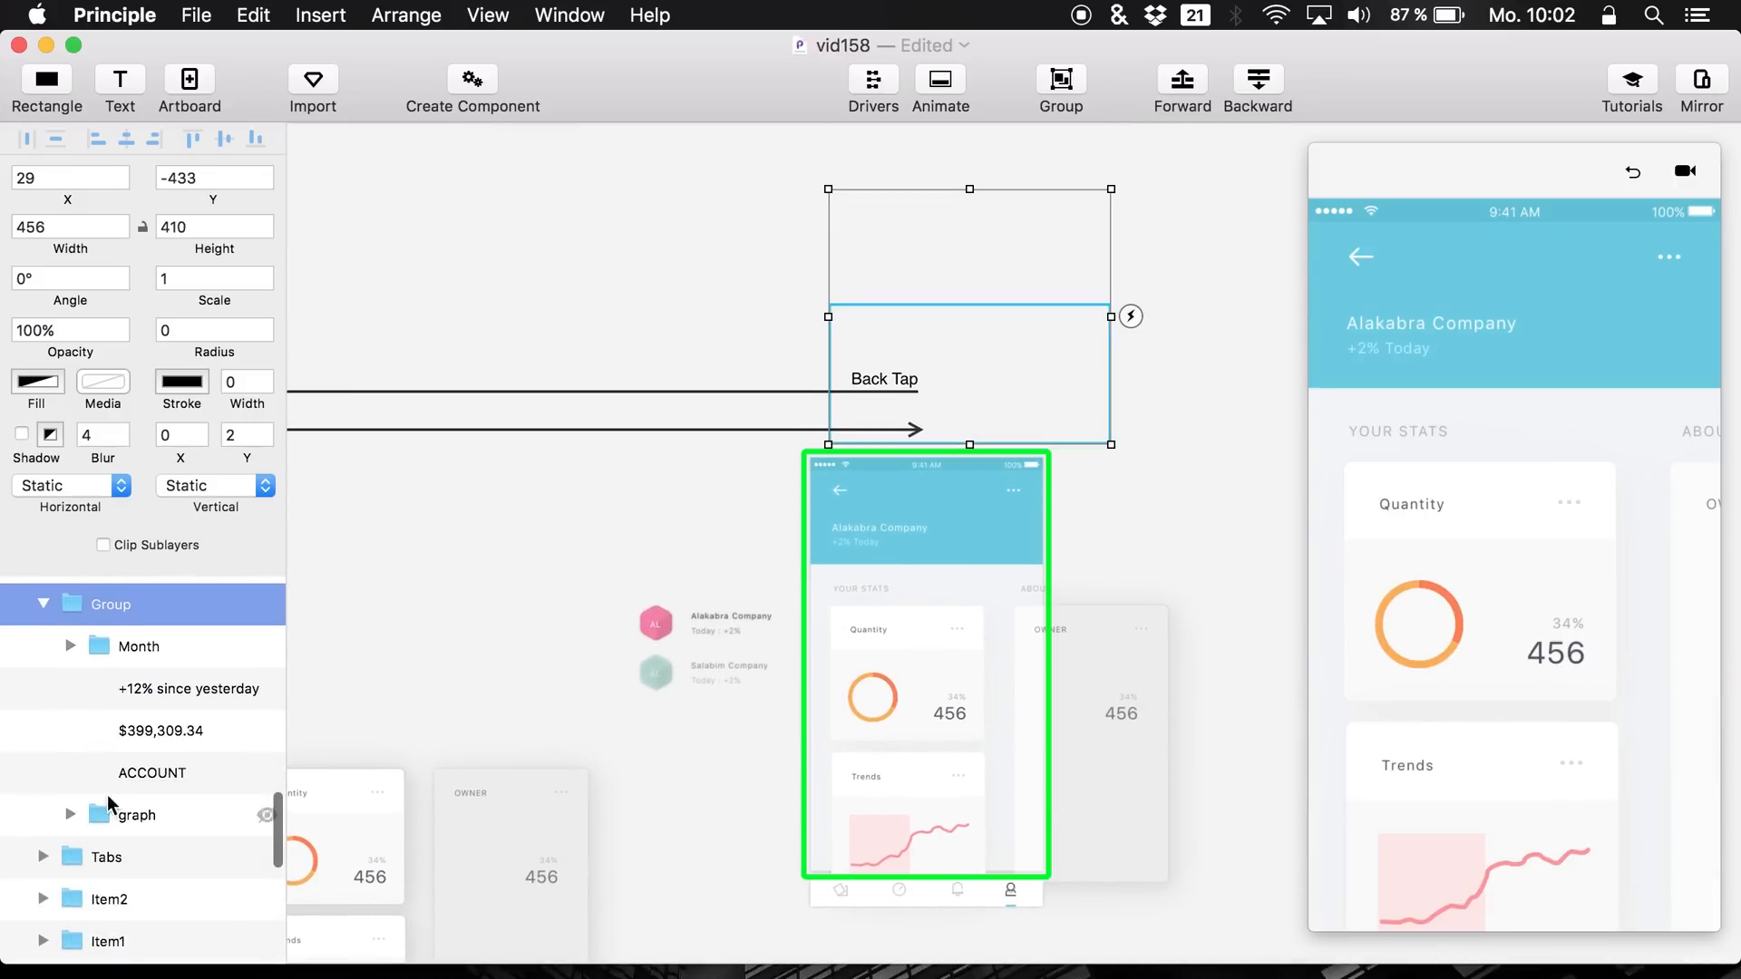
# - Move the Line layer into Group, then test Item1 Tap and Back Tap in preview
pyautogui.click(132, 689)
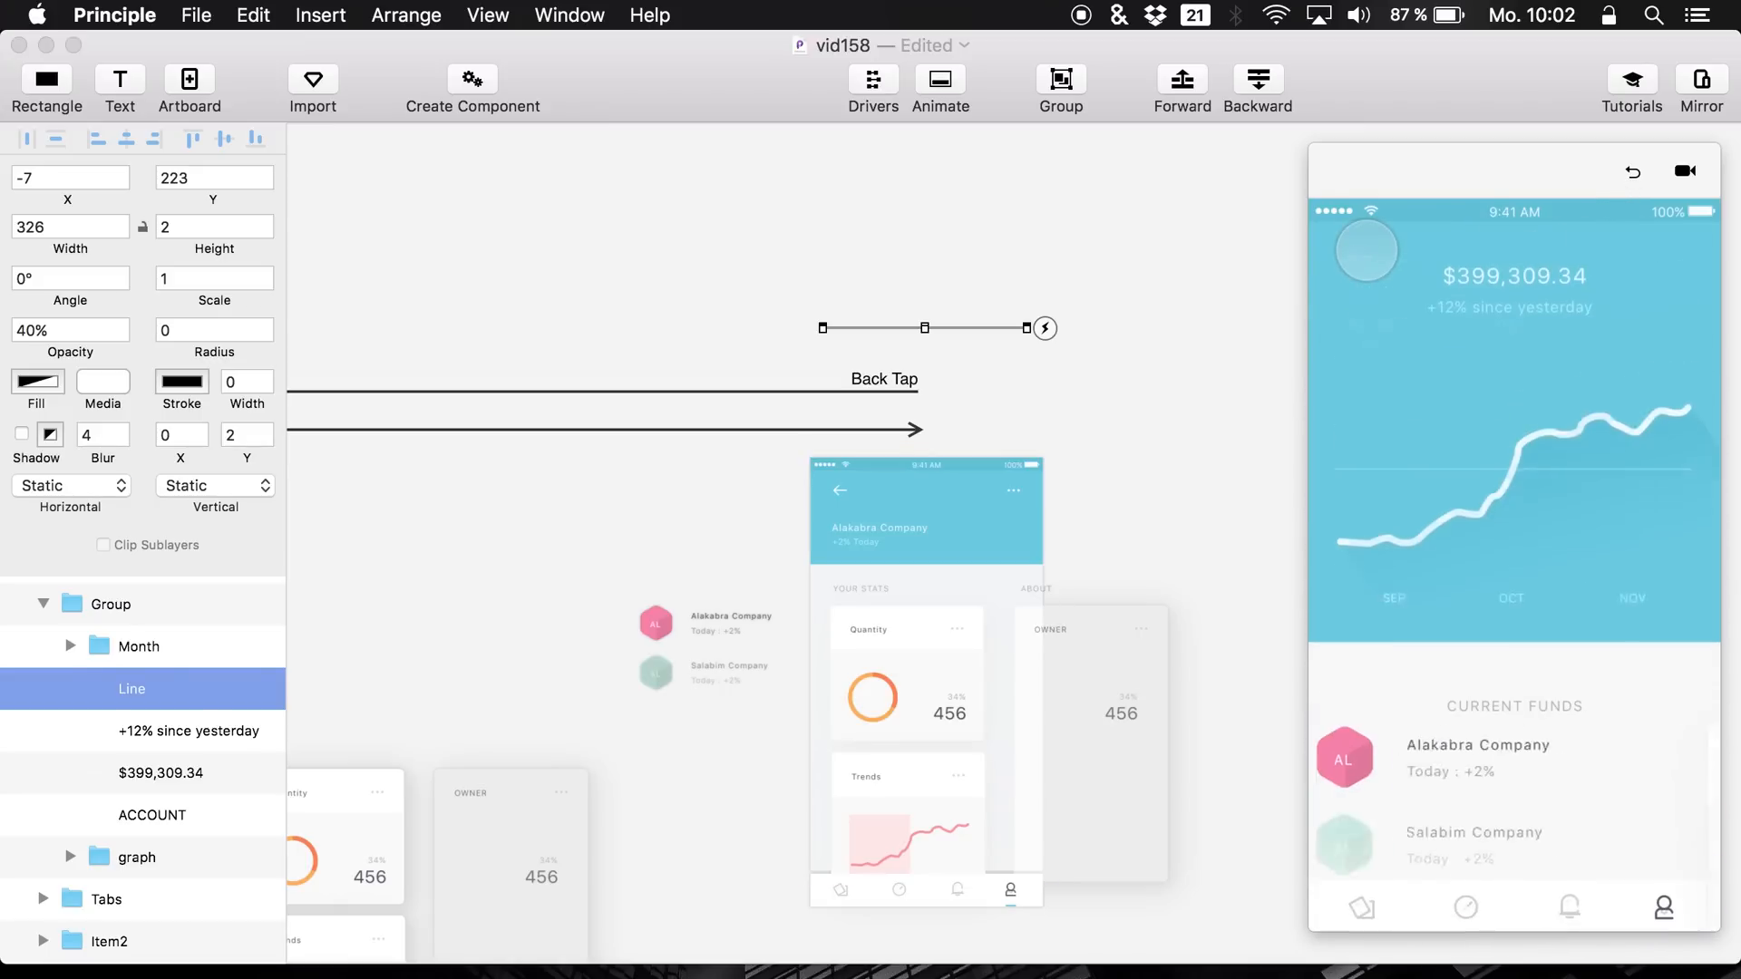
pyautogui.click(926, 637)
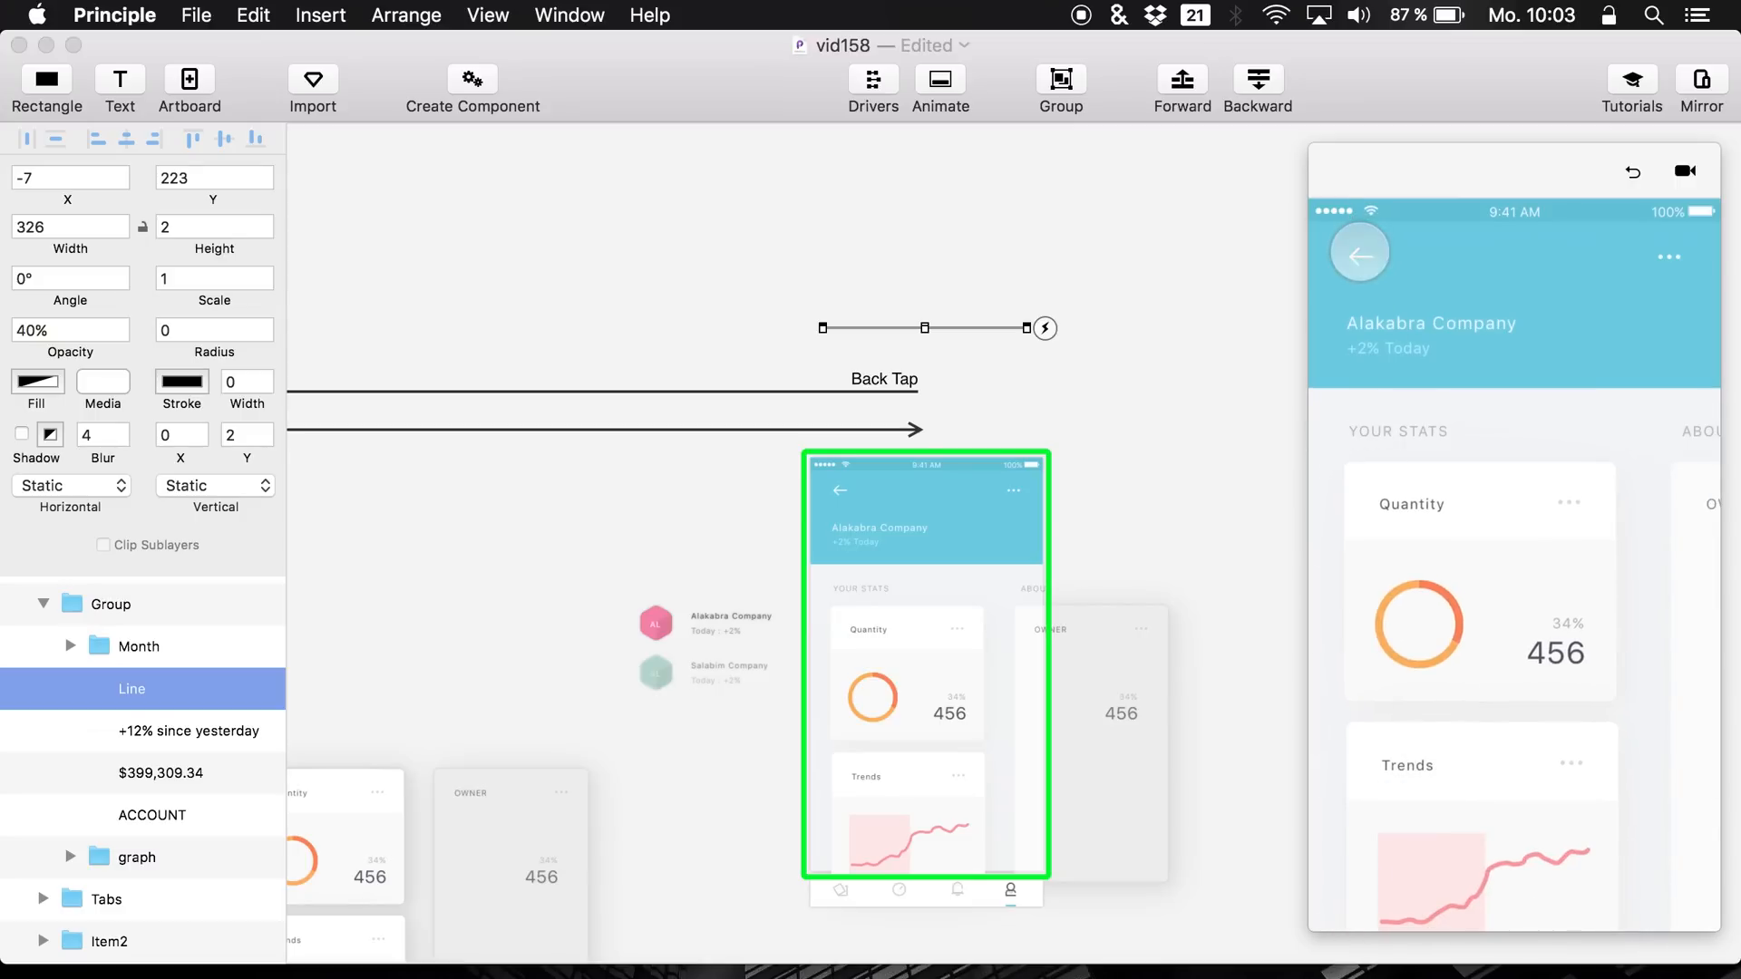
pyautogui.click(136, 857)
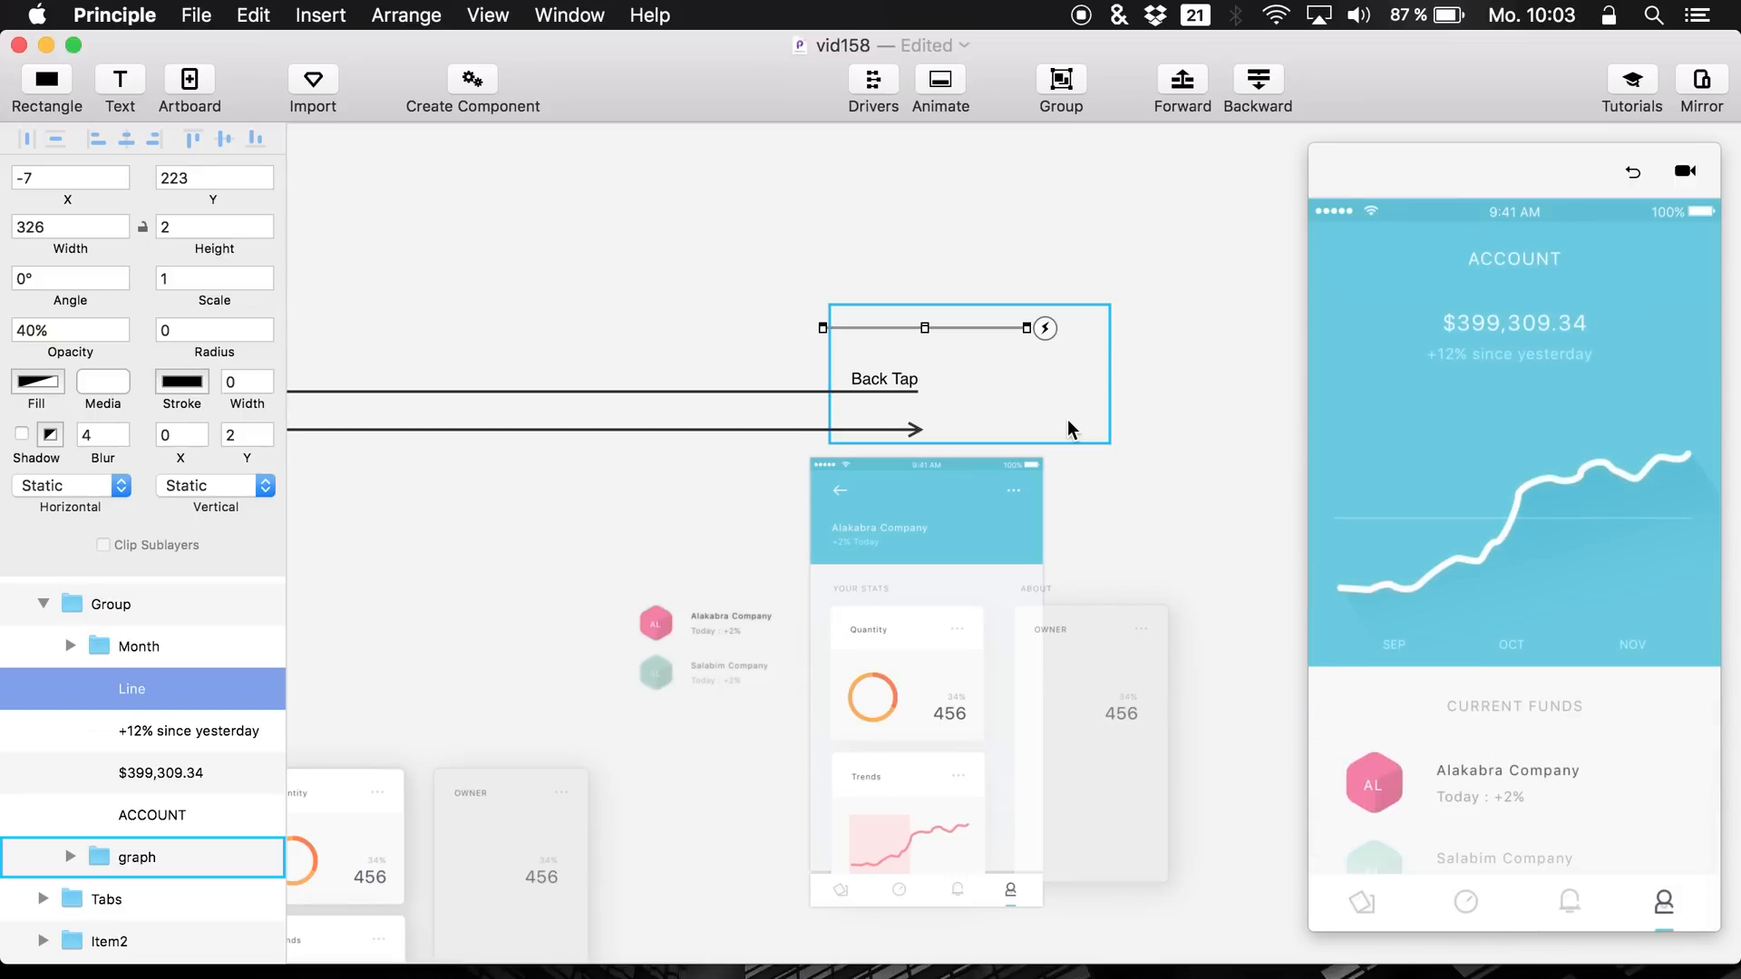